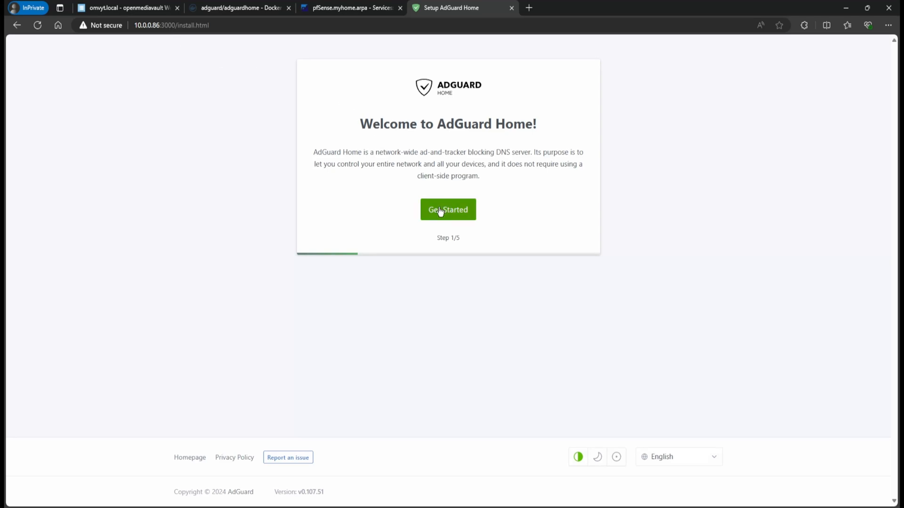
Start the AdGuard Home setup wizard and move down through its configuration steps
{"action": "left_click", "coordinate": [448, 209]}
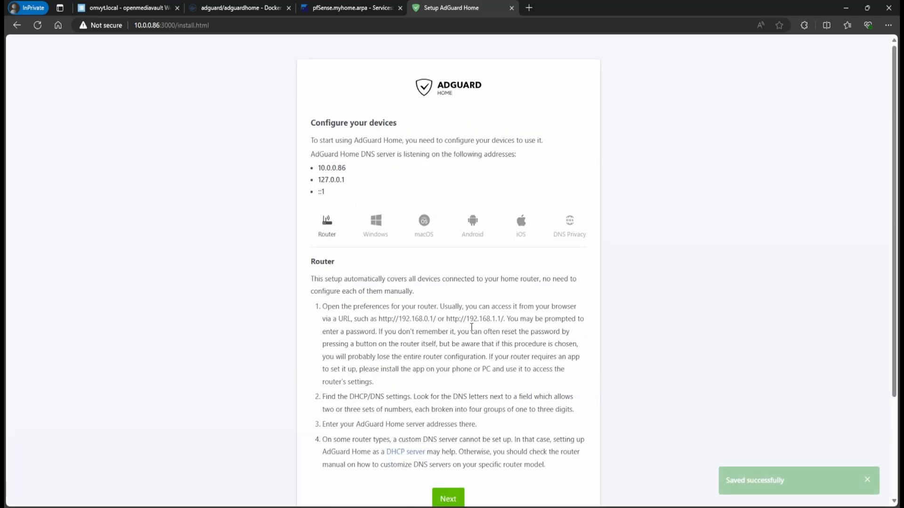
{"action": "scroll", "scroll_direction": "down", "scroll_amount": 3}
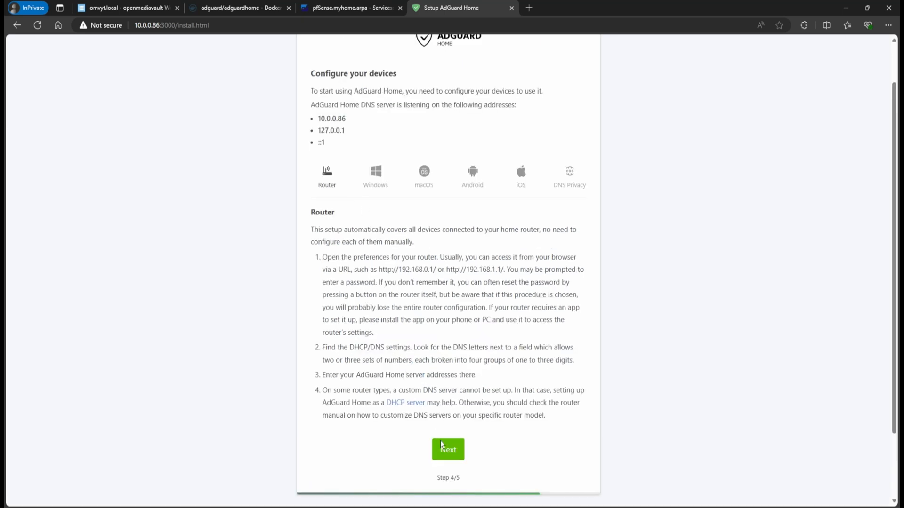
Advance the AdGuard Home wizard to its final setup step
{"action": "left_click", "coordinate": [447, 449]}
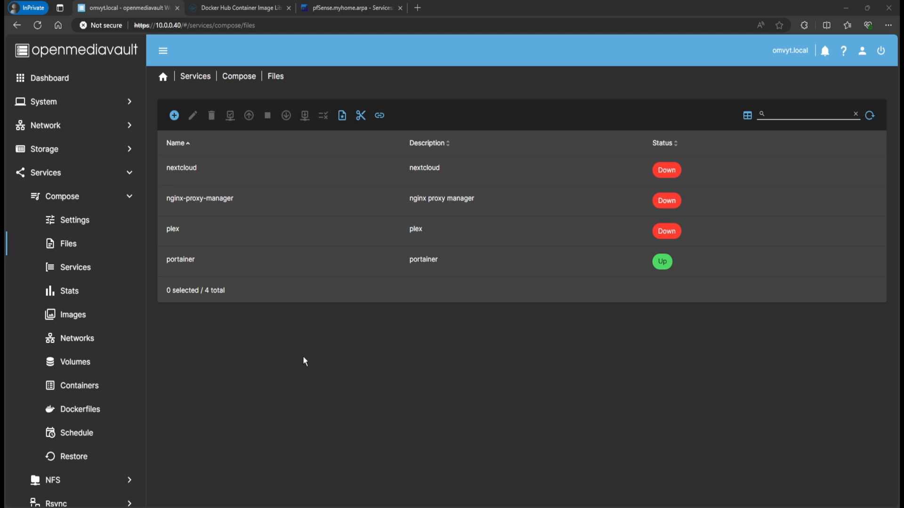
{"action": "mouse_move", "coordinate": [224, 395]}
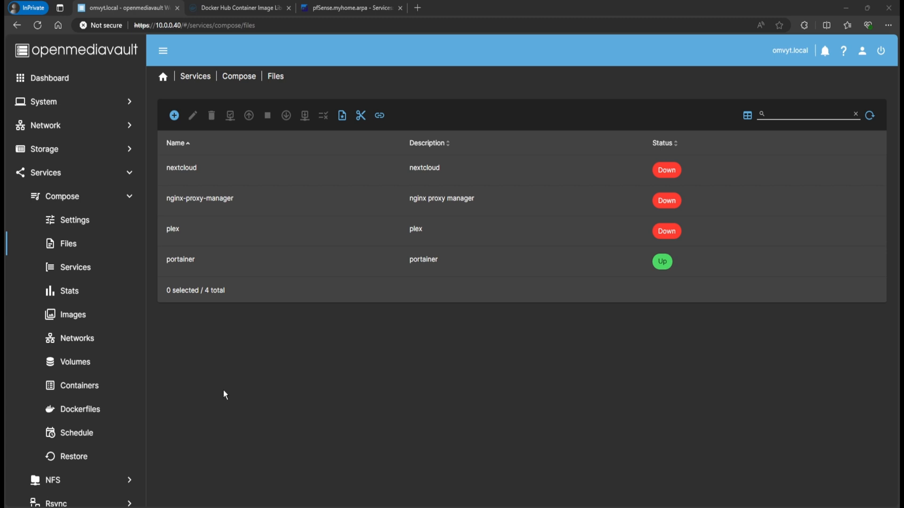
{"action": "mouse_move", "coordinate": [274, 347]}
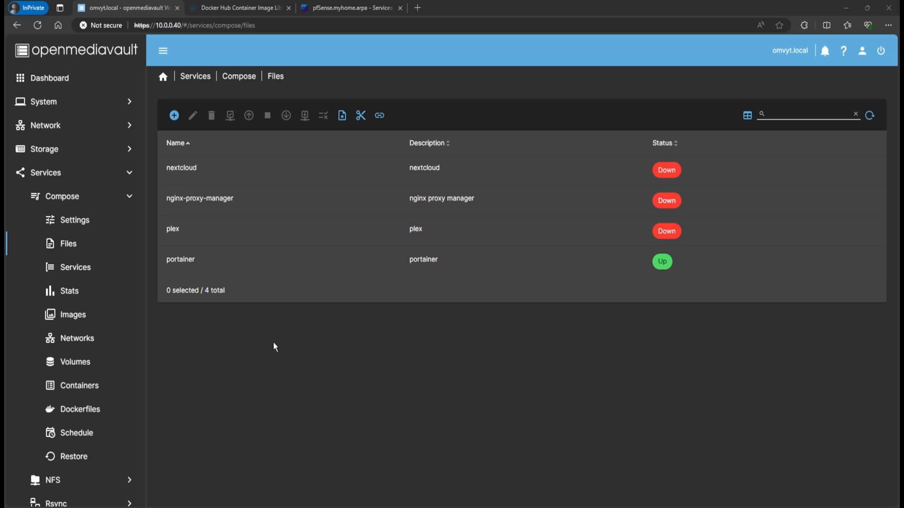
{"action": "mouse_move", "coordinate": [212, 383]}
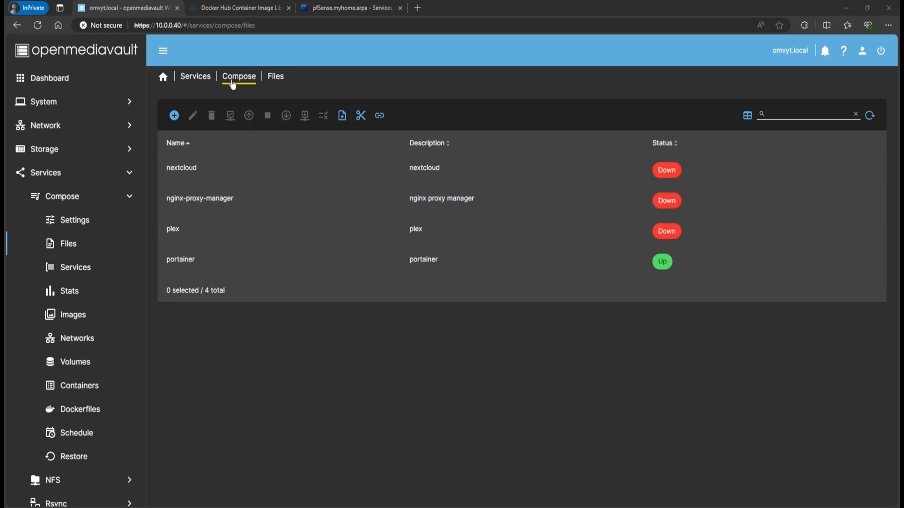
Return to the Compose overview and show the Docker networks list
{"action": "left_click", "coordinate": [238, 76]}
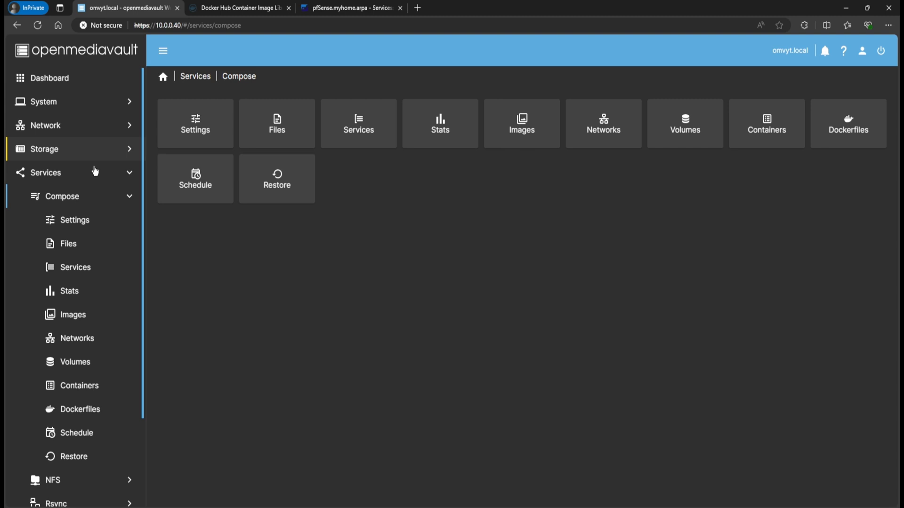
{"action": "mouse_move", "coordinate": [585, 138]}
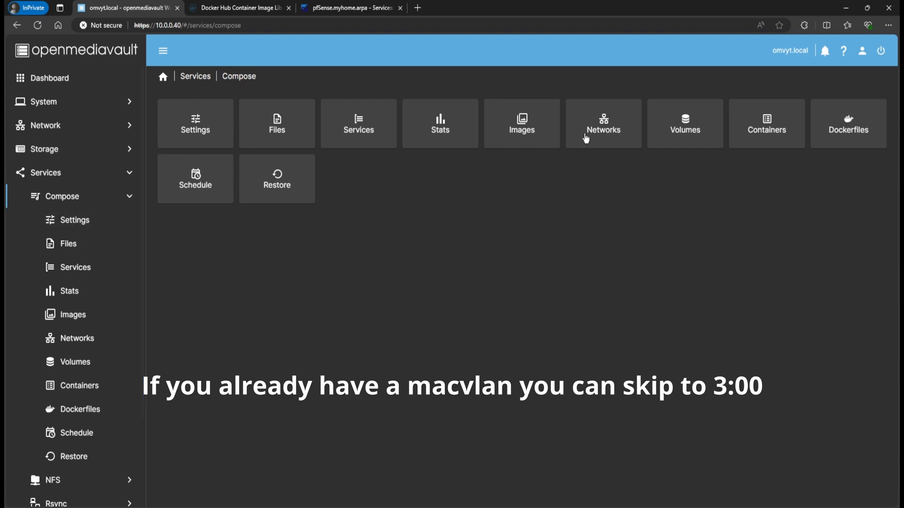
{"action": "left_click", "coordinate": [603, 123]}
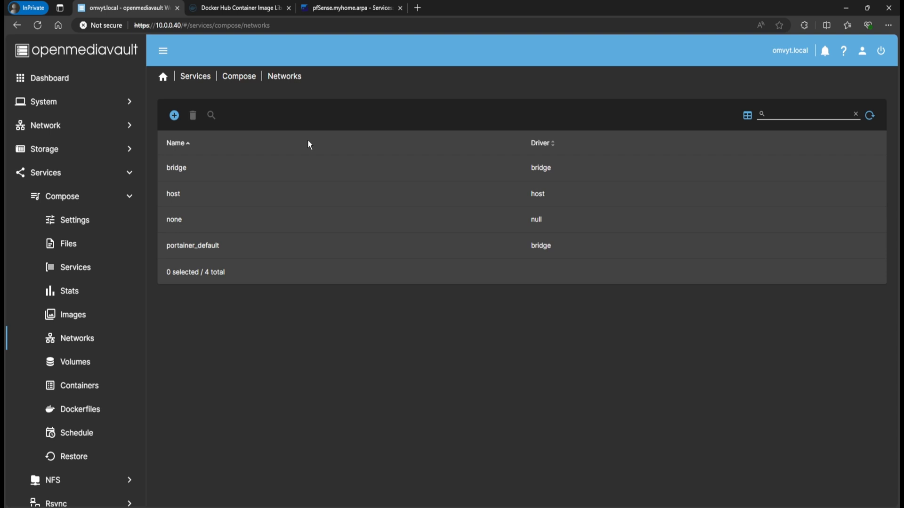
{"action": "mouse_move", "coordinate": [307, 143]}
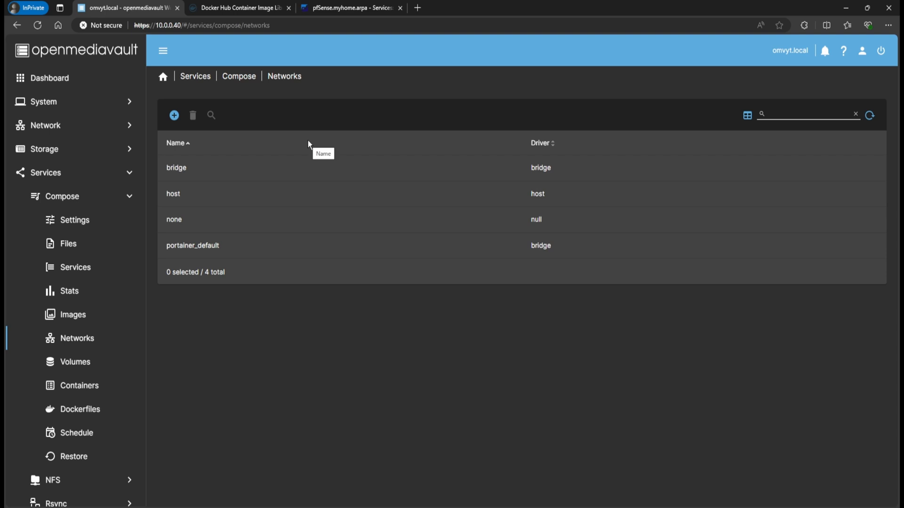
{"action": "mouse_move", "coordinate": [318, 144]}
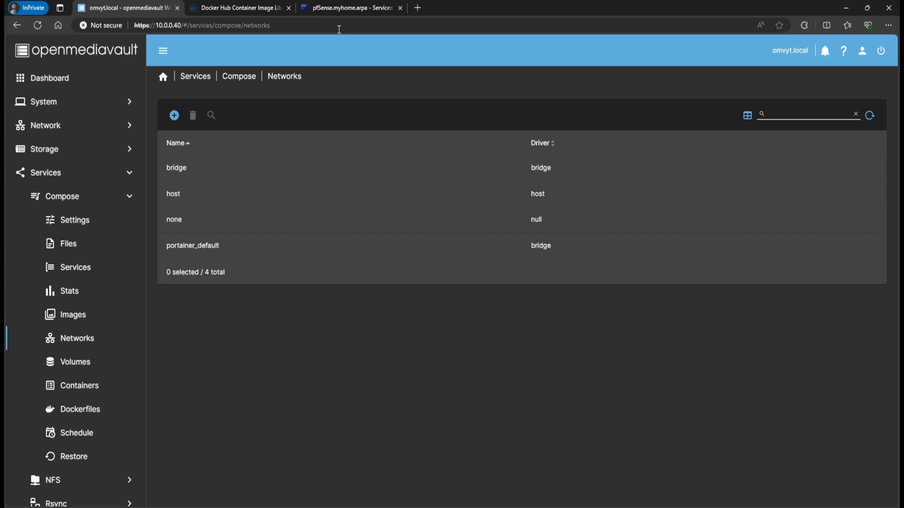
On the pfSense LAN DHCP page, select the subnet value 10.0.0.0/24 to copy it
{"action": "left_click", "coordinate": [349, 7]}
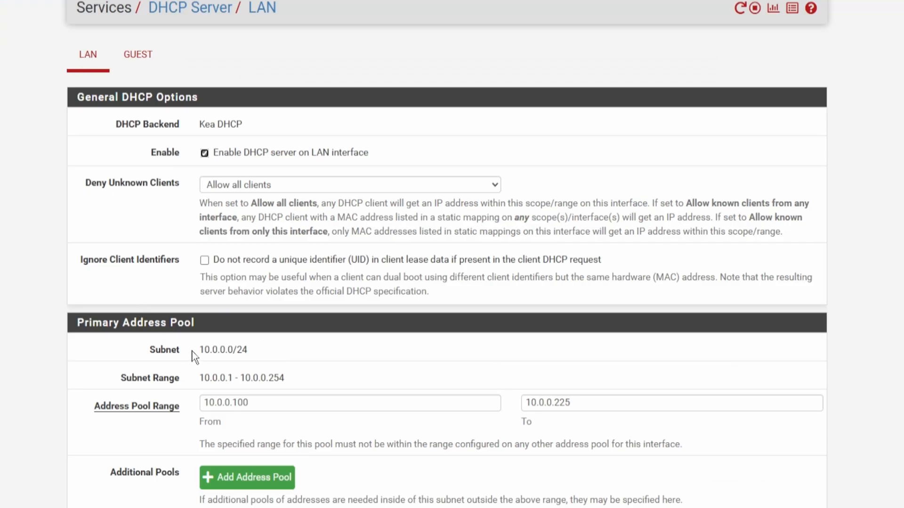
{"action": "mouse_move", "coordinate": [201, 364]}
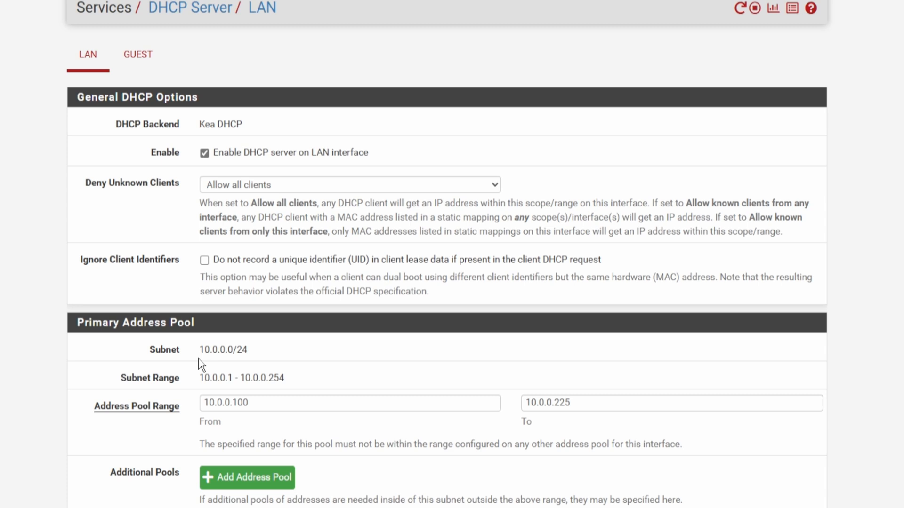
{"action": "mouse_move", "coordinate": [226, 361]}
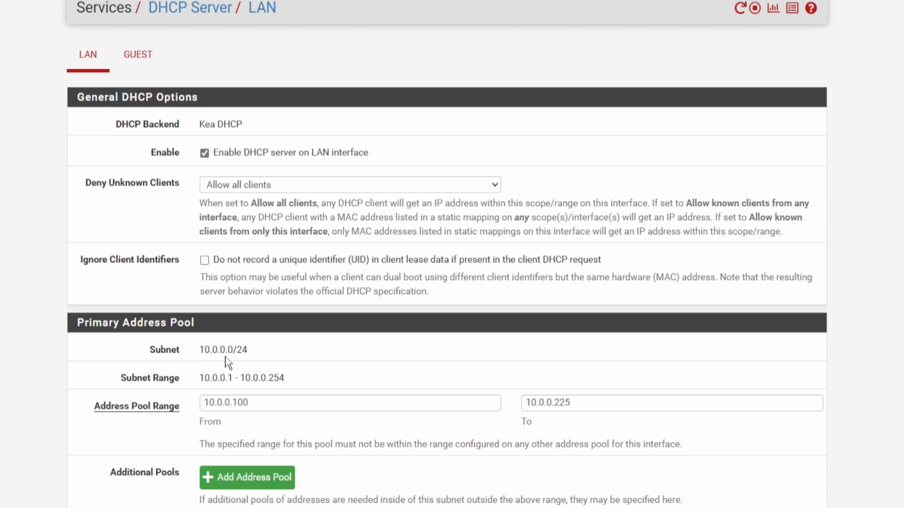
{"action": "mouse_move", "coordinate": [217, 364]}
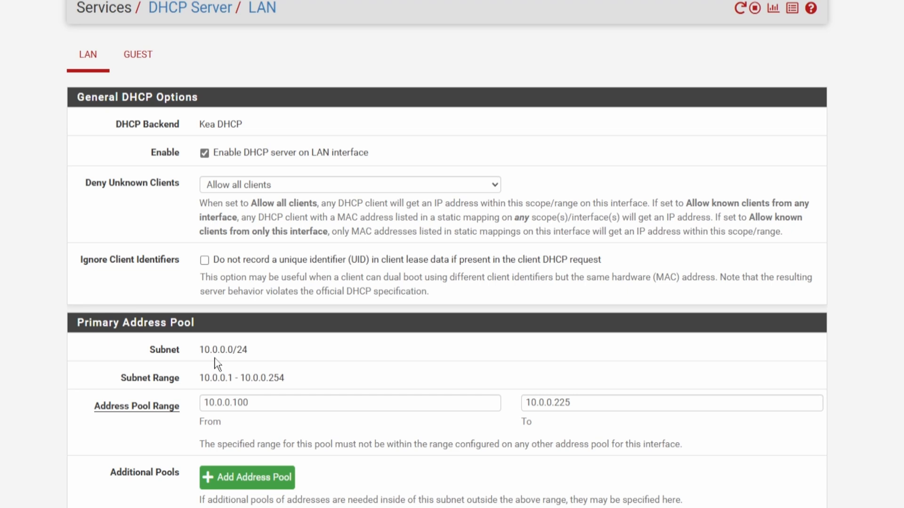
{"action": "mouse_move", "coordinate": [230, 375]}
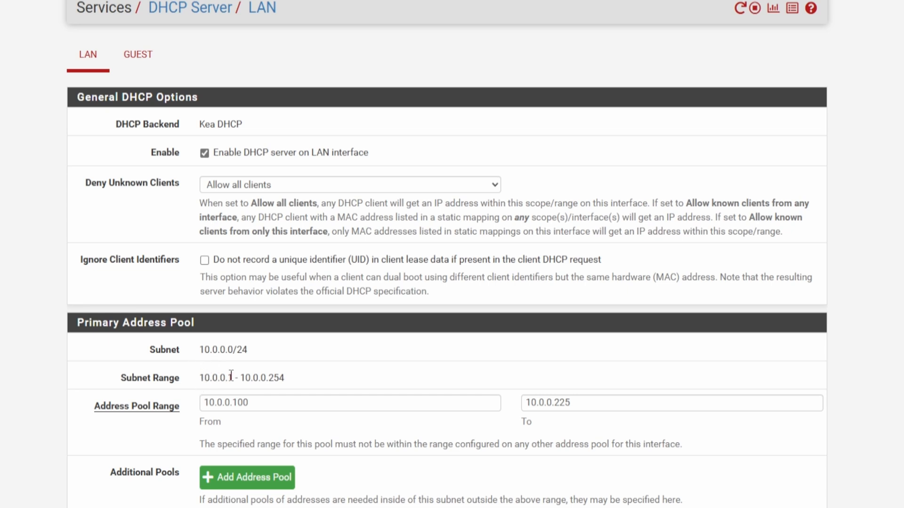
{"action": "mouse_move", "coordinate": [267, 451]}
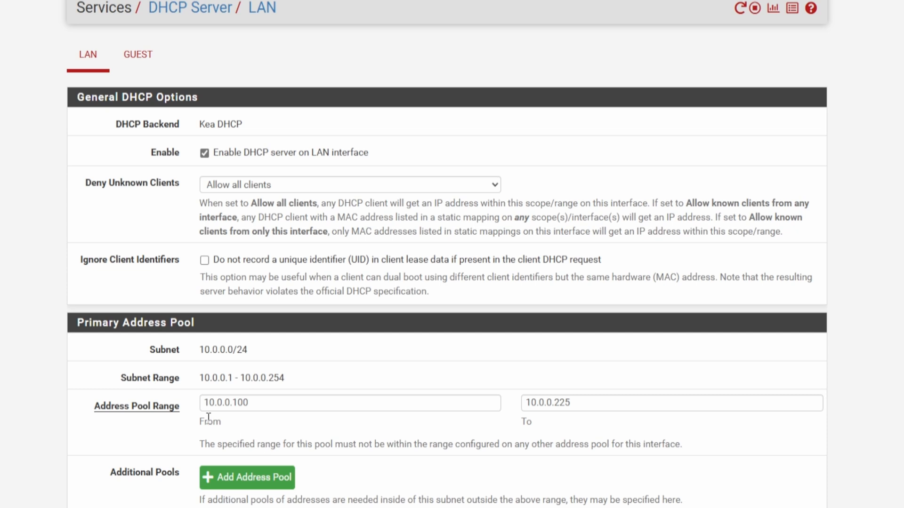
{"action": "mouse_move", "coordinate": [231, 410]}
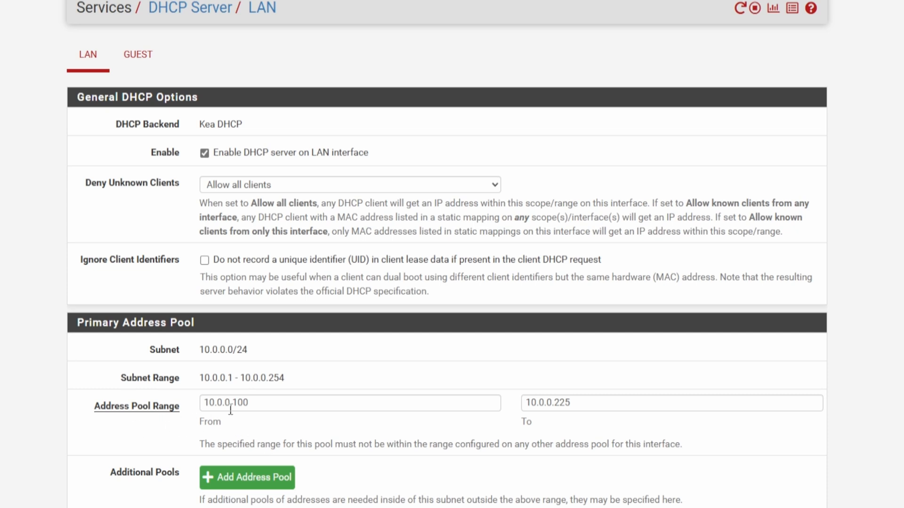
{"action": "mouse_move", "coordinate": [570, 403]}
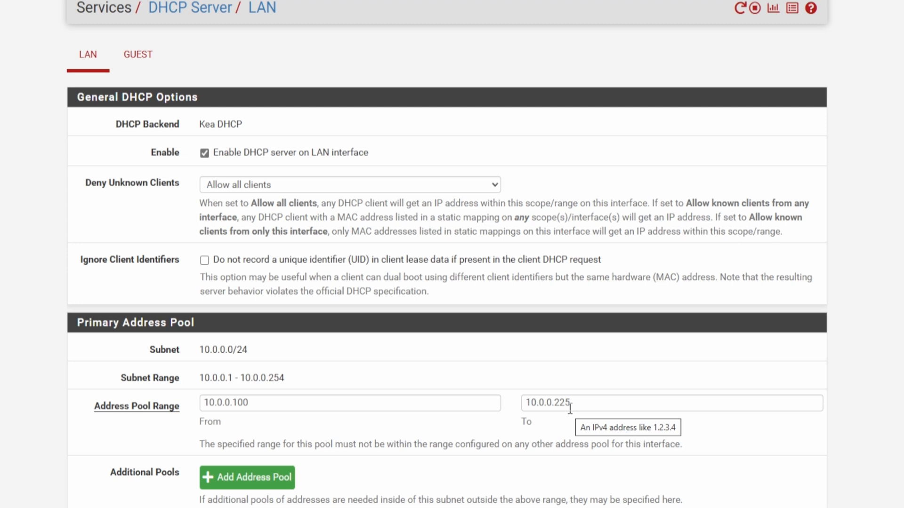
{"action": "mouse_move", "coordinate": [231, 402]}
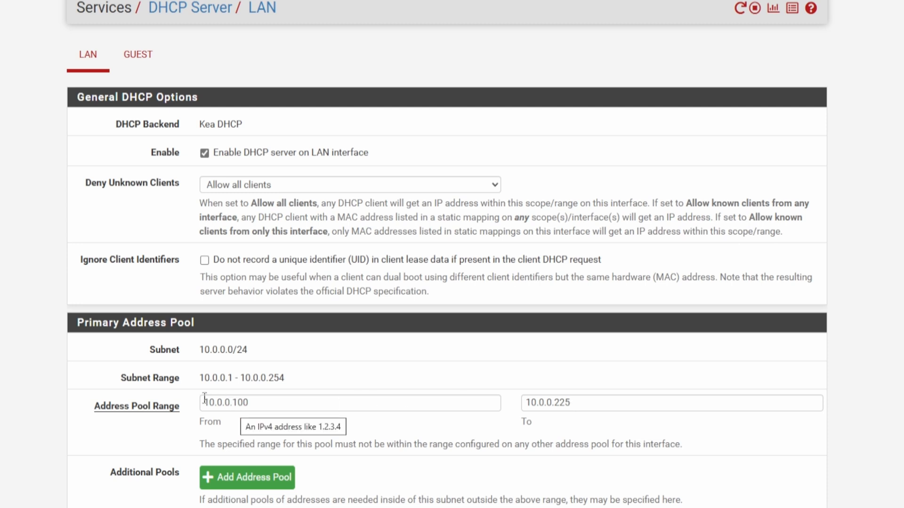
{"action": "mouse_move", "coordinate": [199, 406]}
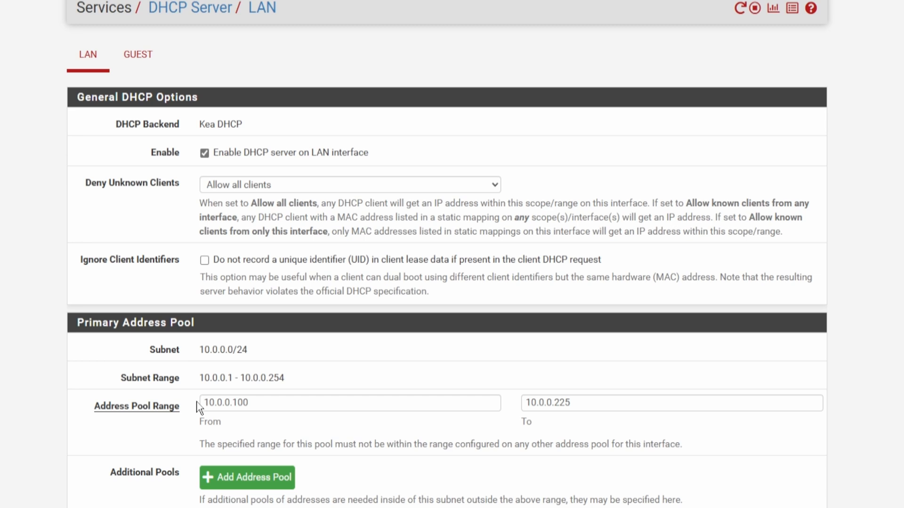
{"action": "mouse_move", "coordinate": [632, 396]}
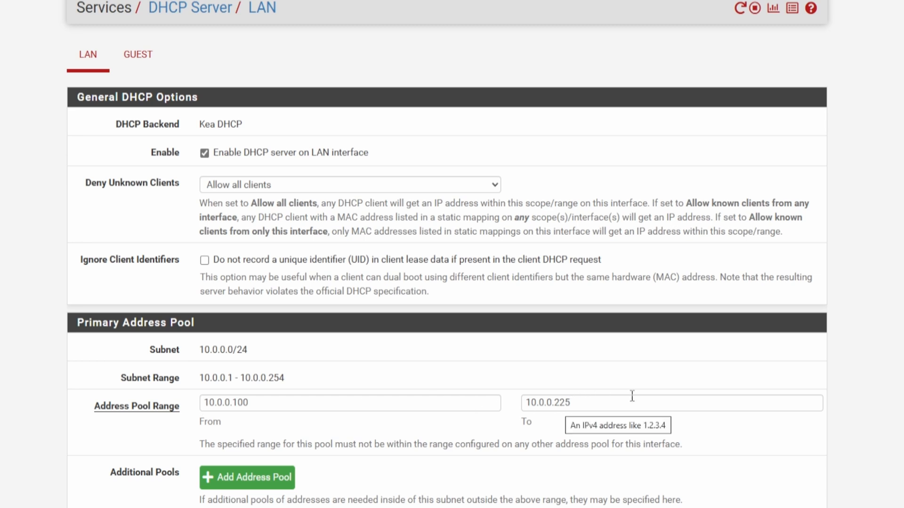
{"action": "mouse_move", "coordinate": [610, 408]}
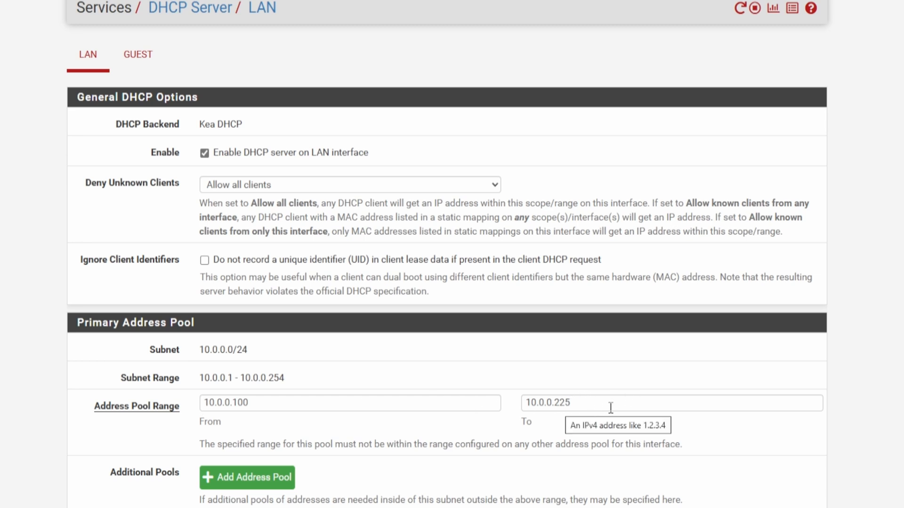
{"action": "mouse_move", "coordinate": [252, 380]}
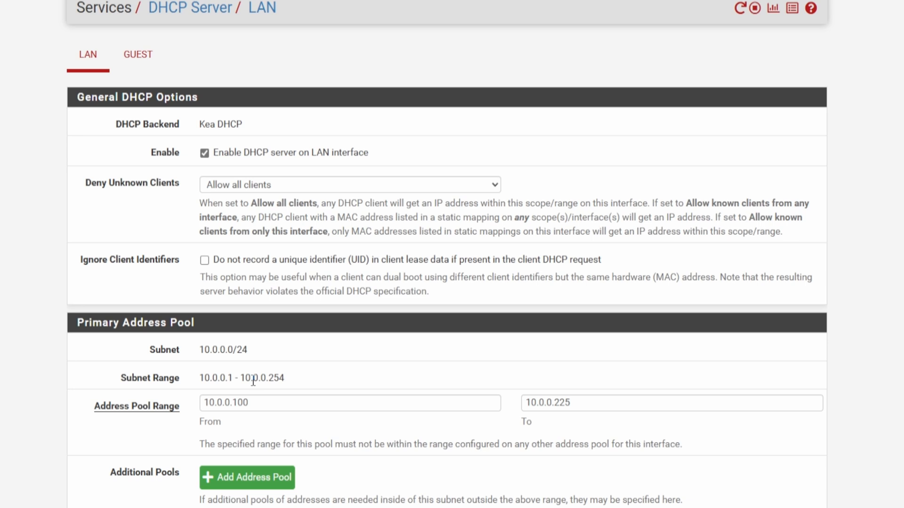
{"action": "double_click", "coordinate": [223, 349]}
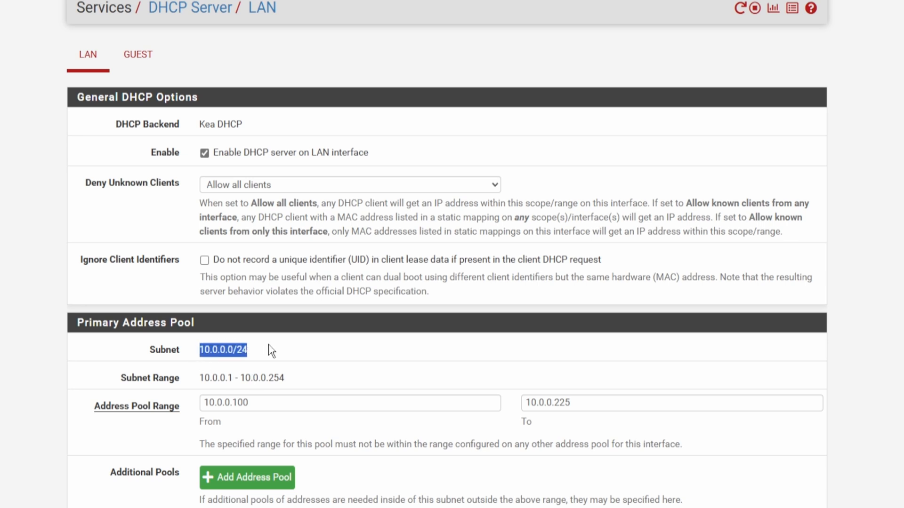
{"action": "right_click", "coordinate": [223, 350]}
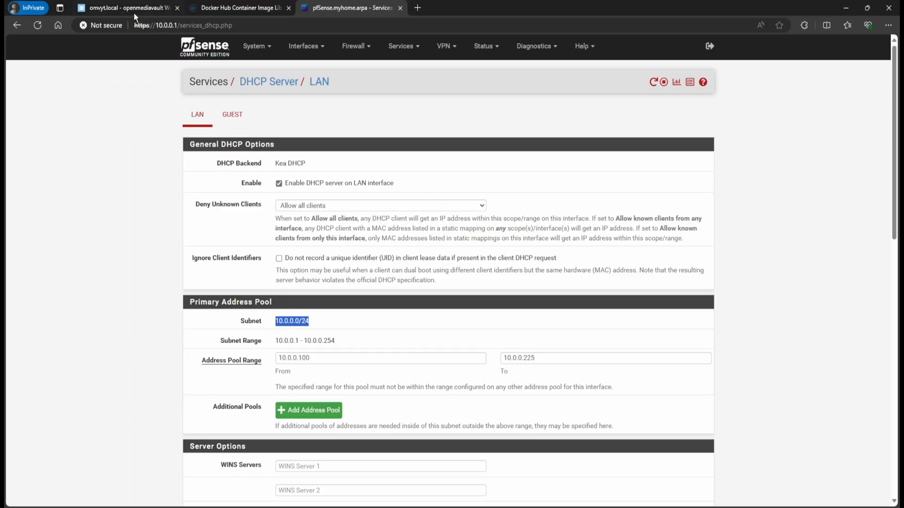
Create a new Compose network named local-network with driver macvlan and parent network ens18
{"action": "left_click", "coordinate": [127, 8]}
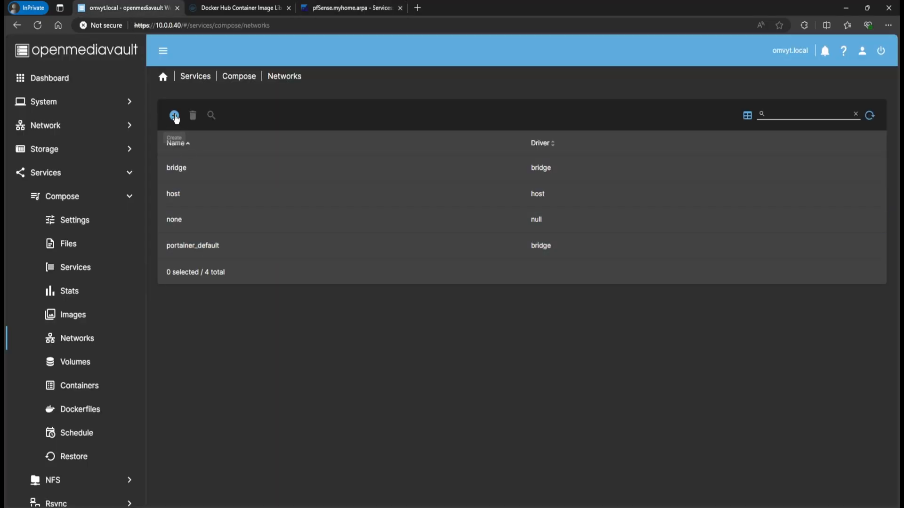
{"action": "left_click", "coordinate": [174, 115]}
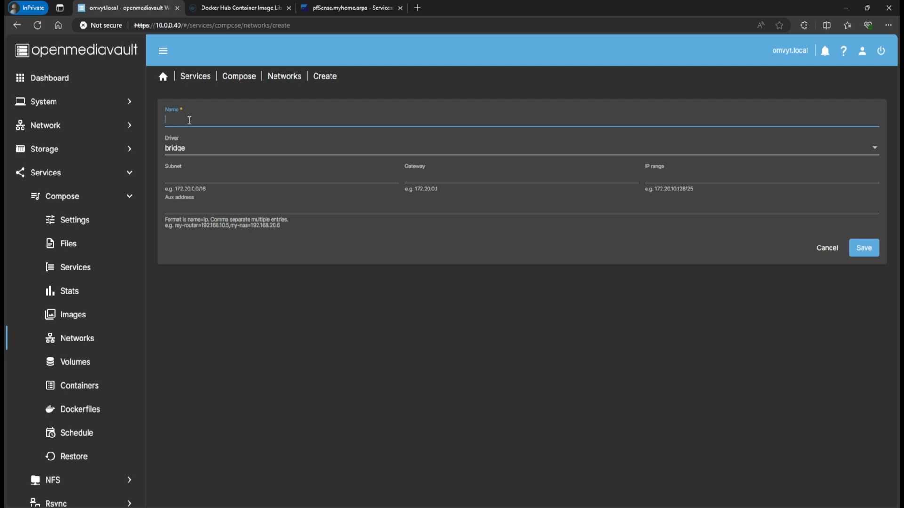
{"action": "type", "text": "local-network"}
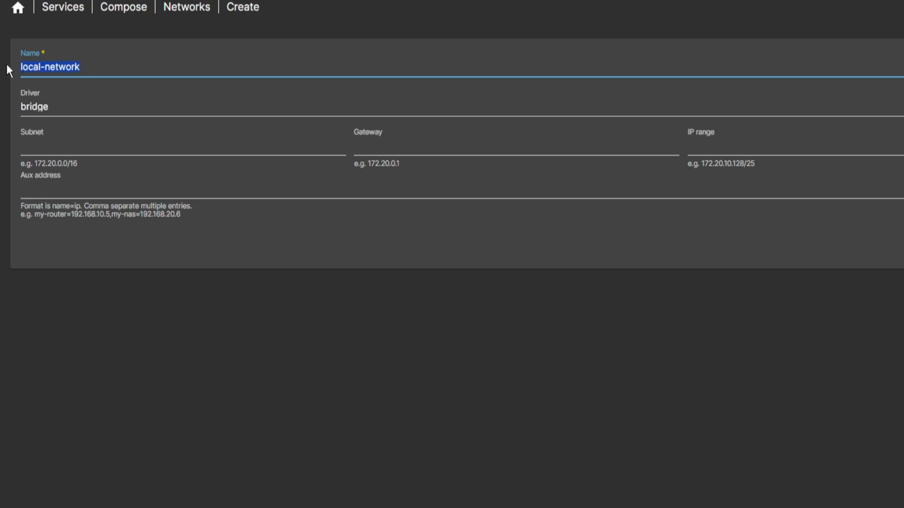
{"action": "left_click", "coordinate": [34, 106]}
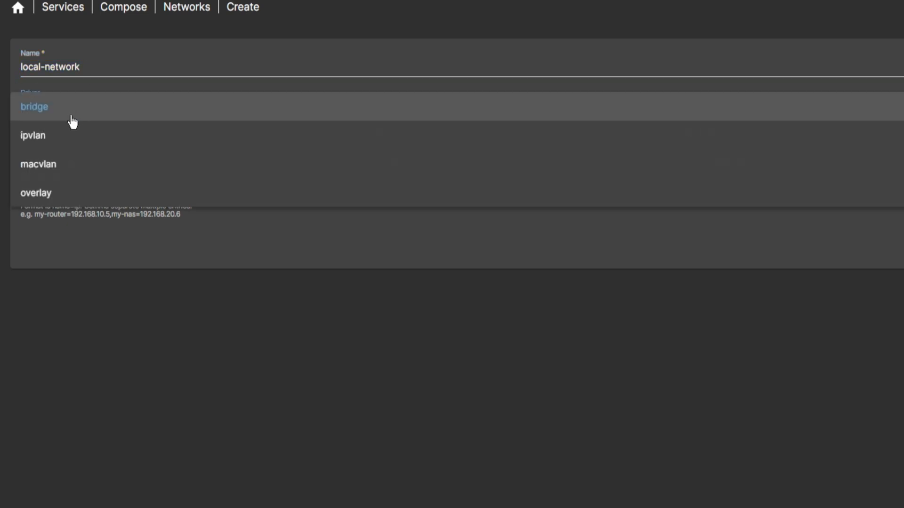
{"action": "mouse_move", "coordinate": [54, 172]}
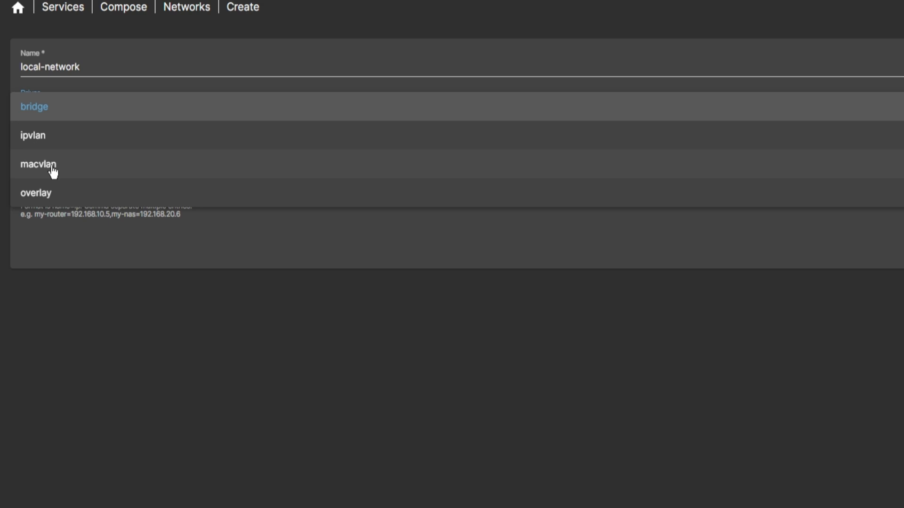
{"action": "left_click", "coordinate": [38, 165]}
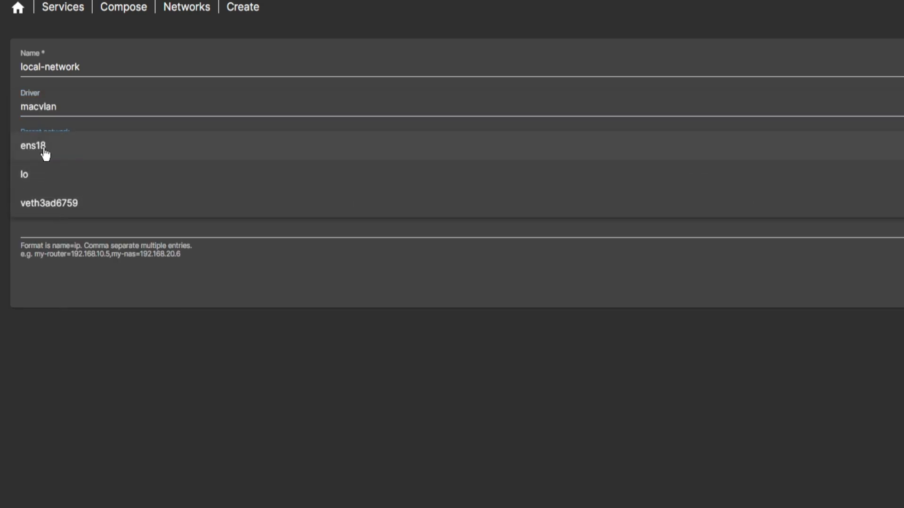
{"action": "mouse_move", "coordinate": [54, 153]}
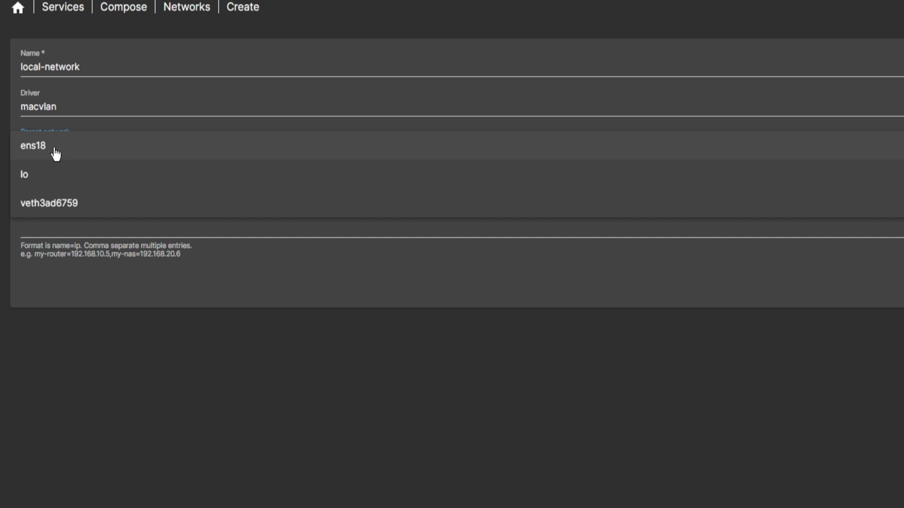
{"action": "mouse_move", "coordinate": [56, 153]}
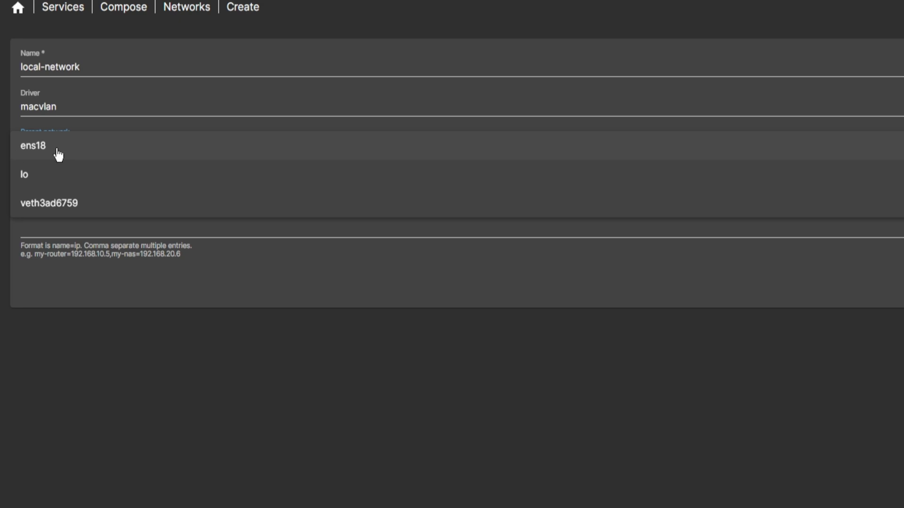
{"action": "left_click", "coordinate": [33, 146]}
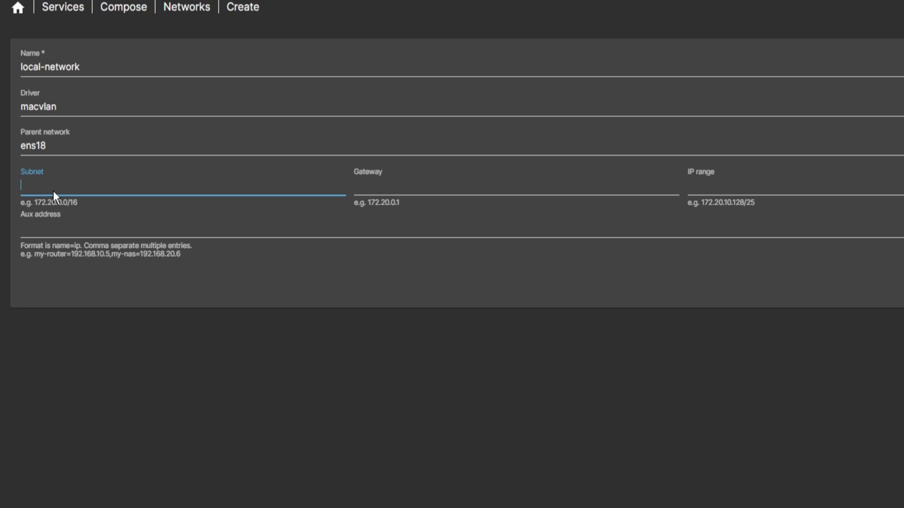
Give local-network subnet 10.0.0.0/24 and gateway 10.0.0.1, leave IP range empty, and save it
{"action": "type", "text": "10.0.0.0/24"}
{"action": "left_click", "coordinate": [516, 186]}
{"action": "type", "text": "10.0.0.1"}
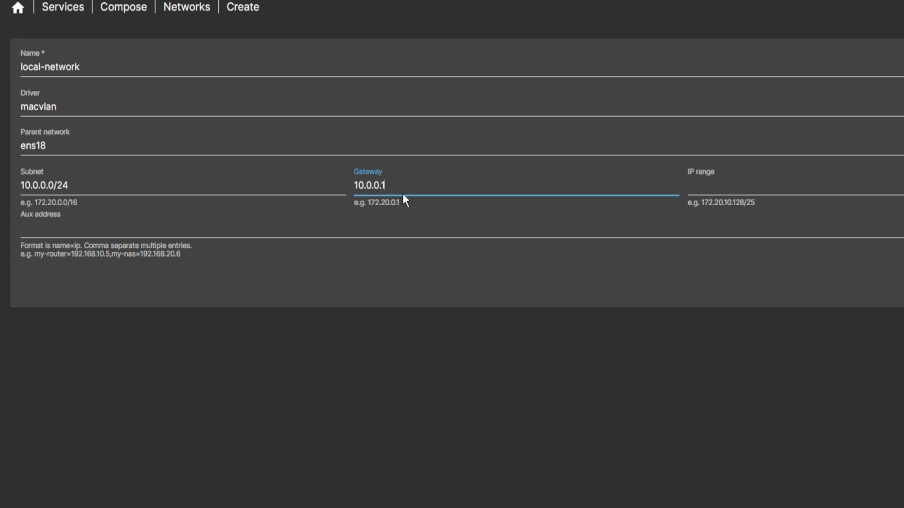
{"action": "mouse_move", "coordinate": [710, 185]}
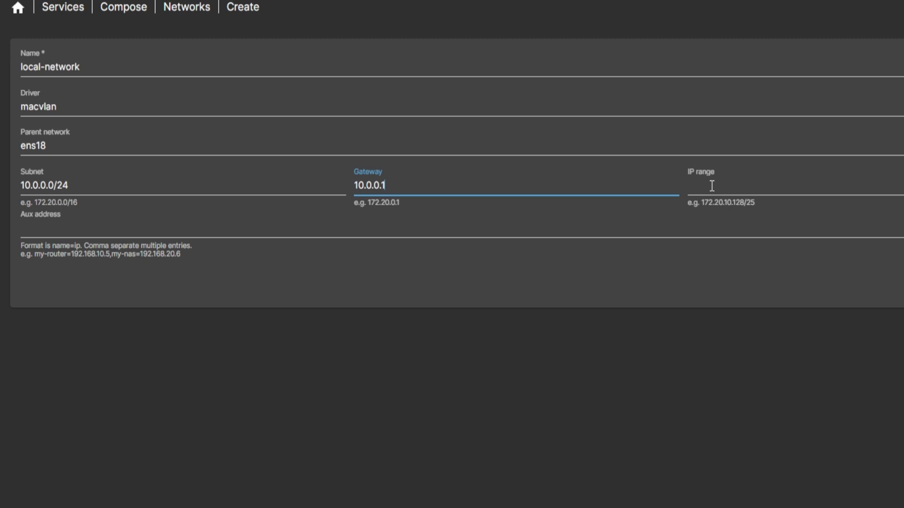
{"action": "left_click", "coordinate": [749, 185]}
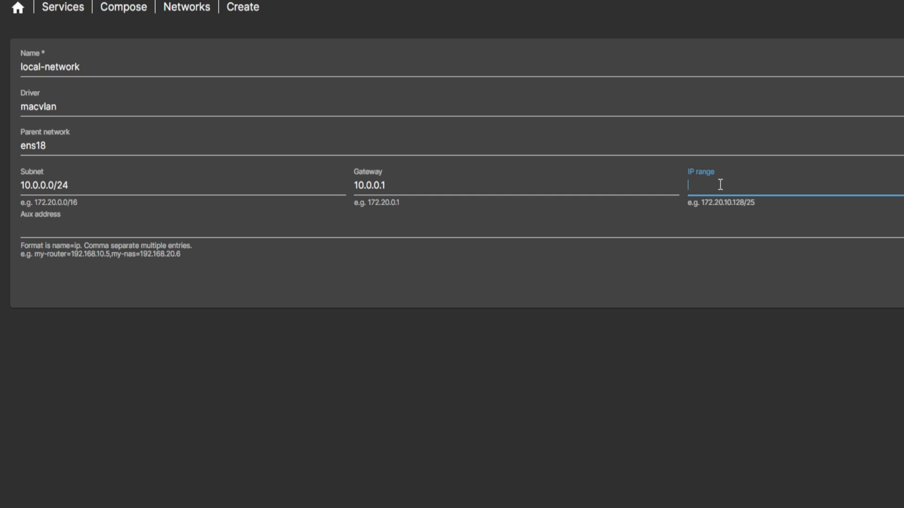
{"action": "mouse_move", "coordinate": [452, 149]}
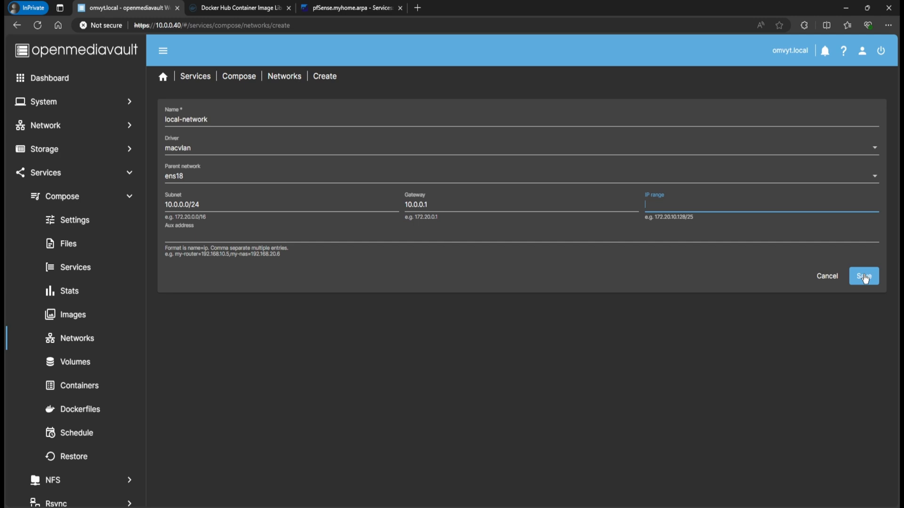
{"action": "left_click", "coordinate": [863, 276]}
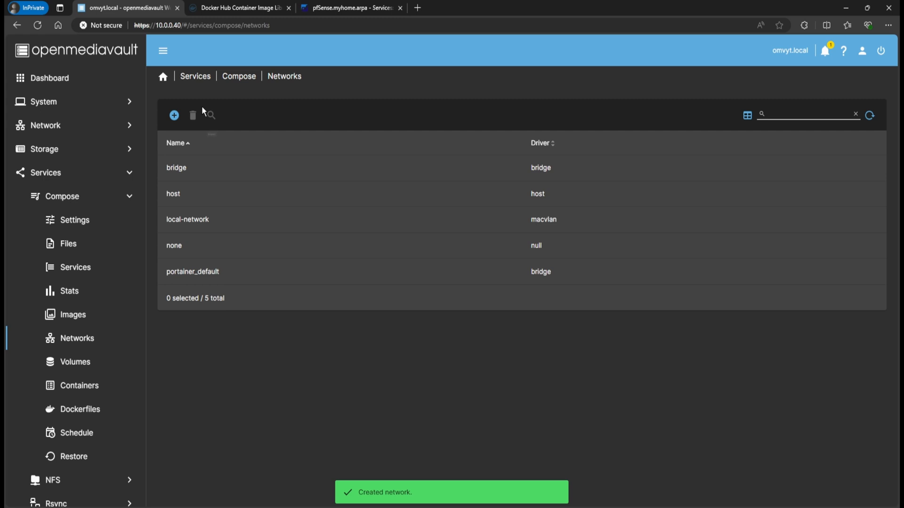
{"action": "mouse_move", "coordinate": [239, 8]}
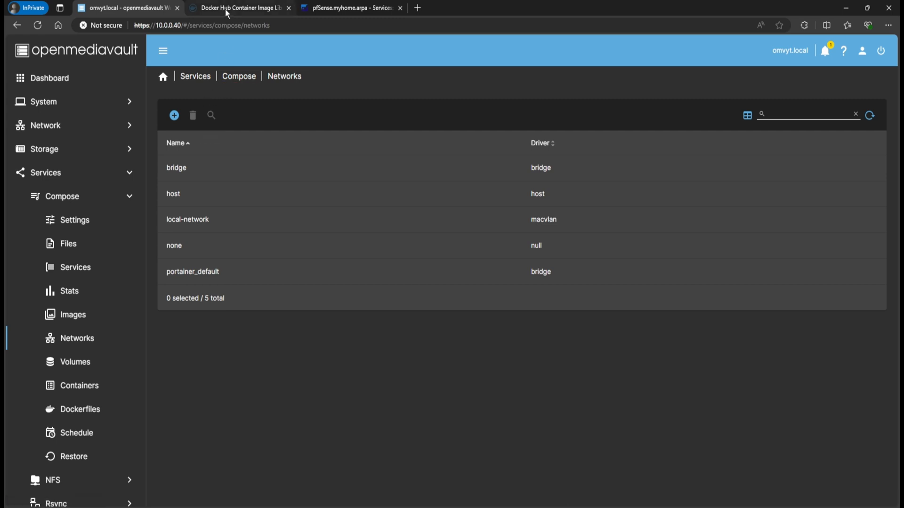
Search Docker Hub for adguard and show the adguard/adguardhome Quick Start run command
{"action": "left_click", "coordinate": [239, 8]}
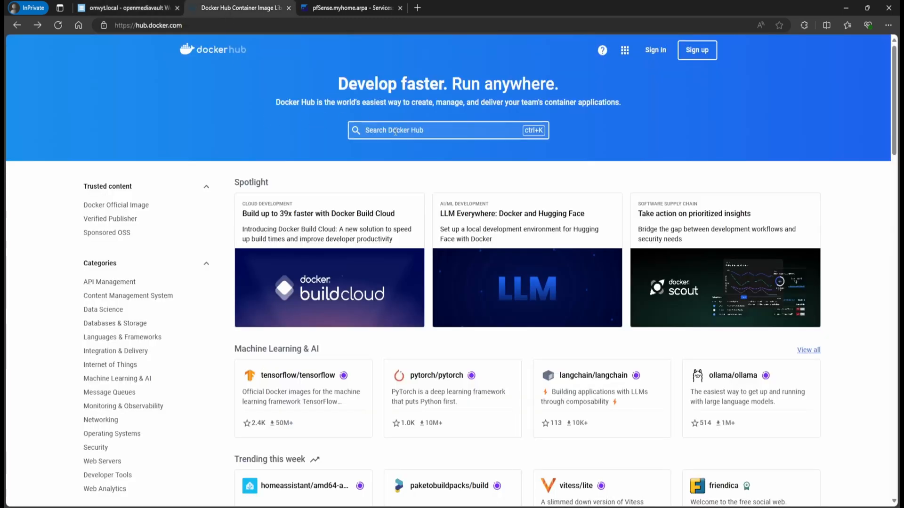
{"action": "type", "text": "adguard"}
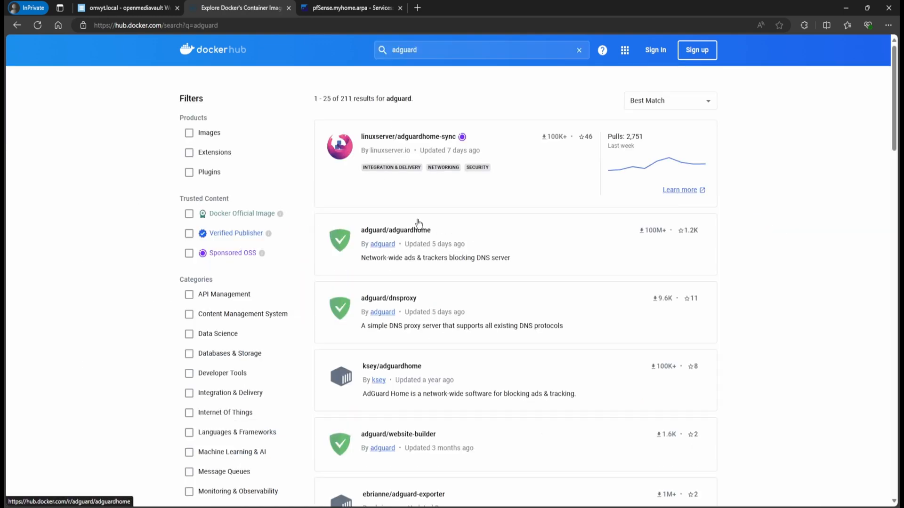
{"action": "mouse_move", "coordinate": [395, 243]}
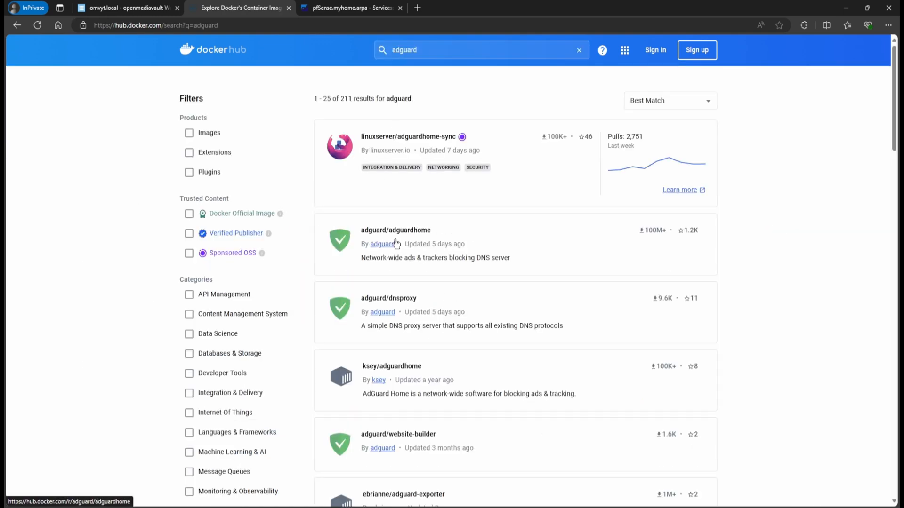
{"action": "mouse_move", "coordinate": [424, 248]}
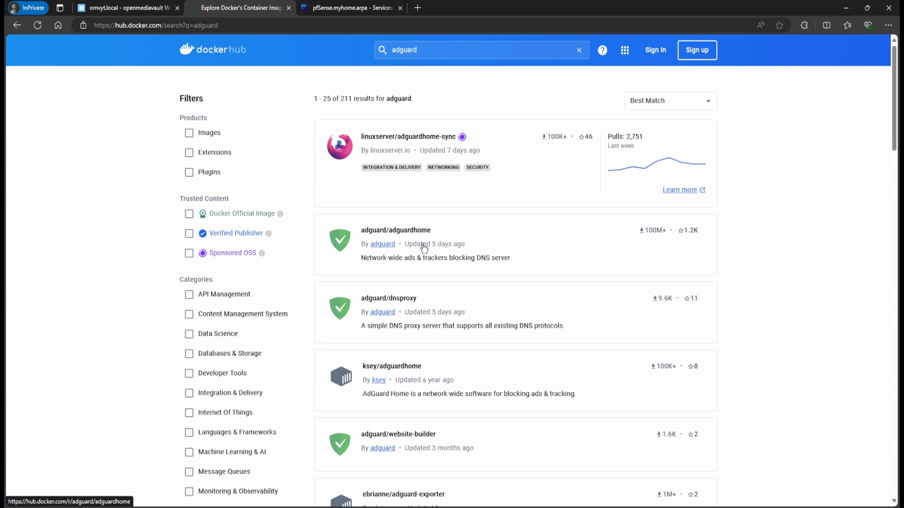
{"action": "left_click", "coordinate": [395, 230]}
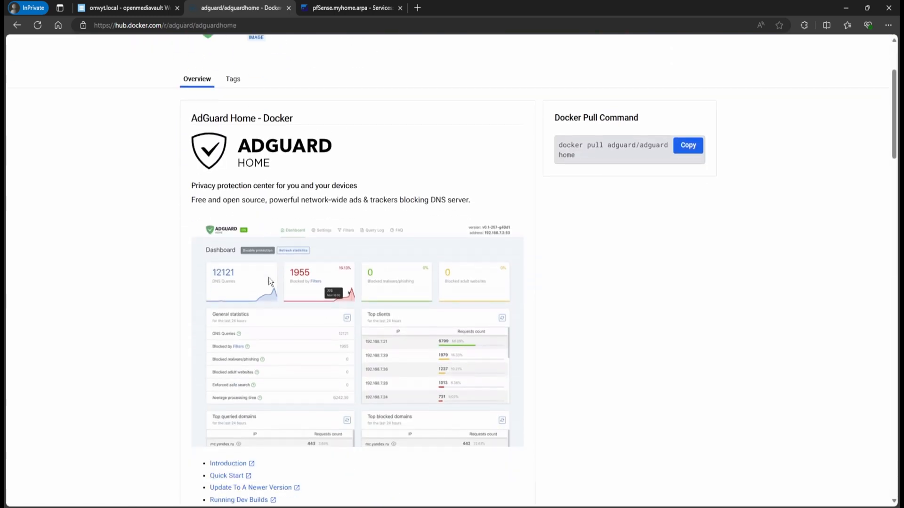
{"action": "scroll", "scroll_direction": "down", "scroll_amount": 3}
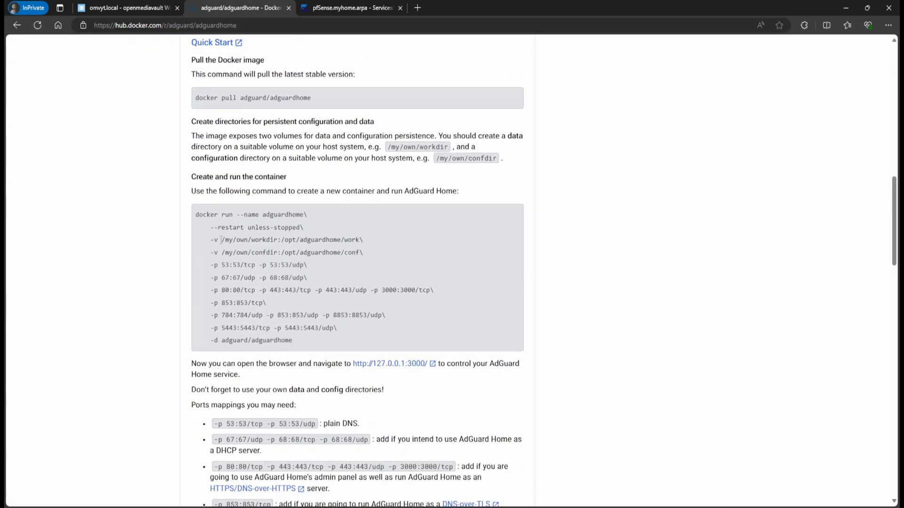
{"action": "mouse_move", "coordinate": [278, 326]}
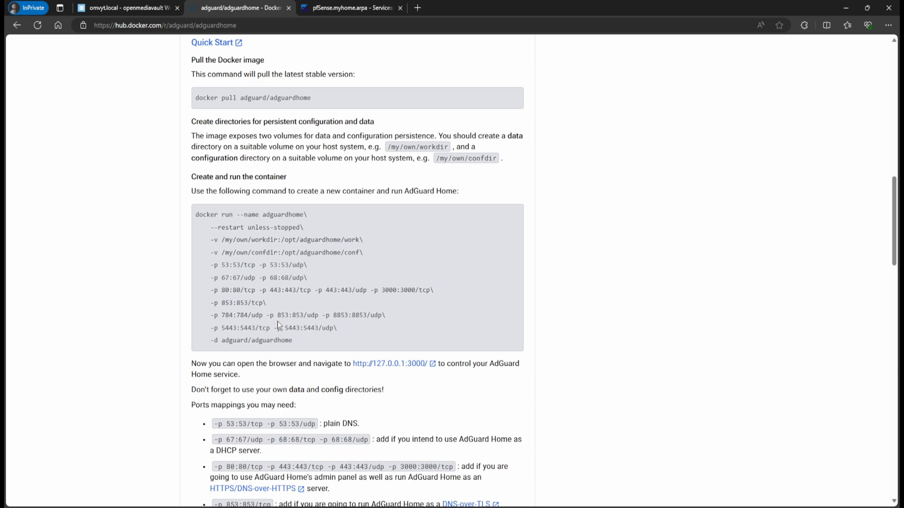
{"action": "mouse_move", "coordinate": [192, 212]}
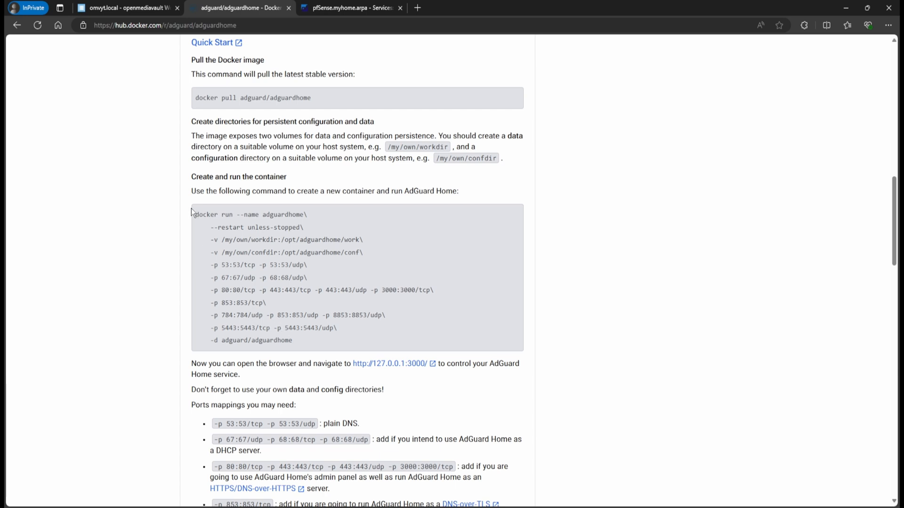
{"action": "mouse_move", "coordinate": [215, 227]}
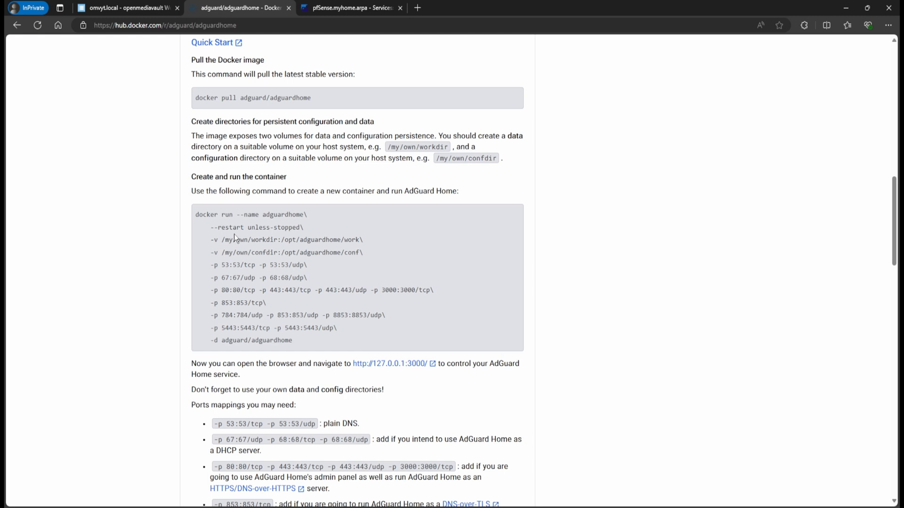
{"action": "mouse_move", "coordinate": [232, 237]}
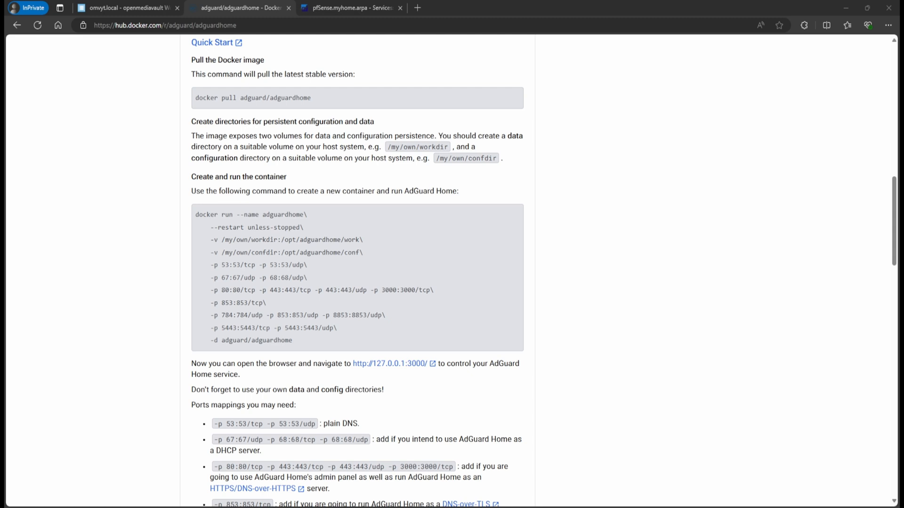
{"action": "mouse_move", "coordinate": [119, 11]}
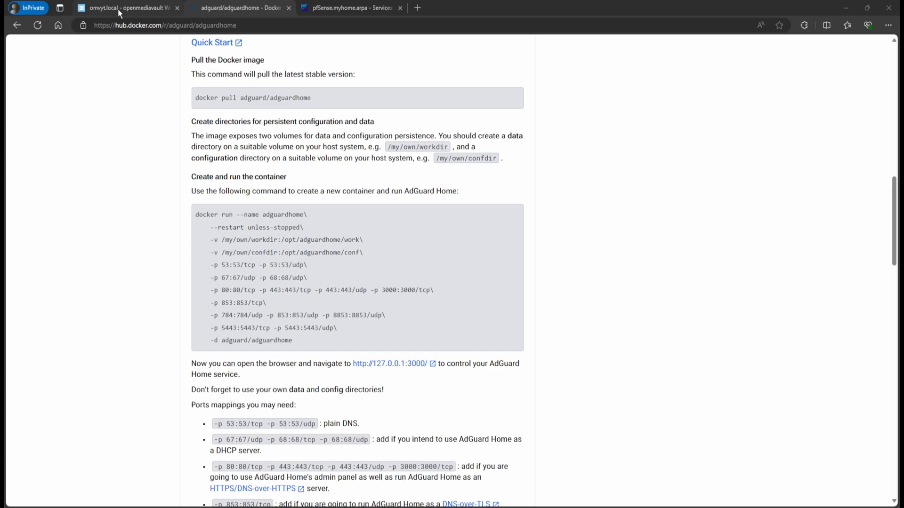
Create a new compose file in openmediavault and name it adguard
{"action": "left_click", "coordinate": [123, 7]}
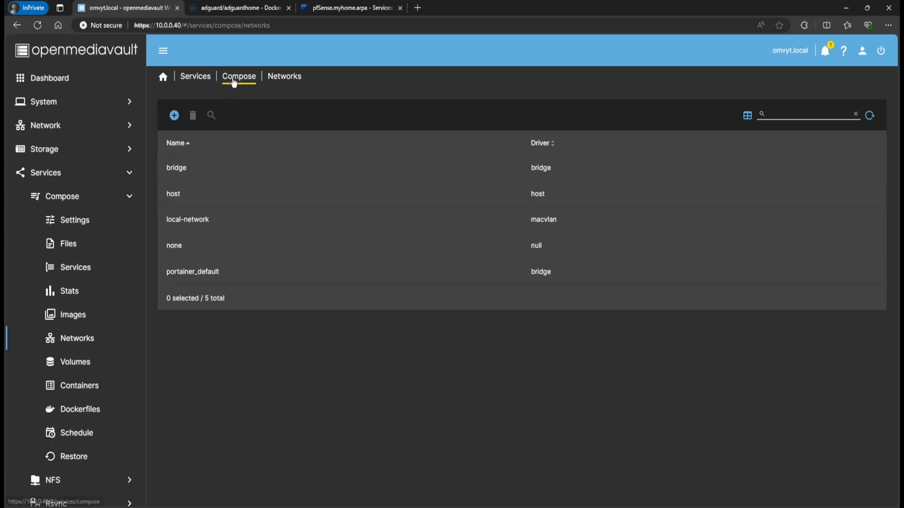
{"action": "left_click", "coordinate": [67, 244]}
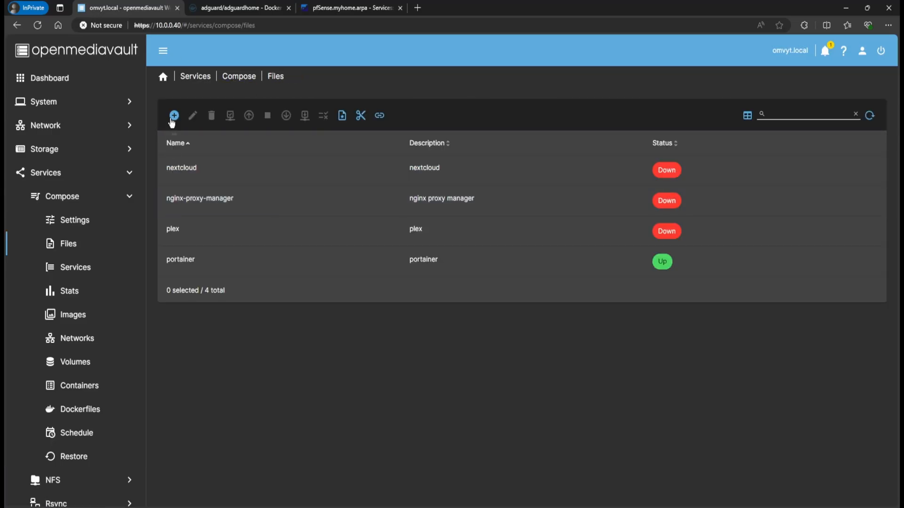
{"action": "left_click", "coordinate": [174, 116]}
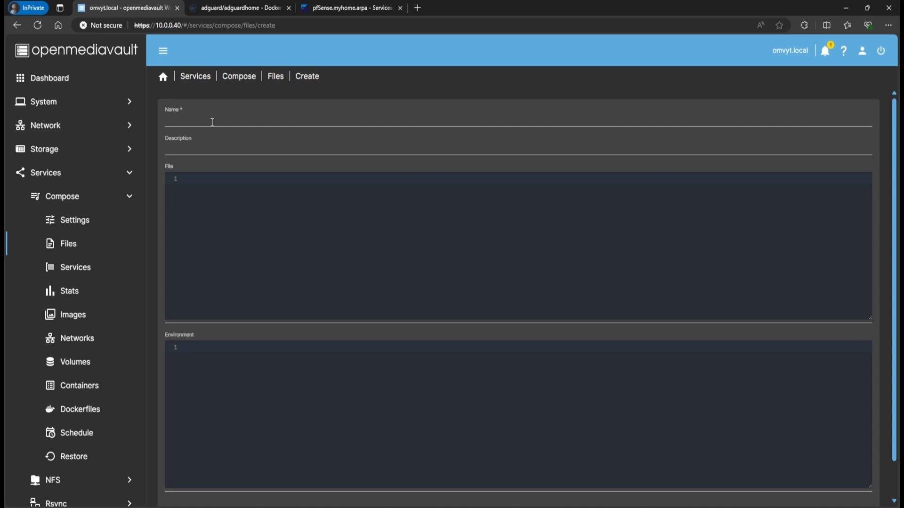
{"action": "type", "text": "adguard"}
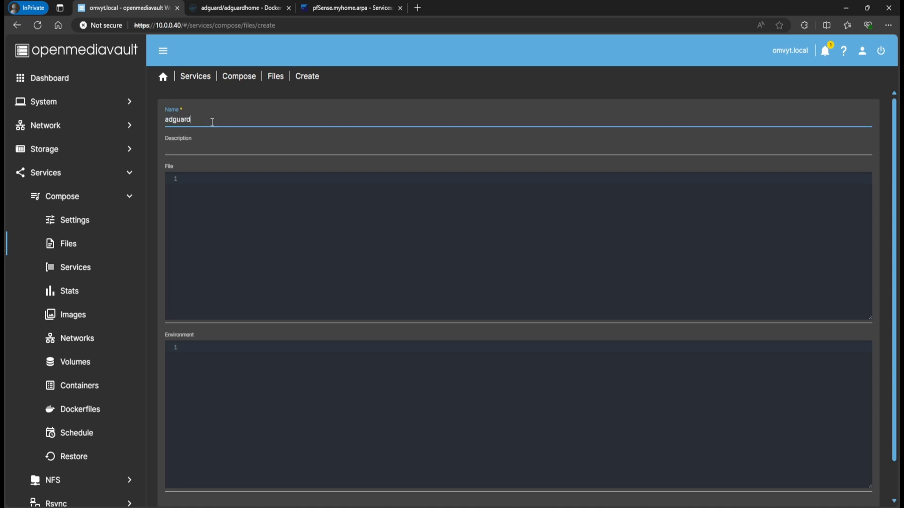
{"action": "type", "text": "adguard"}
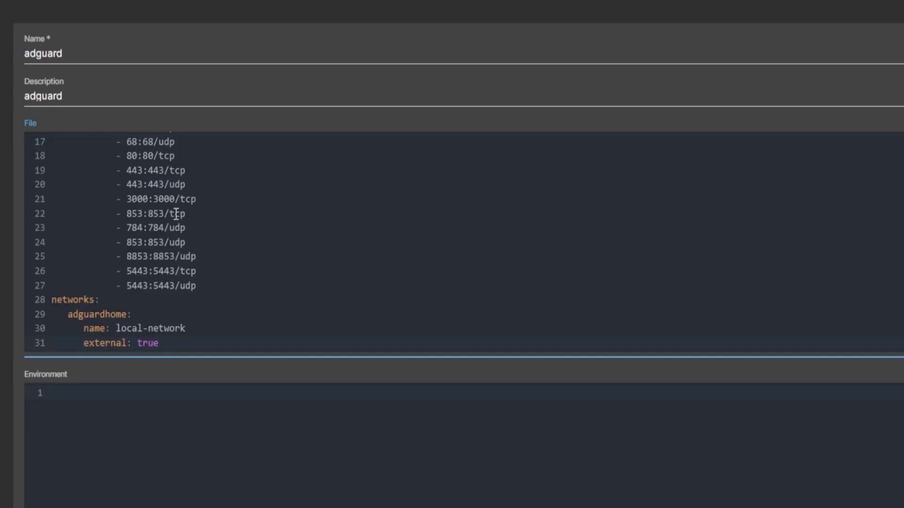
Fill the adguard compose YAML with static address 10.0.0.86, volumes, ports and external local-network, then save
{"action": "scroll", "scroll_direction": "up", "scroll_amount": 3}
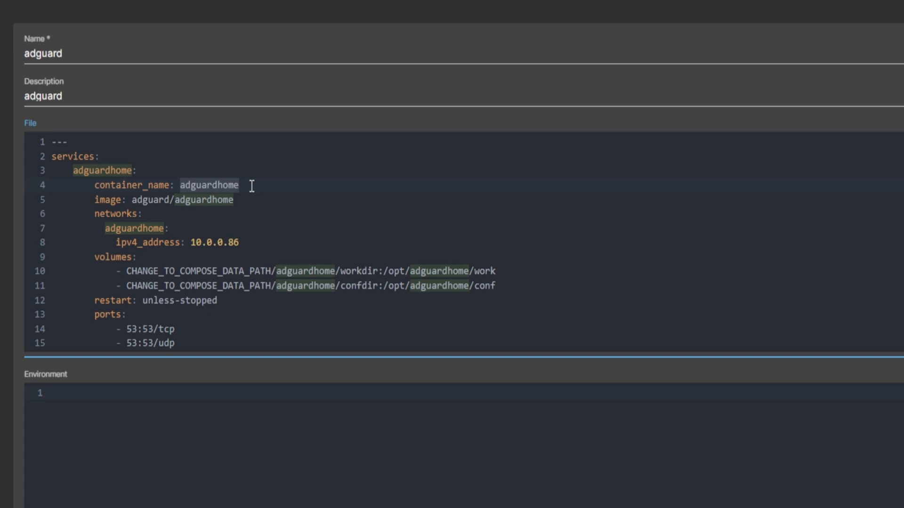
{"action": "mouse_move", "coordinate": [230, 184]}
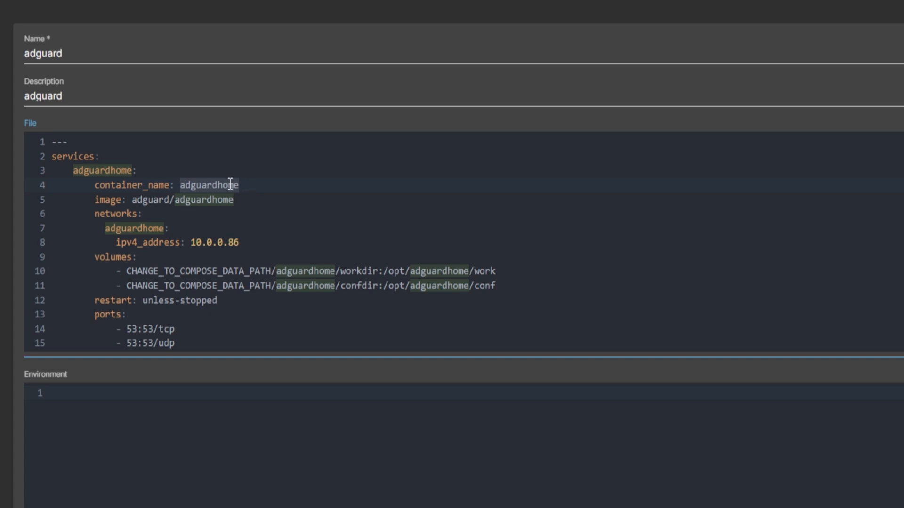
{"action": "mouse_move", "coordinate": [159, 205]}
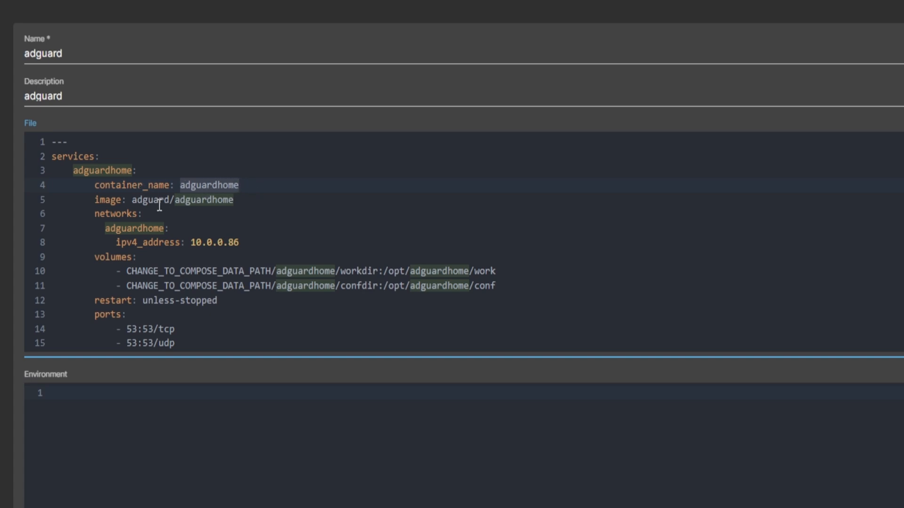
{"action": "mouse_move", "coordinate": [208, 228]}
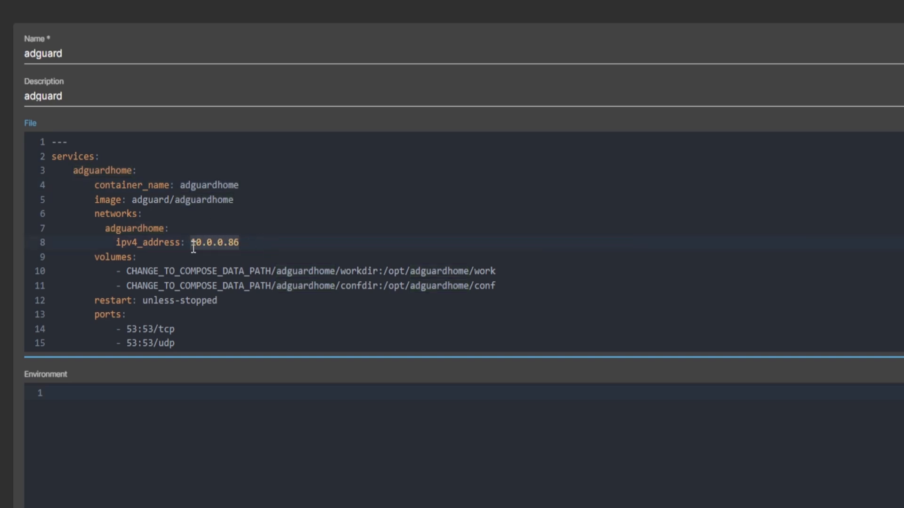
{"action": "type", "text": "0"}
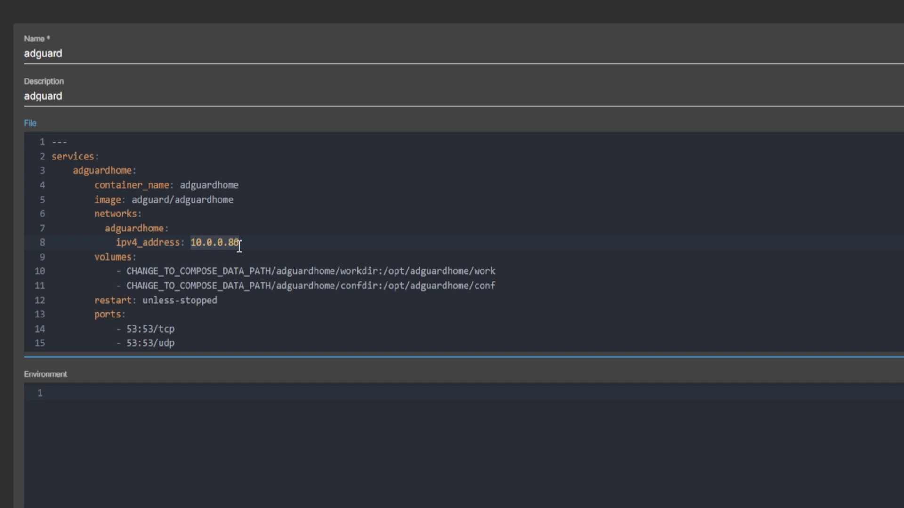
{"action": "type", "text": "6"}
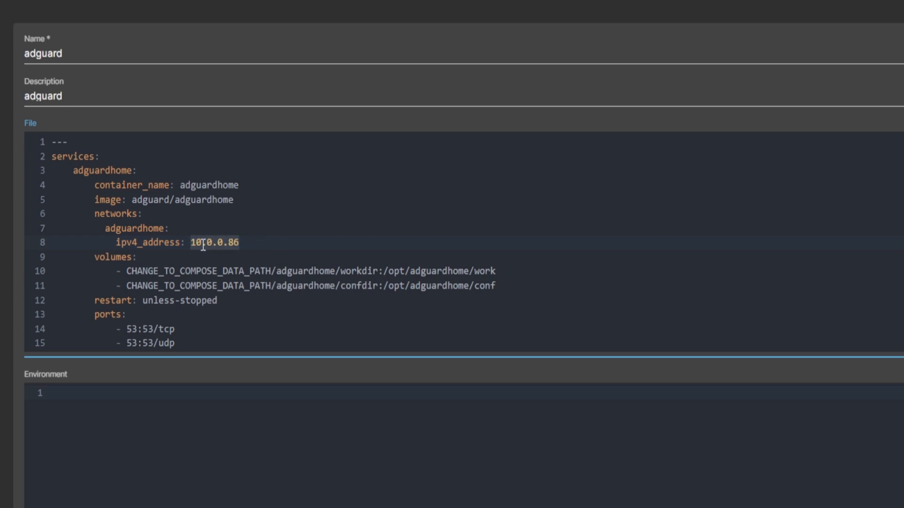
{"action": "scroll", "scroll_direction": "down", "scroll_amount": 3}
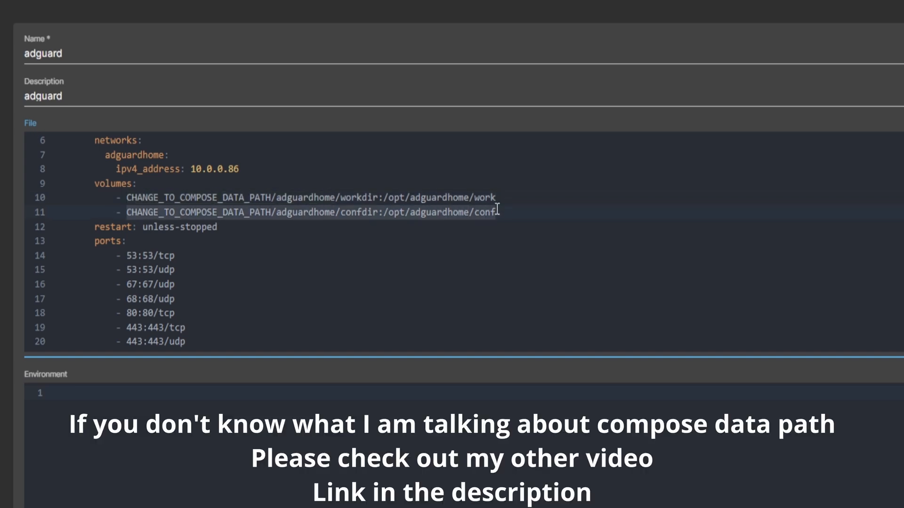
{"action": "scroll", "scroll_direction": "down", "scroll_amount": 3}
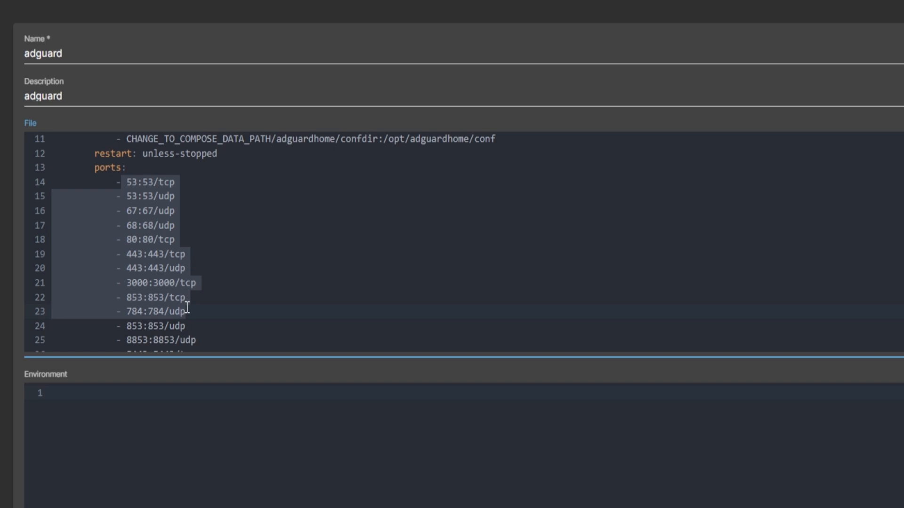
{"action": "scroll", "scroll_direction": "down", "scroll_amount": 3}
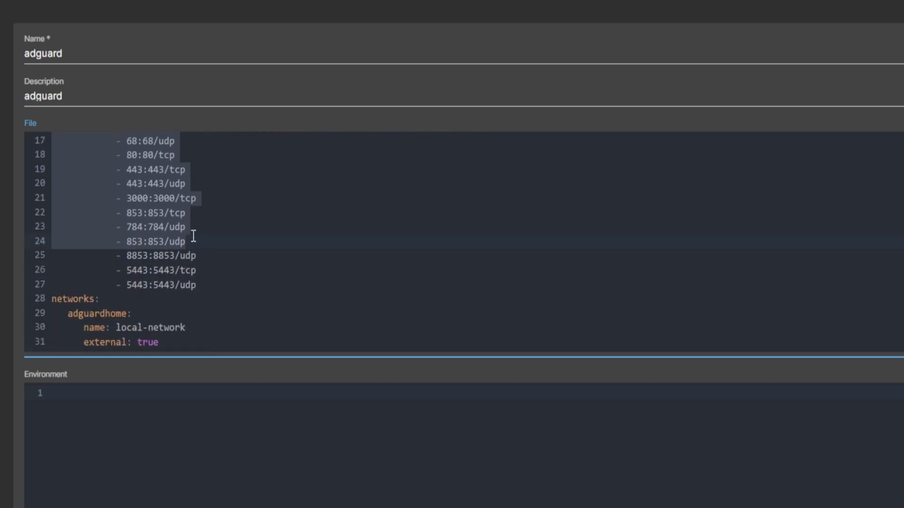
{"action": "scroll", "scroll_direction": "up", "scroll_amount": 3}
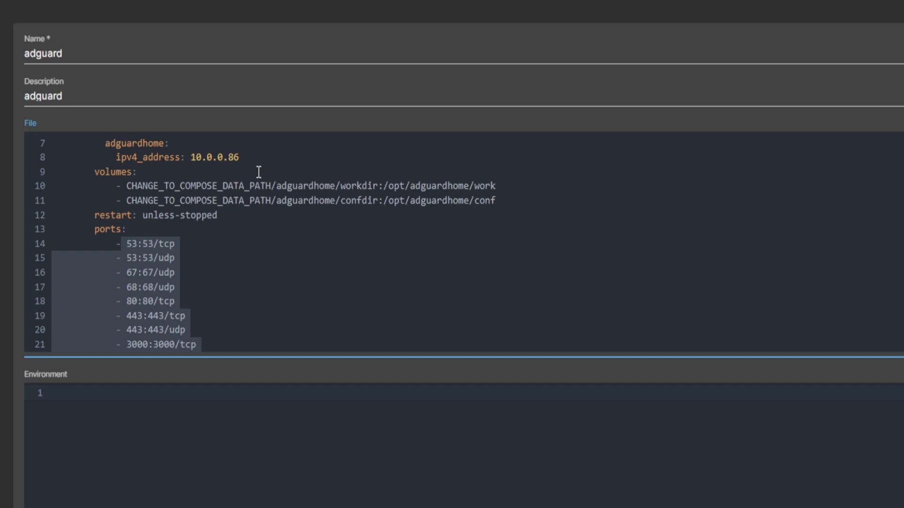
{"action": "scroll", "scroll_direction": "down", "scroll_amount": 3}
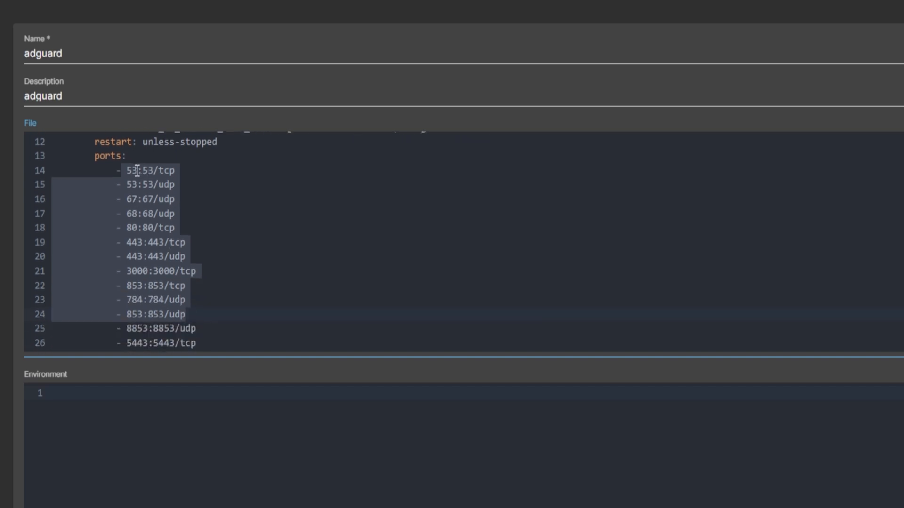
{"action": "scroll", "scroll_direction": "down", "scroll_amount": 3}
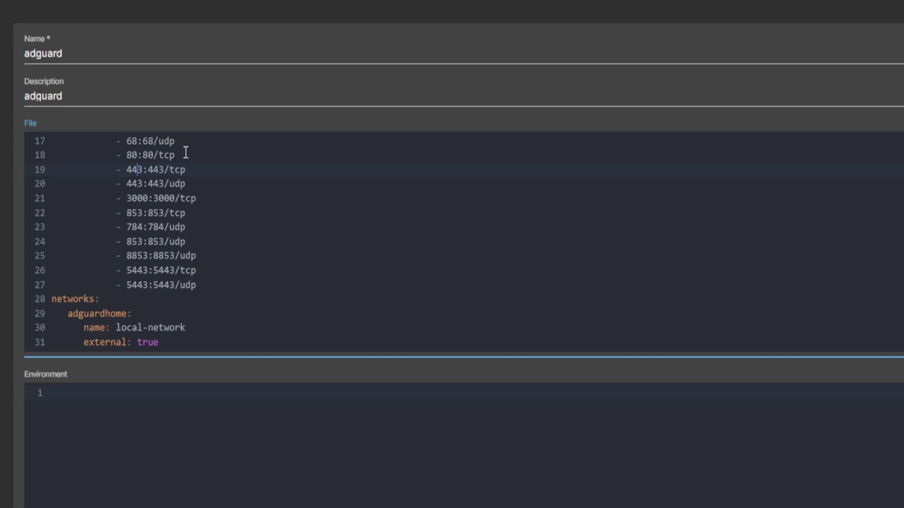
{"action": "mouse_move", "coordinate": [169, 203]}
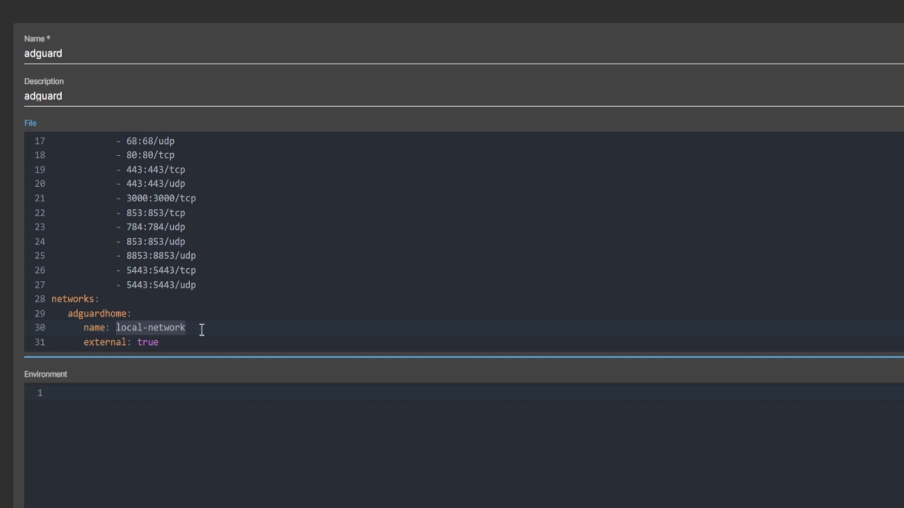
{"action": "scroll", "scroll_direction": "up", "scroll_amount": 3}
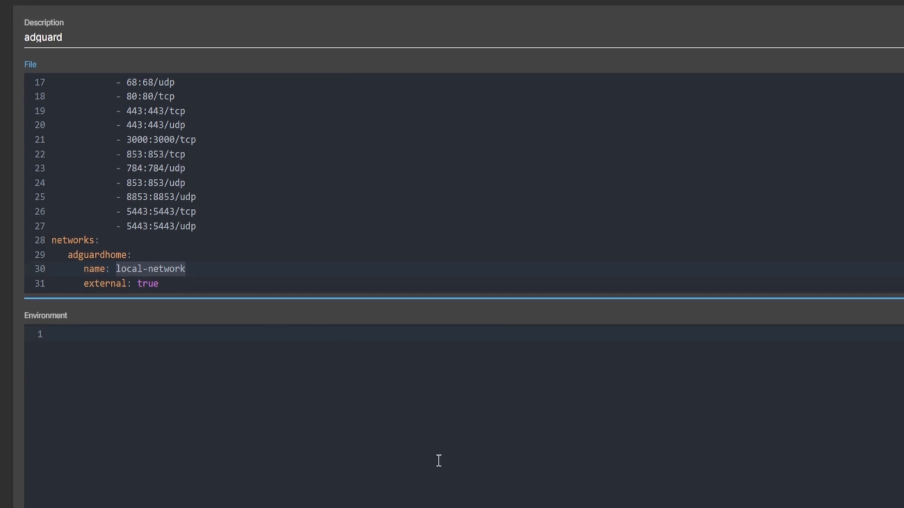
{"action": "left_click", "coordinate": [856, 478]}
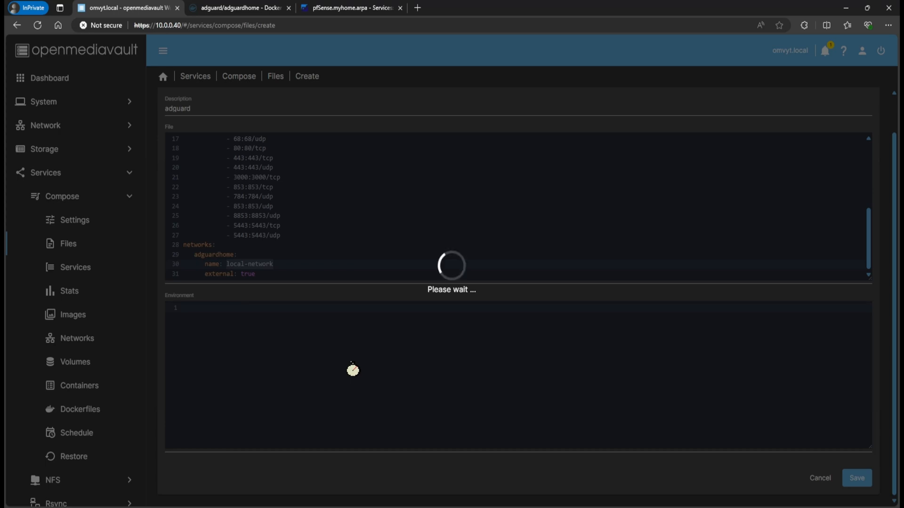
Bring the adguard compose stack up and dismiss the startup output once it shows Up
{"action": "left_click", "coordinate": [856, 477]}
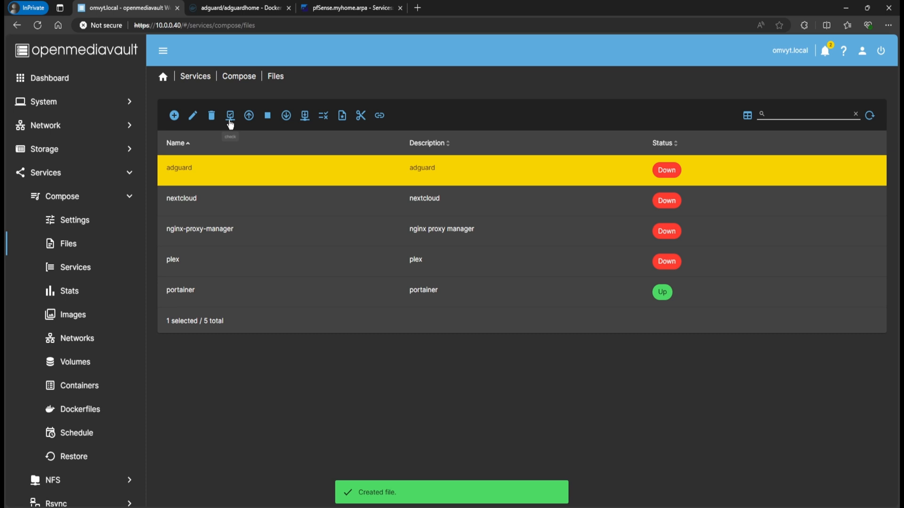
{"action": "left_click", "coordinate": [249, 115]}
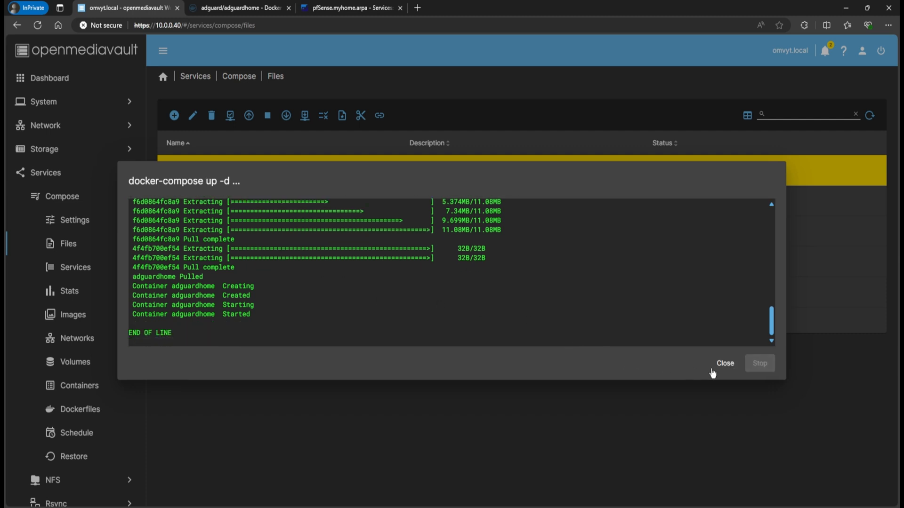
{"action": "left_click", "coordinate": [724, 363]}
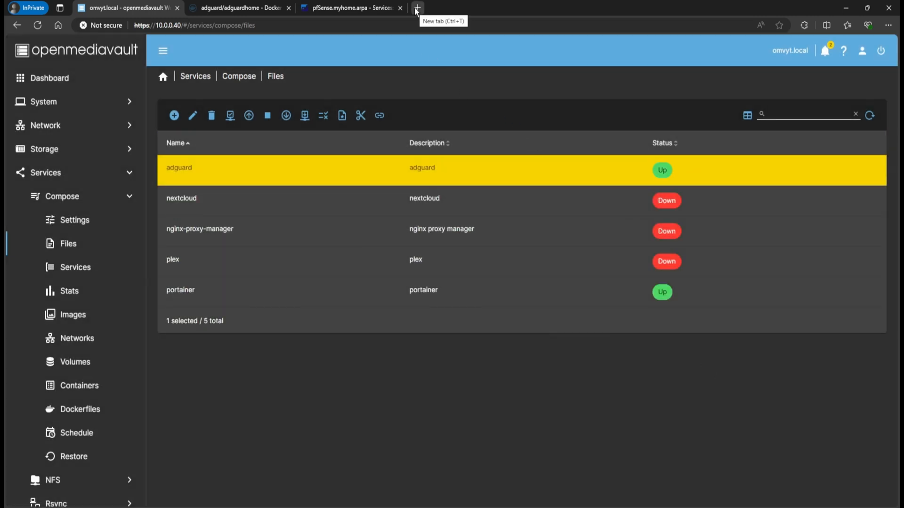
Load the AdGuard Home setup page at 10.0.0.86:3000 in a new tab
{"action": "left_click", "coordinate": [417, 8]}
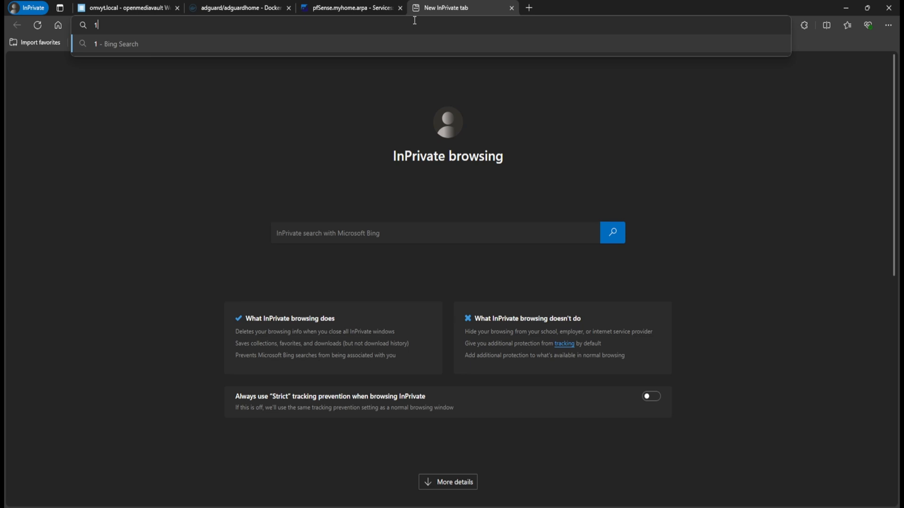
{"action": "type", "text": "0.0.0.86"}
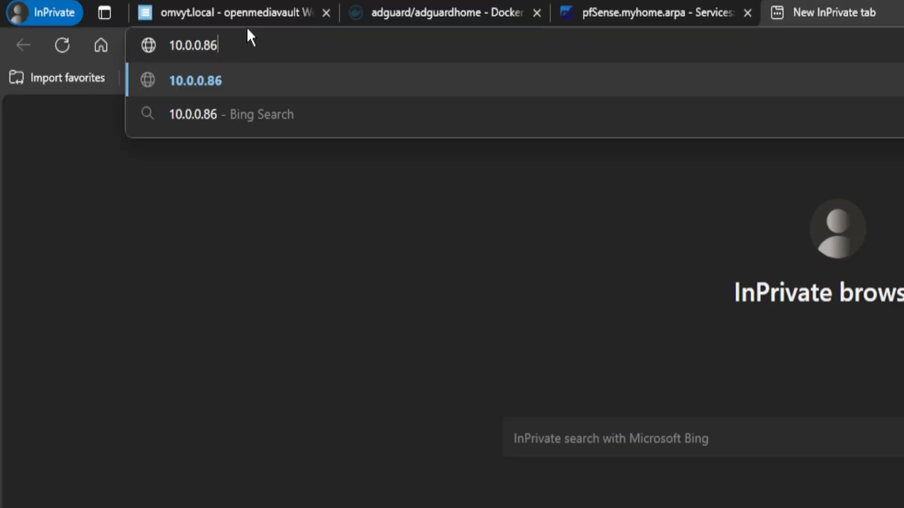
{"action": "mouse_move", "coordinate": [282, 75]}
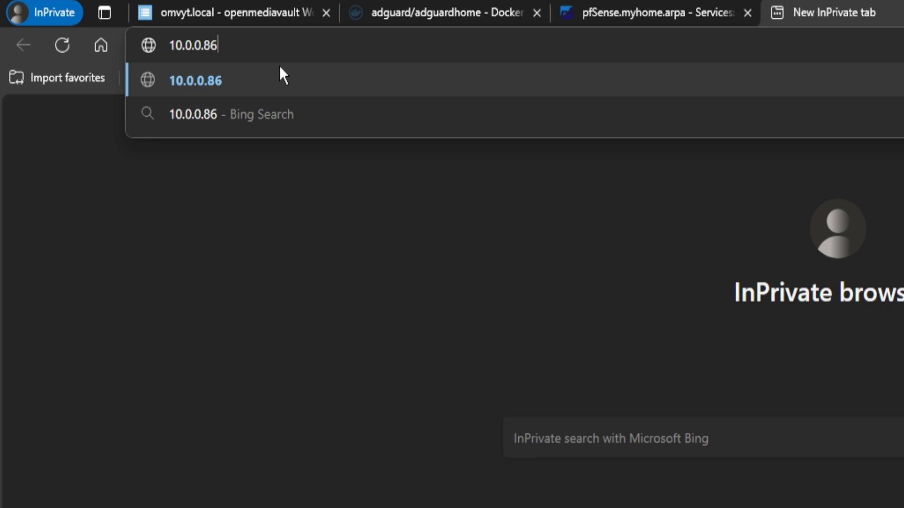
{"action": "type", "text": ":"}
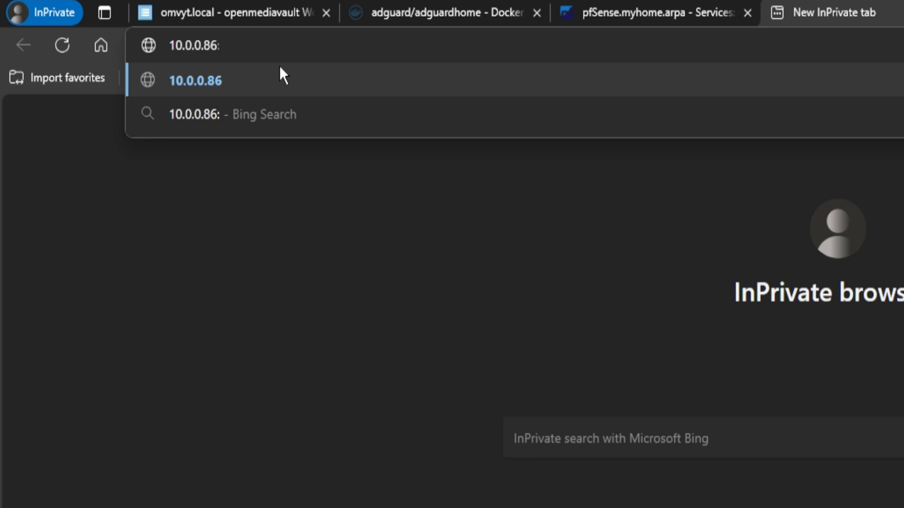
{"action": "type", "text": "3000"}
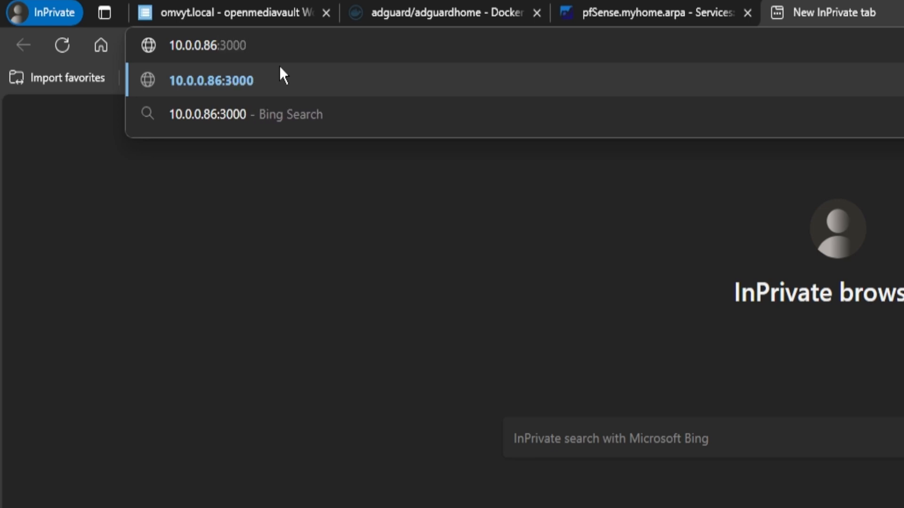
{"action": "left_click", "coordinate": [211, 80]}
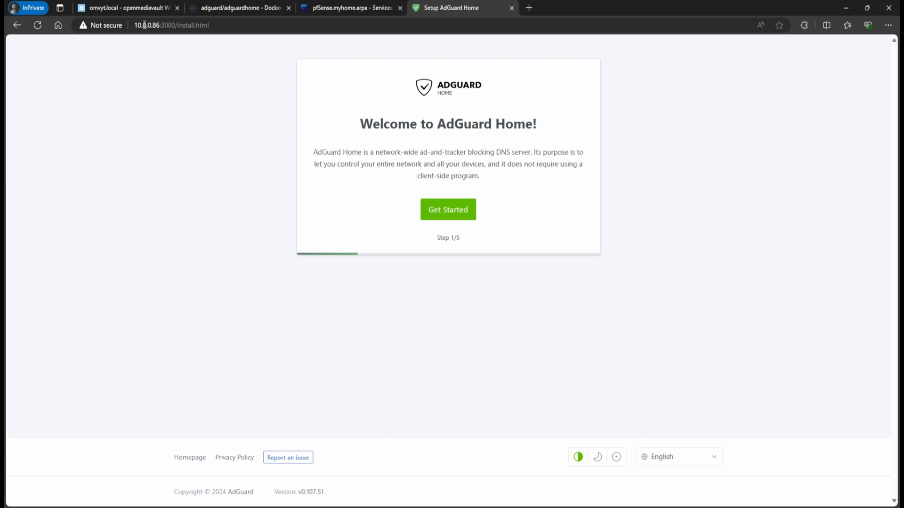
{"action": "left_click", "coordinate": [124, 8]}
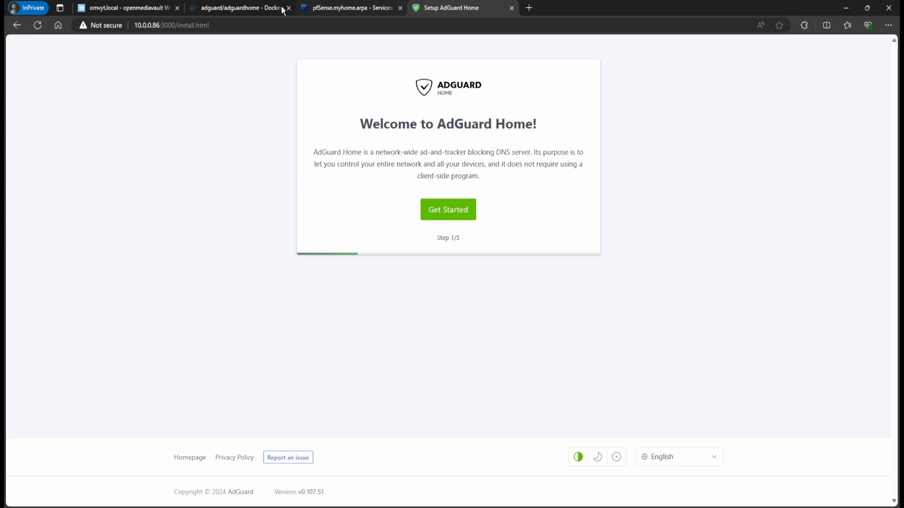
{"action": "mouse_move", "coordinate": [414, 157]}
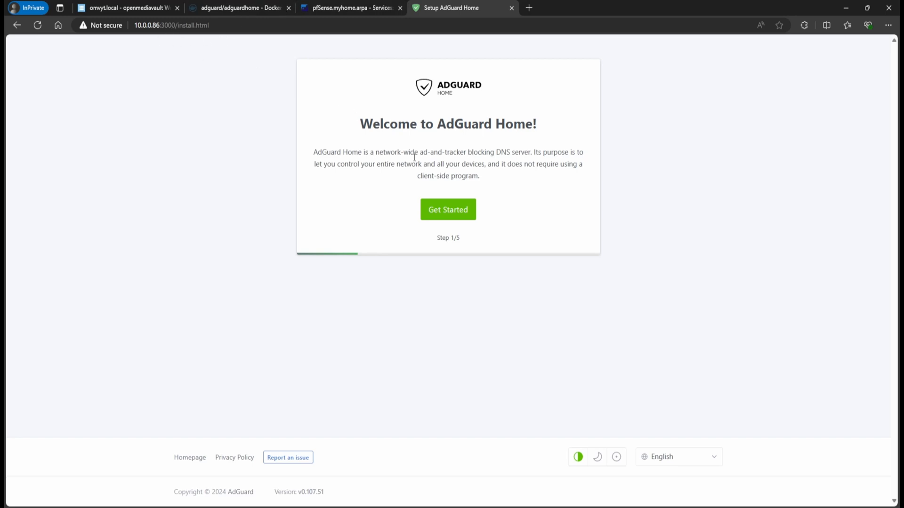
Begin setup and accept the default interfaces with web port 80 and DNS port 53
{"action": "left_click", "coordinate": [447, 209]}
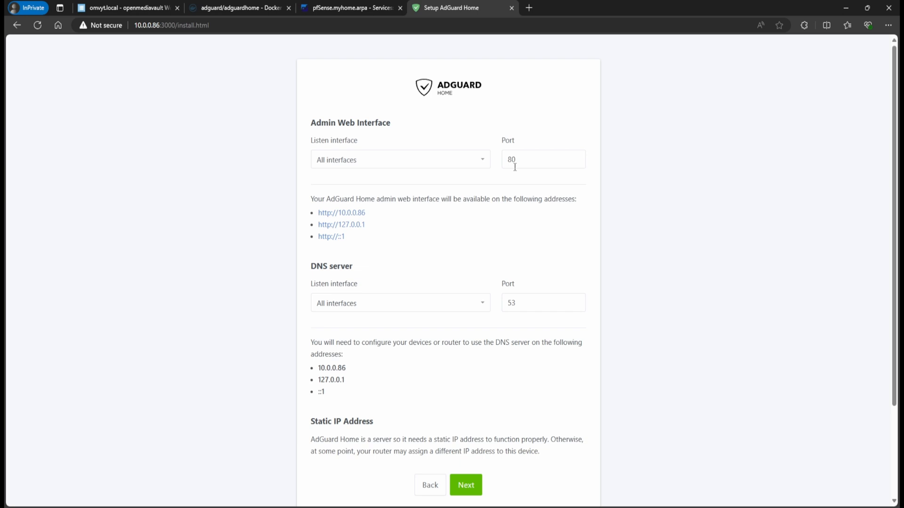
{"action": "mouse_move", "coordinate": [346, 134]}
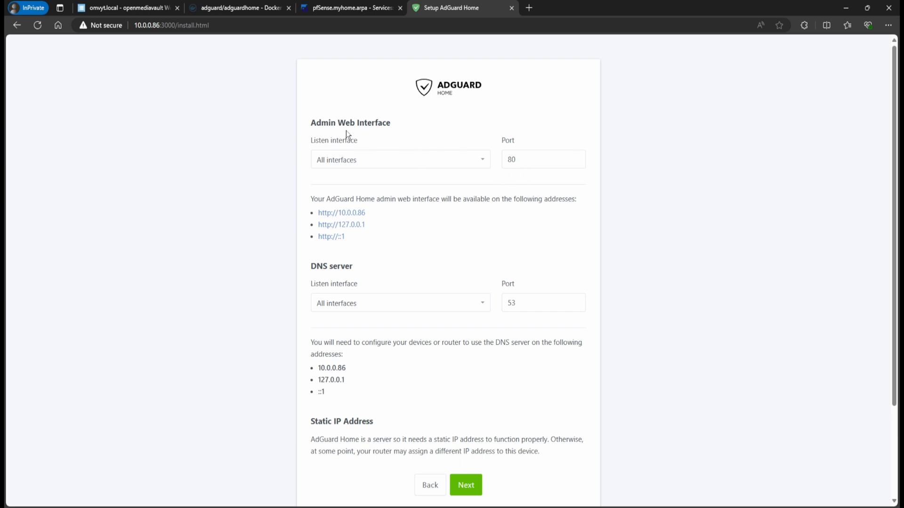
{"action": "scroll", "scroll_direction": "down", "scroll_amount": 3}
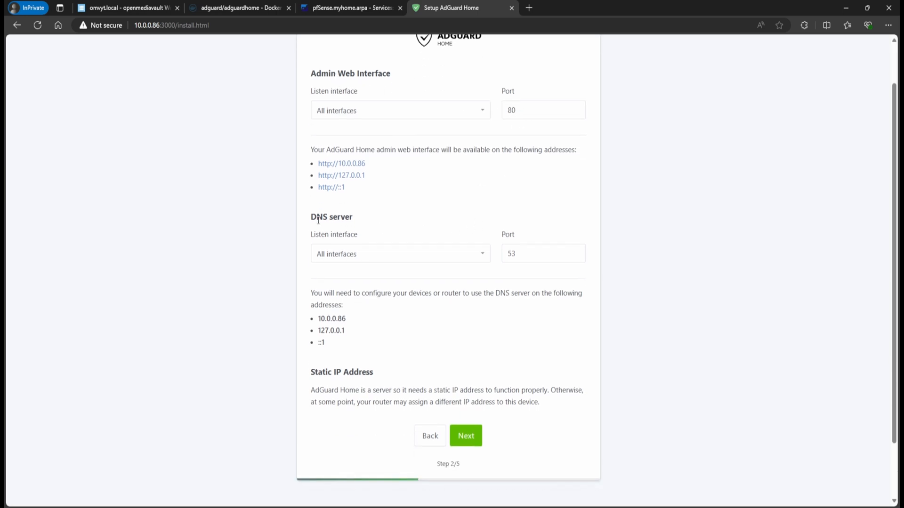
{"action": "left_click", "coordinate": [542, 254]}
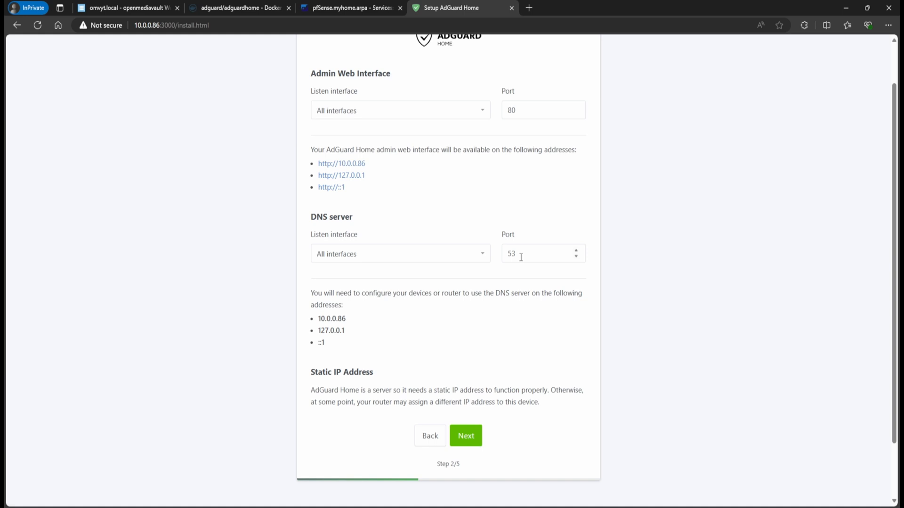
{"action": "left_click", "coordinate": [465, 434]}
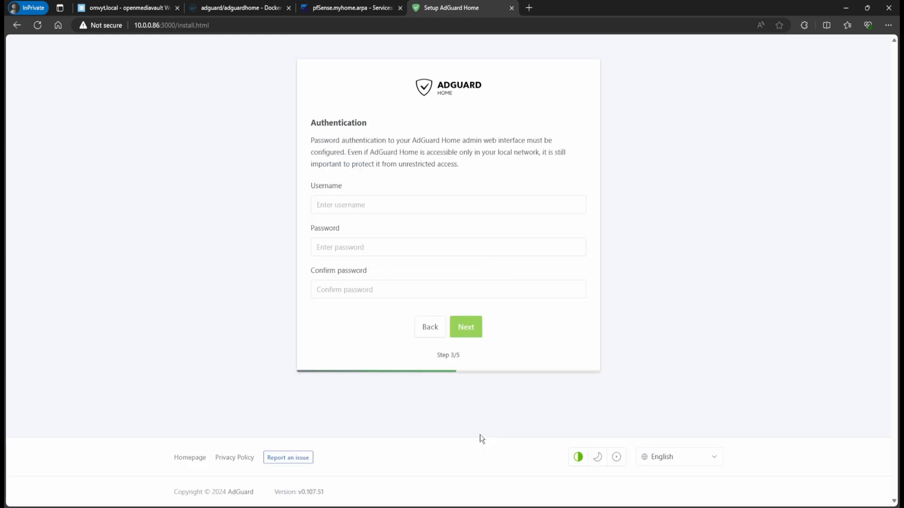
Enter and save the admin login credentials in the authentication step
{"action": "left_click", "coordinate": [448, 204]}
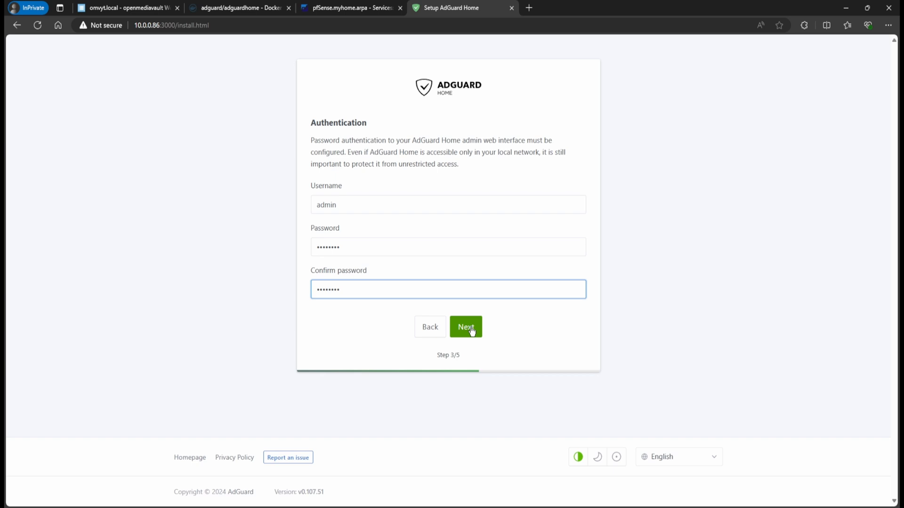
{"action": "left_click", "coordinate": [465, 327]}
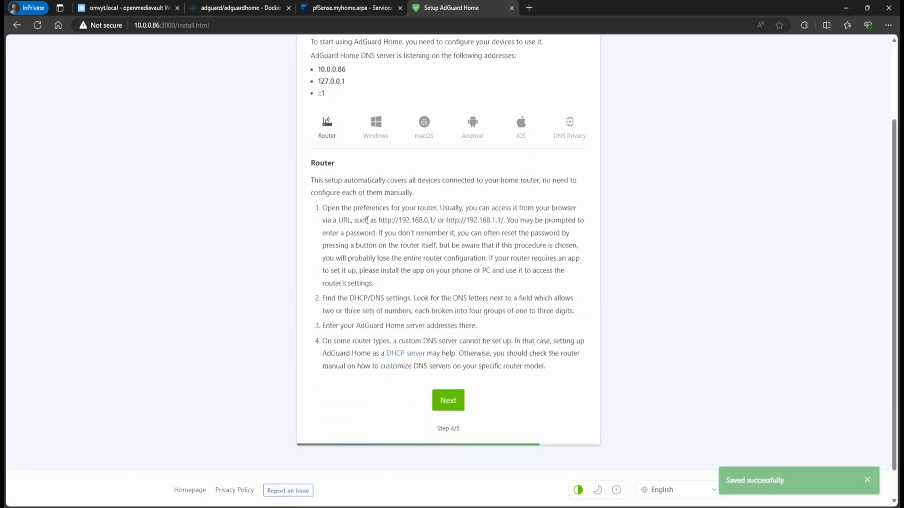
{"action": "scroll", "scroll_direction": "up", "scroll_amount": 3}
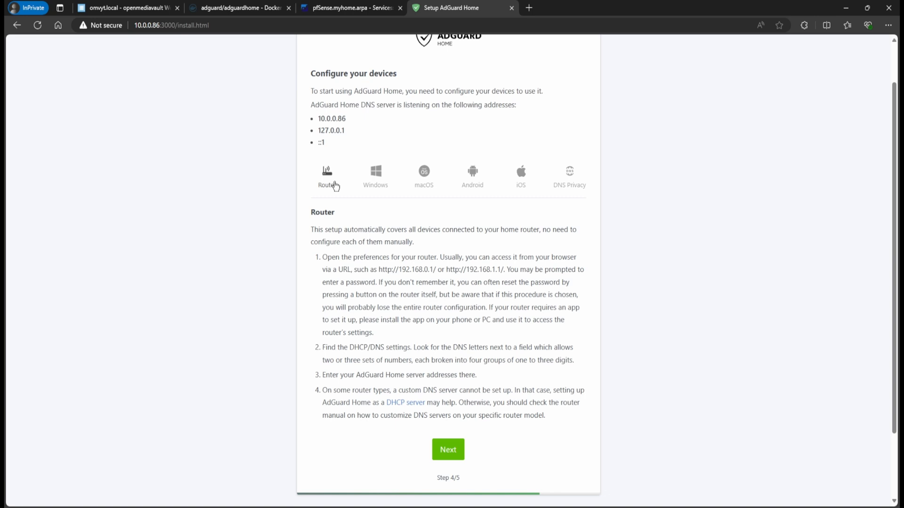
{"action": "mouse_move", "coordinate": [345, 122]}
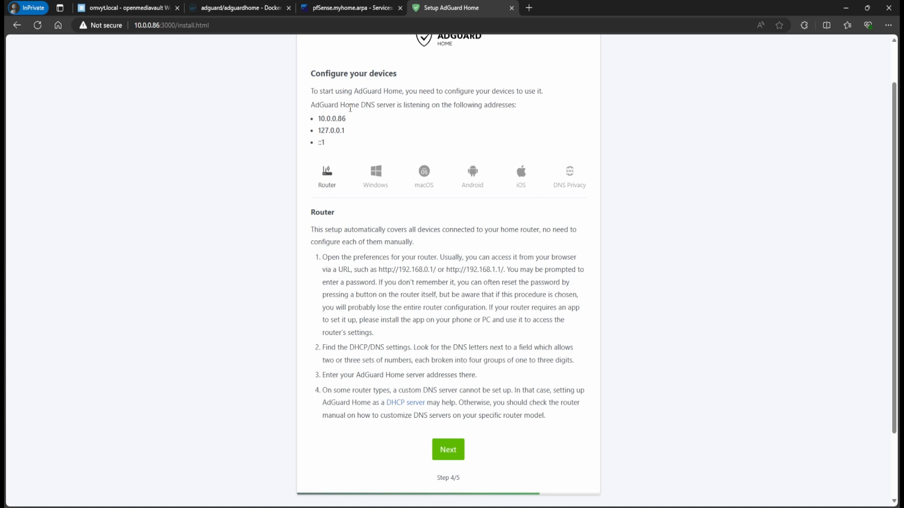
Review the 10.0.0.86 address with router and Windows instructions, then leave the wizard for the dashboard
{"action": "double_click", "coordinate": [331, 118]}
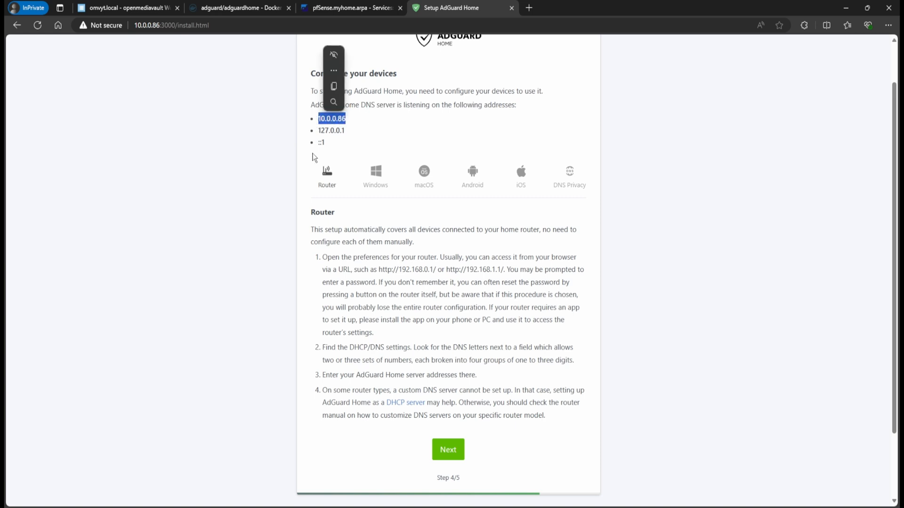
{"action": "left_click", "coordinate": [375, 177]}
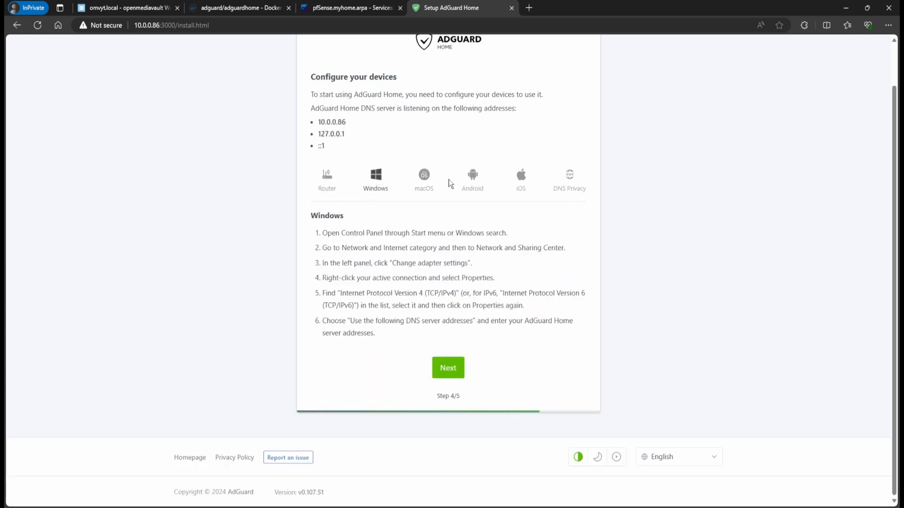
{"action": "left_click", "coordinate": [326, 177]}
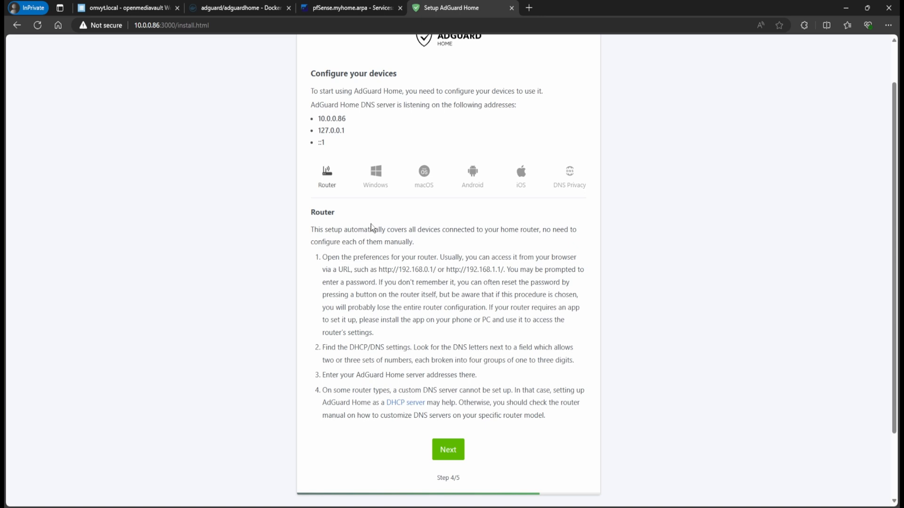
{"action": "left_click", "coordinate": [447, 449]}
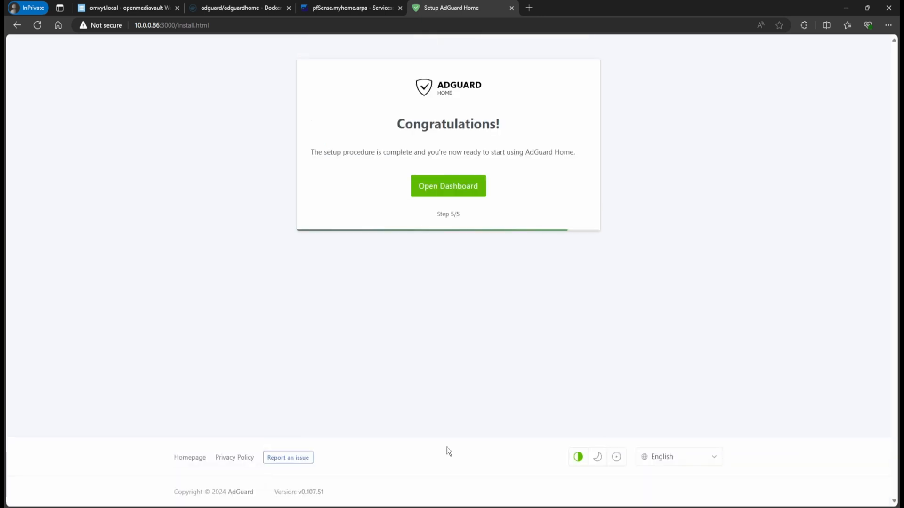
{"action": "left_click", "coordinate": [448, 186]}
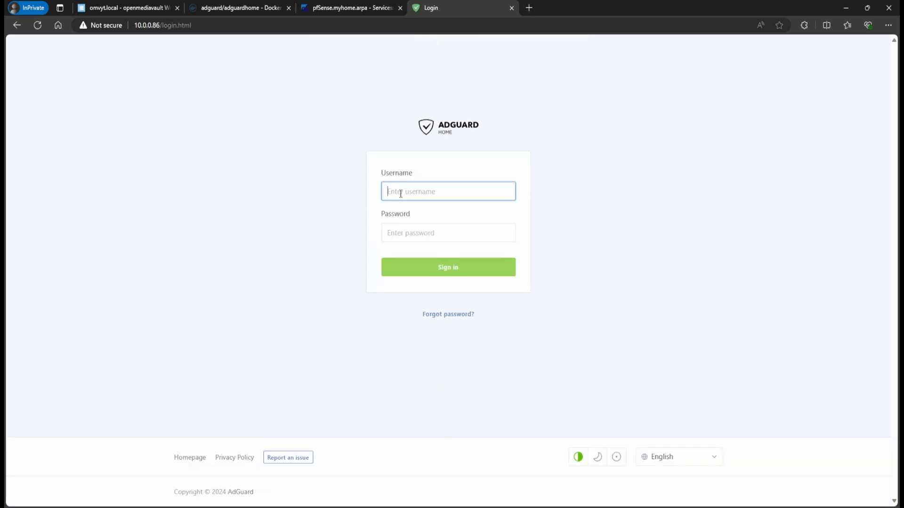
Sign in as admin and look over the dashboard showing zero DNS queries and no clients
{"action": "type", "text": "admin"}
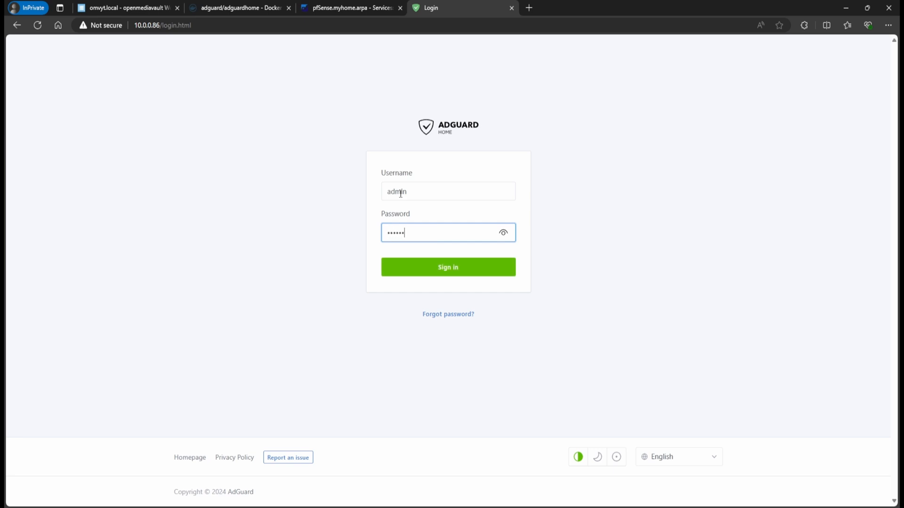
{"action": "left_click", "coordinate": [448, 267]}
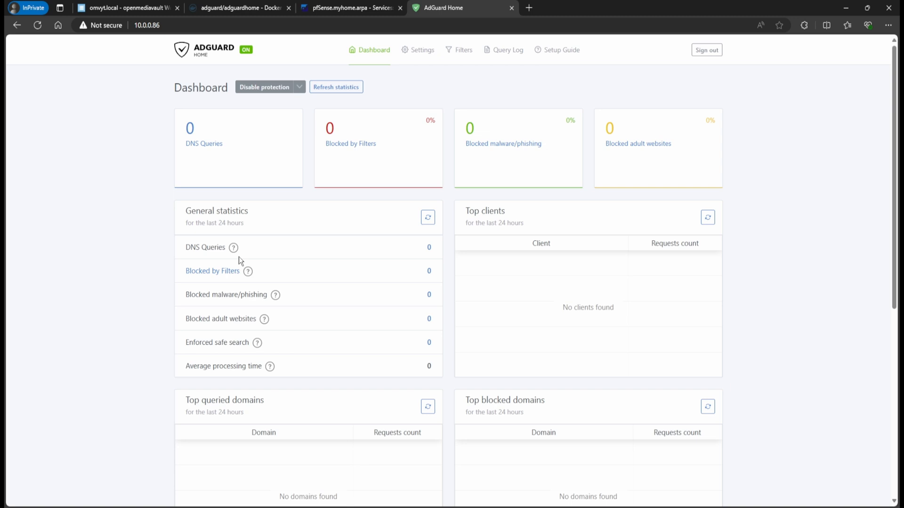
{"action": "scroll", "scroll_direction": "down", "scroll_amount": 3}
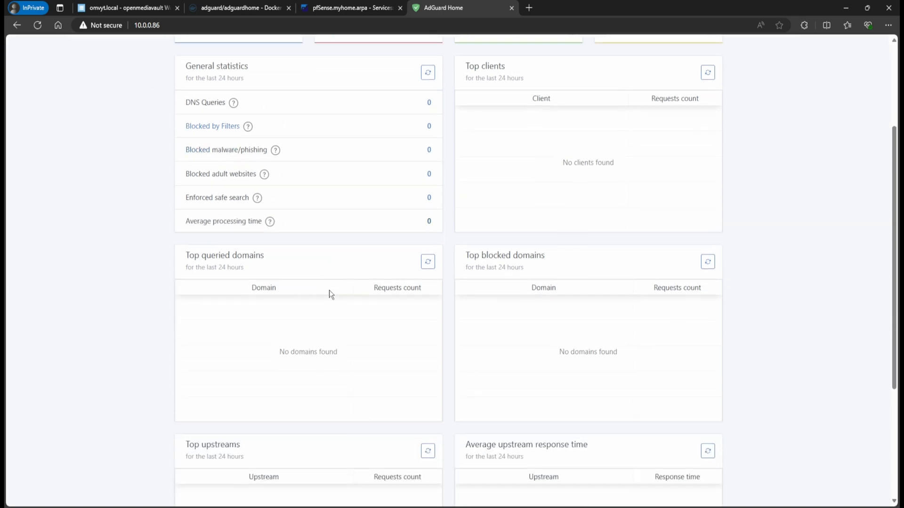
{"action": "scroll", "scroll_direction": "up", "scroll_amount": 3}
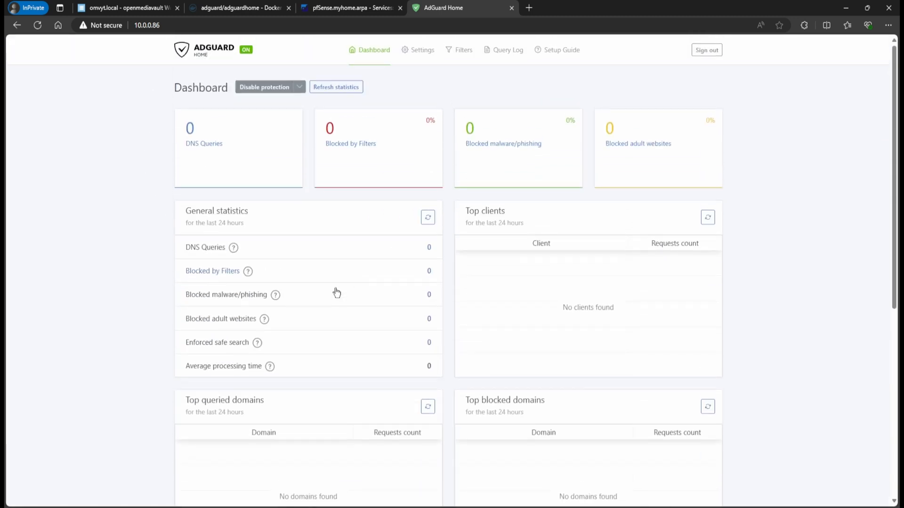
{"action": "left_click", "coordinate": [421, 50]}
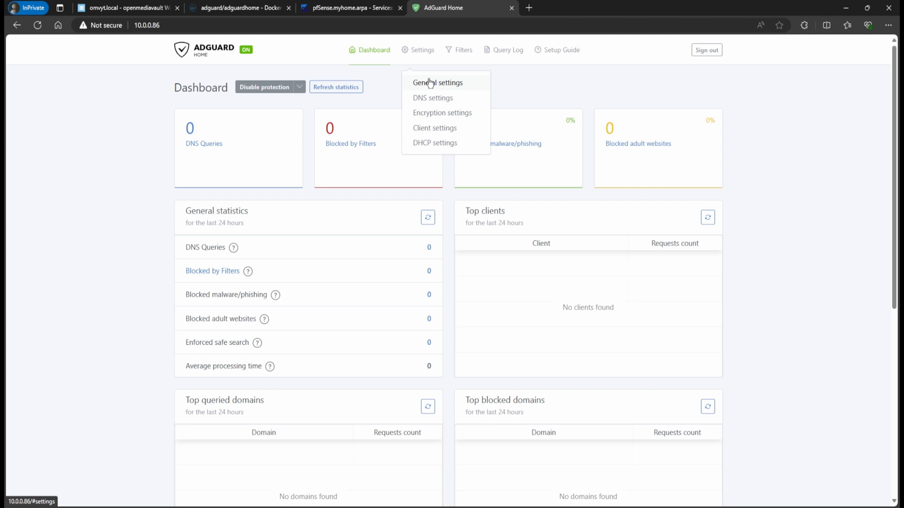
Review General settings, including the 24-hour filter update interval choices
{"action": "left_click", "coordinate": [437, 82]}
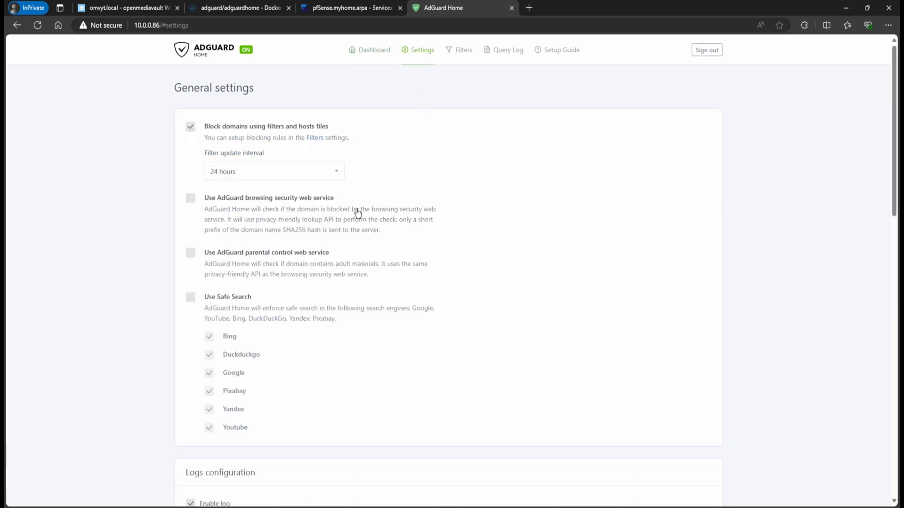
{"action": "left_click", "coordinate": [273, 171]}
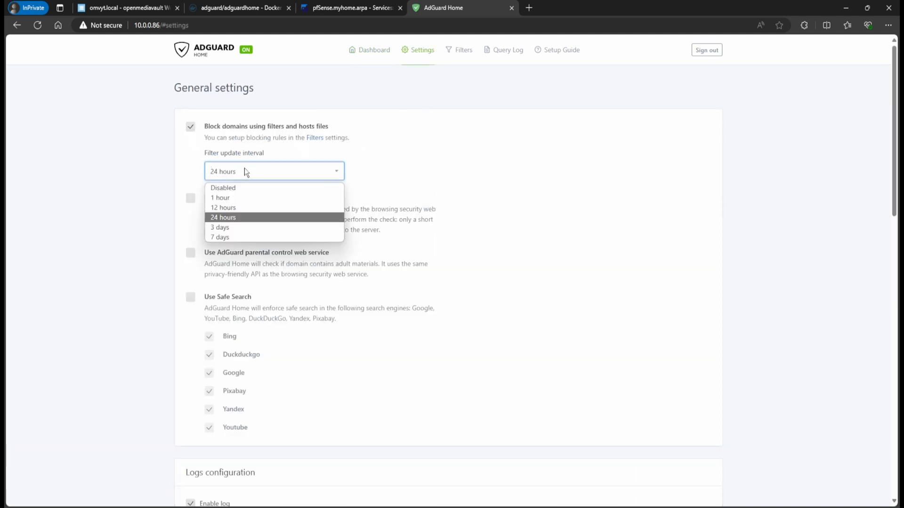
{"action": "mouse_move", "coordinate": [352, 169]}
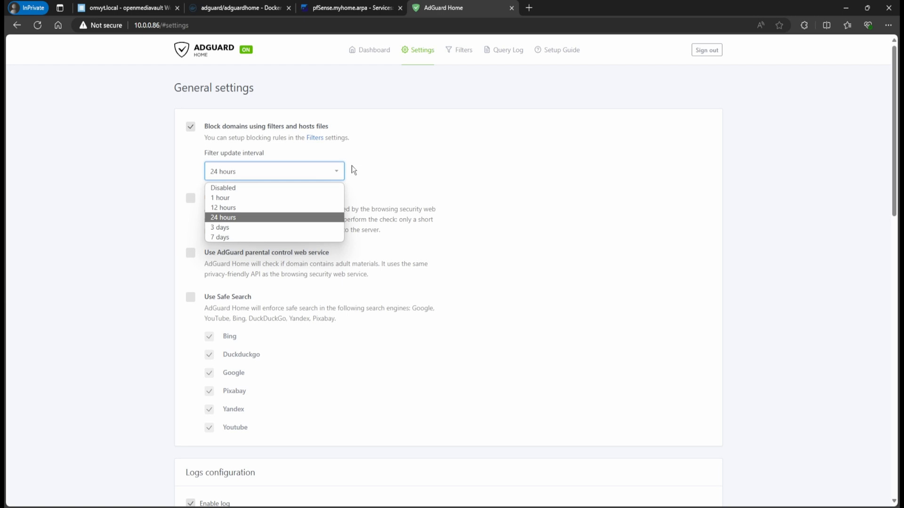
{"action": "scroll", "scroll_direction": "down", "scroll_amount": 3}
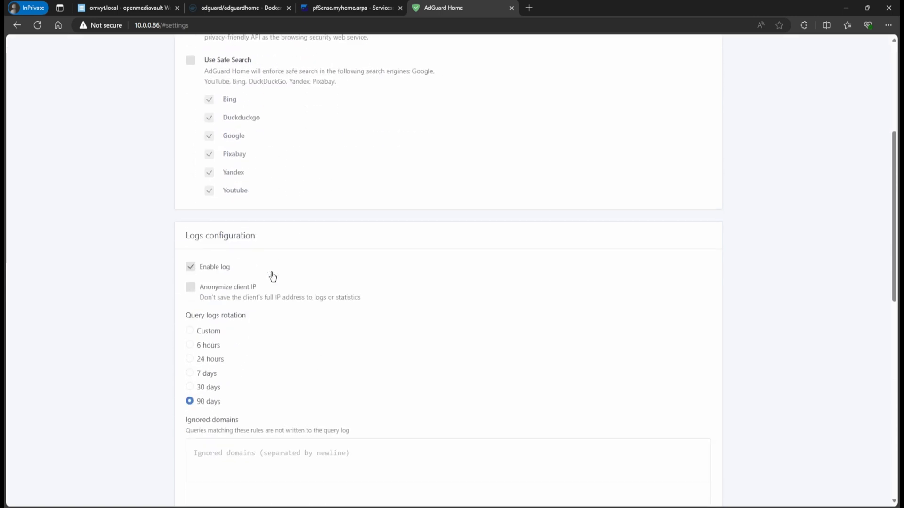
{"action": "scroll", "scroll_direction": "down", "scroll_amount": 3}
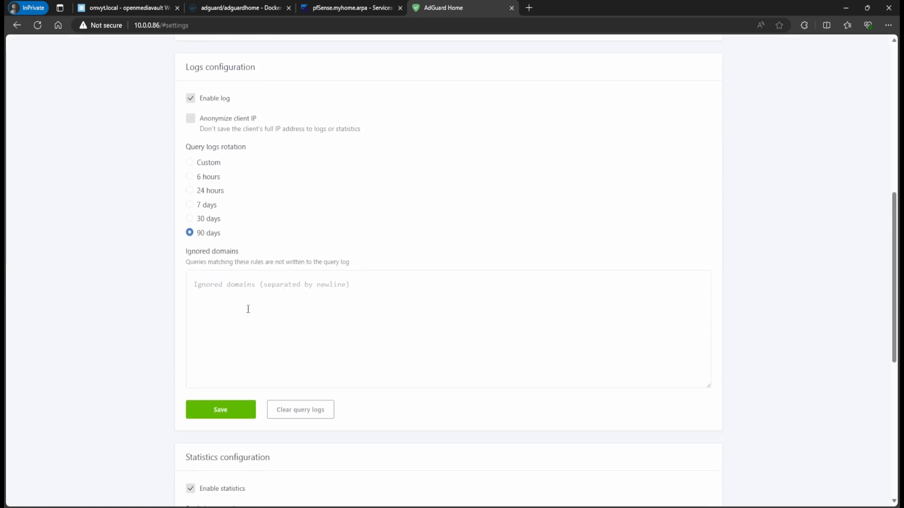
Switch the AdGuard Home interface to the dark theme from the footer
{"action": "scroll", "scroll_direction": "down", "scroll_amount": 3}
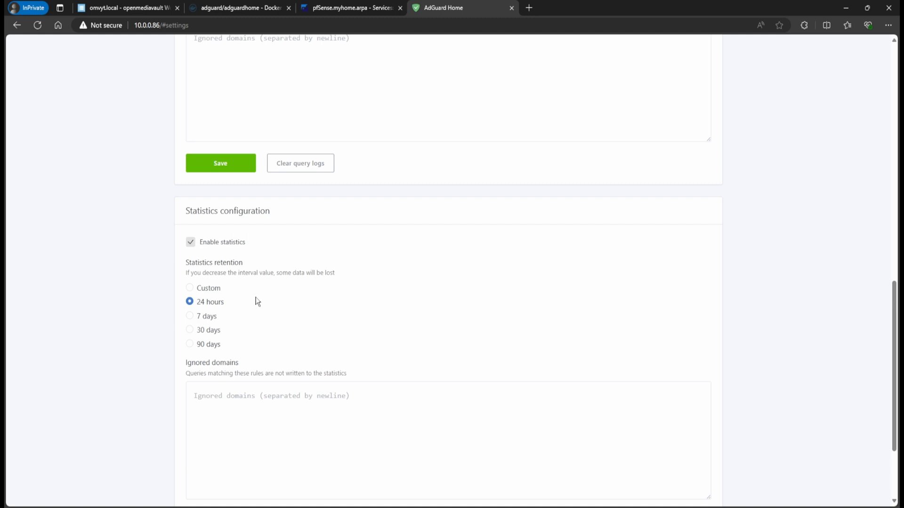
{"action": "scroll", "scroll_direction": "down", "scroll_amount": 3}
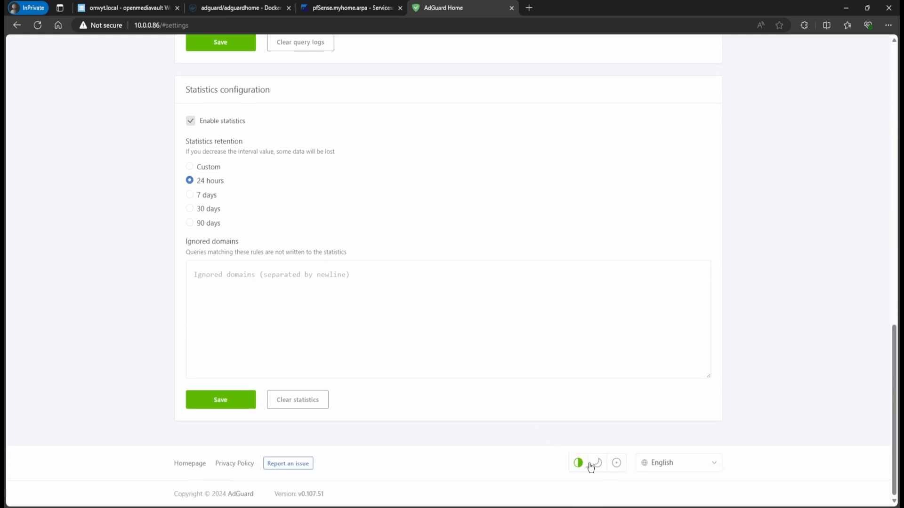
{"action": "left_click", "coordinate": [596, 463]}
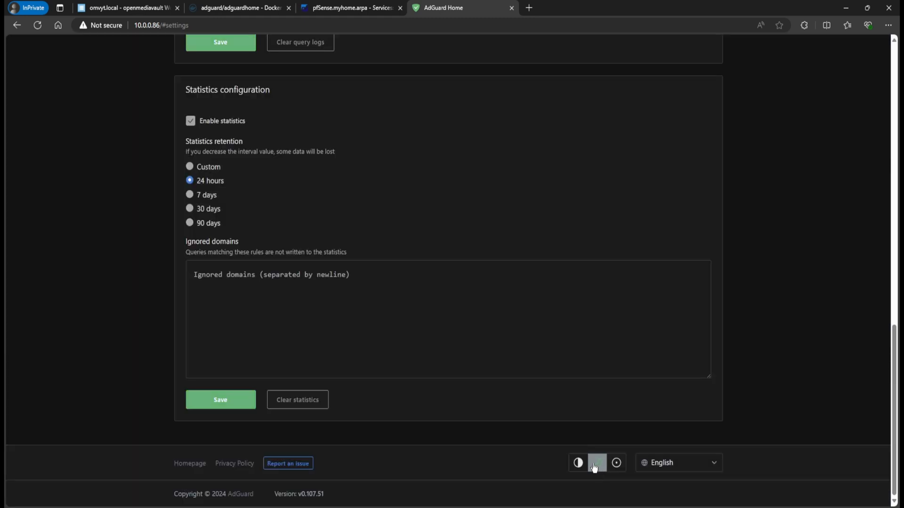
{"action": "scroll", "scroll_direction": "up", "scroll_amount": 3}
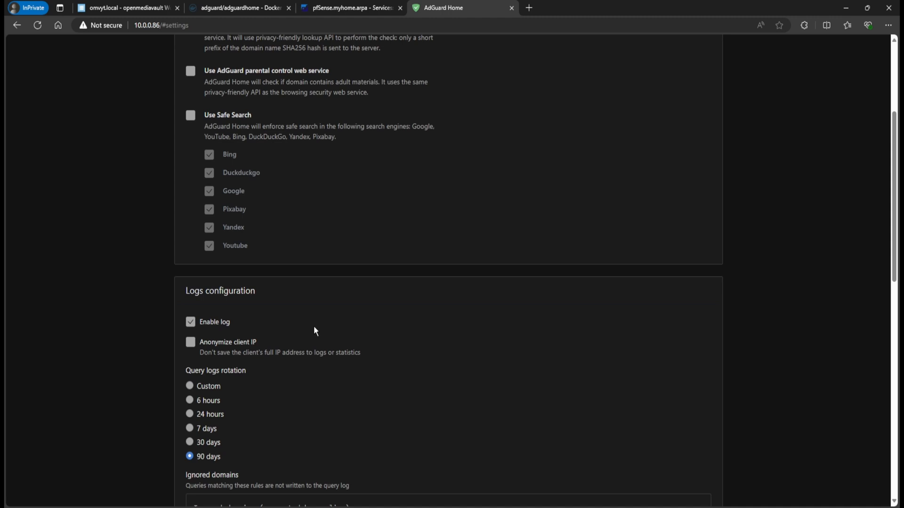
{"action": "left_click", "coordinate": [421, 50]}
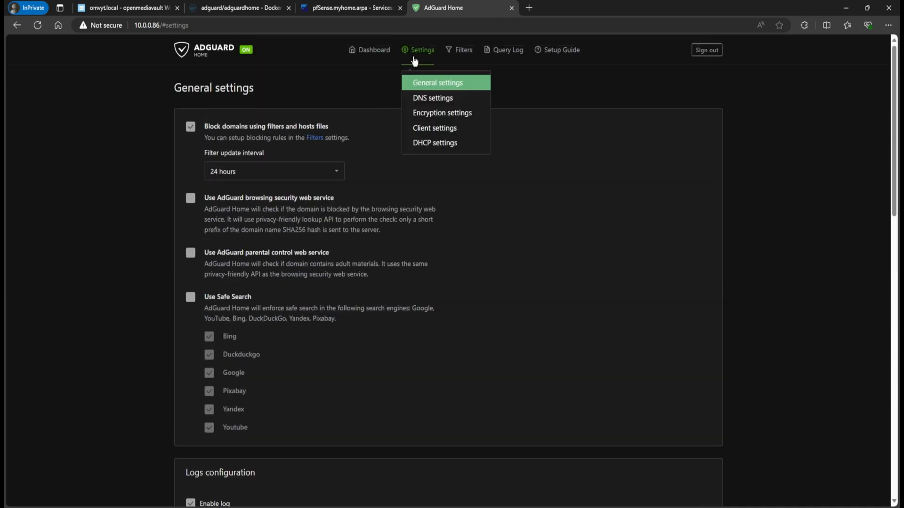
Review the Quad9 dns10 DNS-over-HTTPS upstream in DNS settings, then start a new tab
{"action": "left_click", "coordinate": [432, 98]}
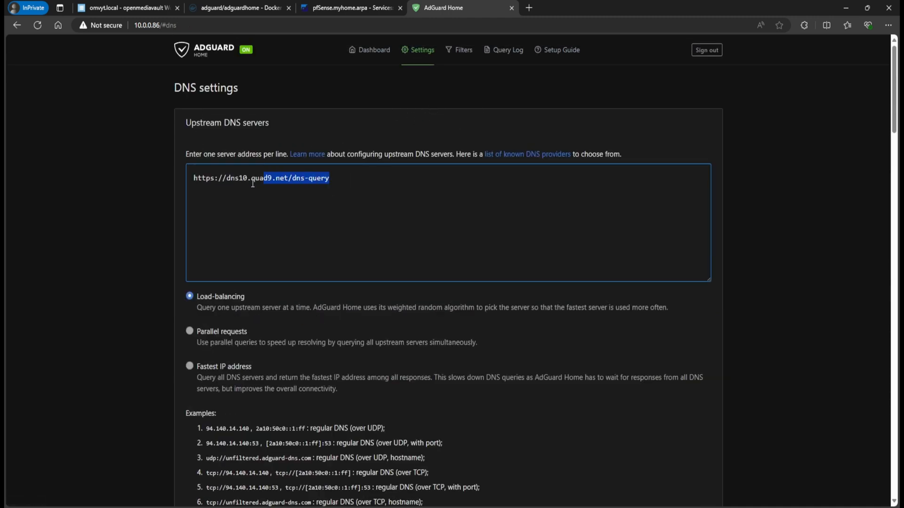
{"action": "triple_click", "coordinate": [259, 177]}
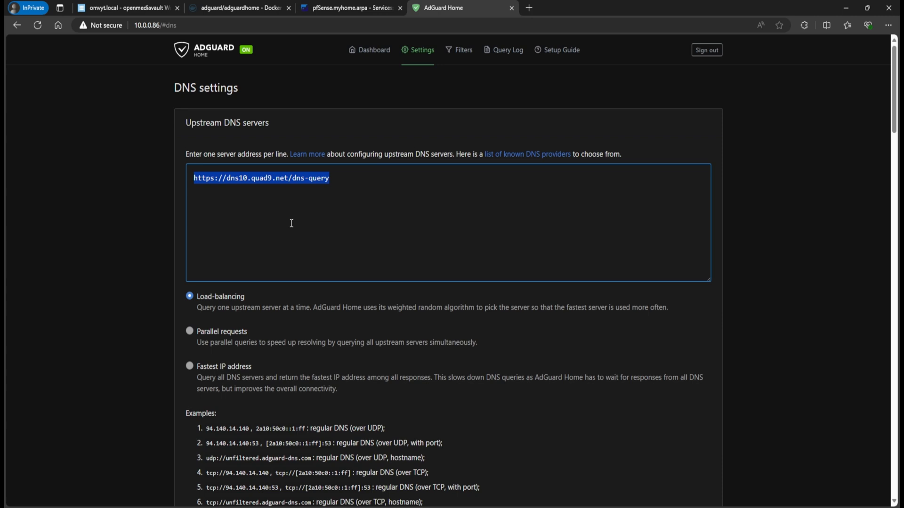
{"action": "mouse_move", "coordinate": [233, 202]}
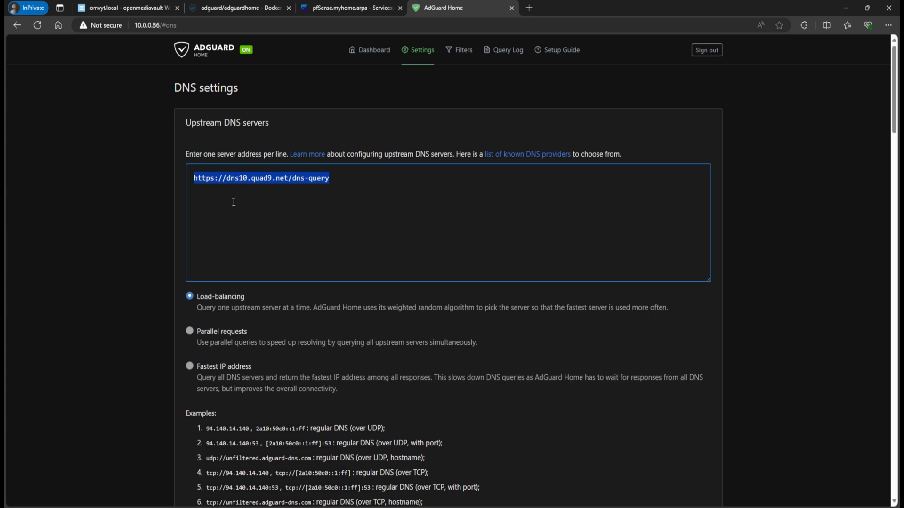
{"action": "left_click", "coordinate": [231, 178]}
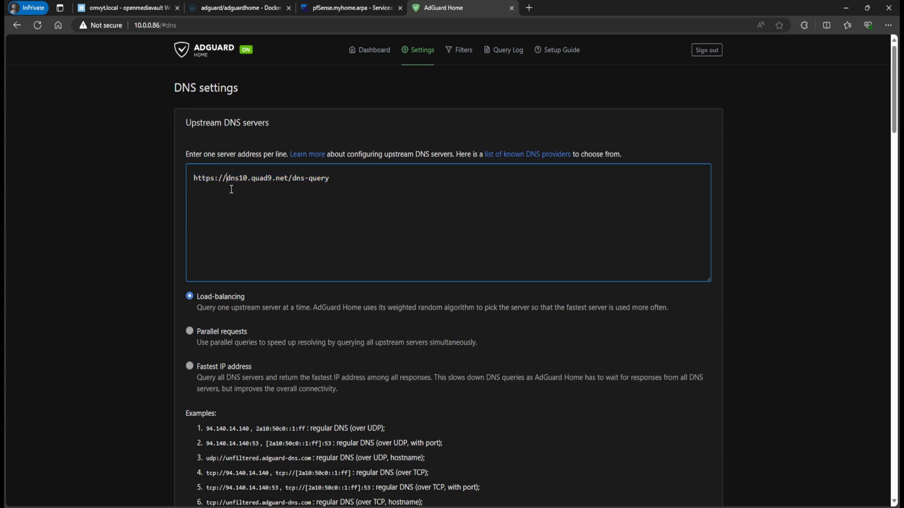
{"action": "mouse_move", "coordinate": [249, 180]}
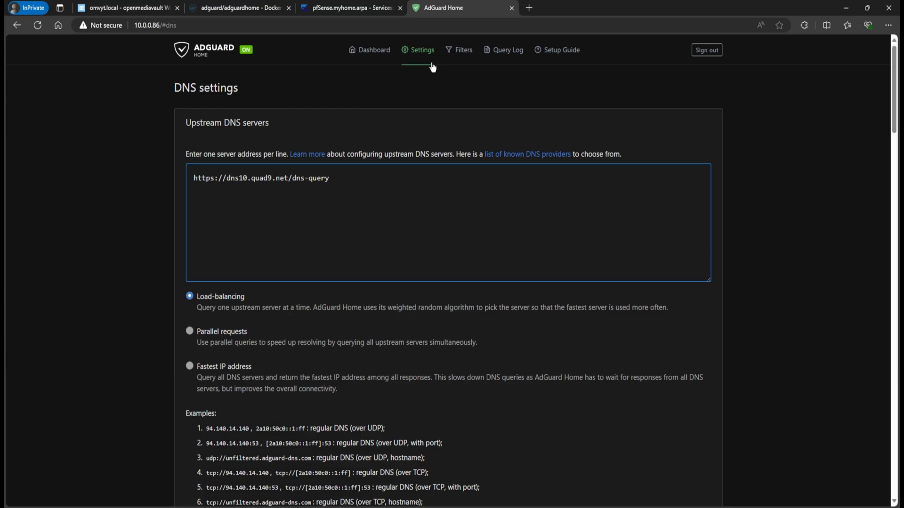
{"action": "left_click", "coordinate": [640, 7]}
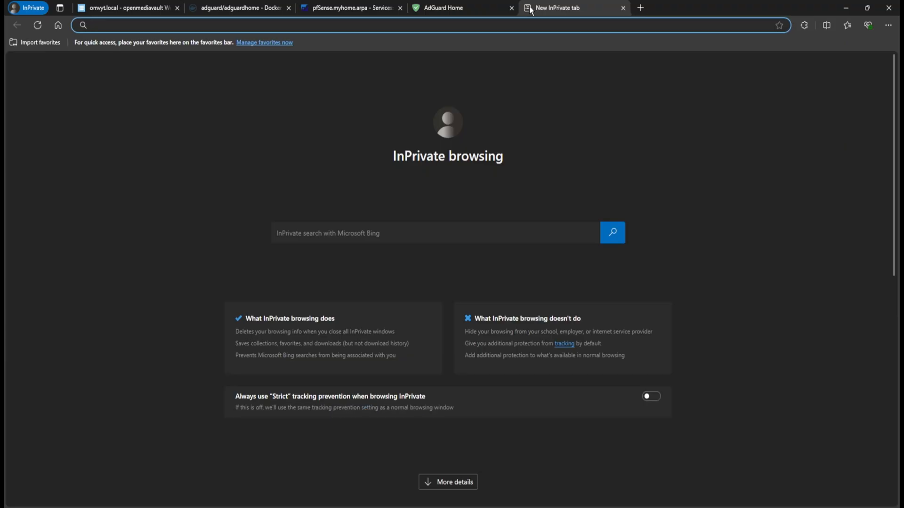
Find Quad9's recommended service addresses on its website
{"action": "type", "text": "quad9.net/service/service-addresses-and-features"}
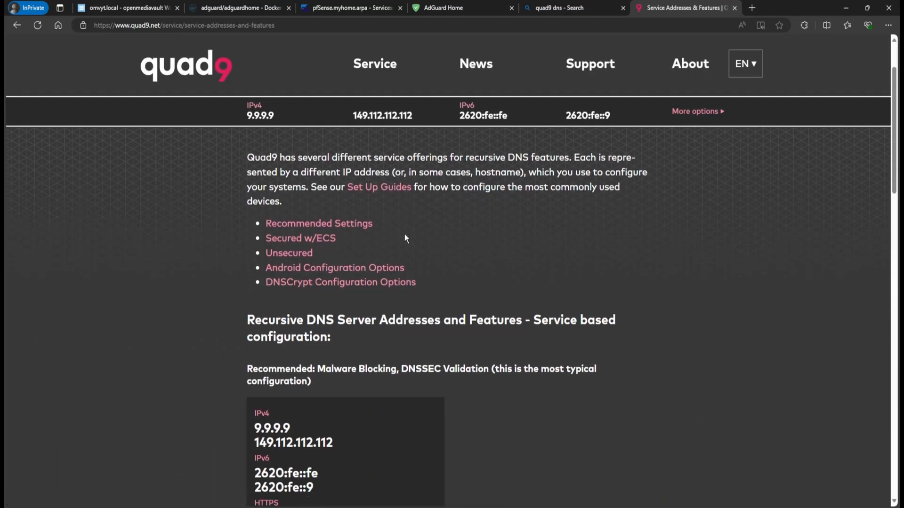
{"action": "scroll", "scroll_direction": "down", "scroll_amount": 3}
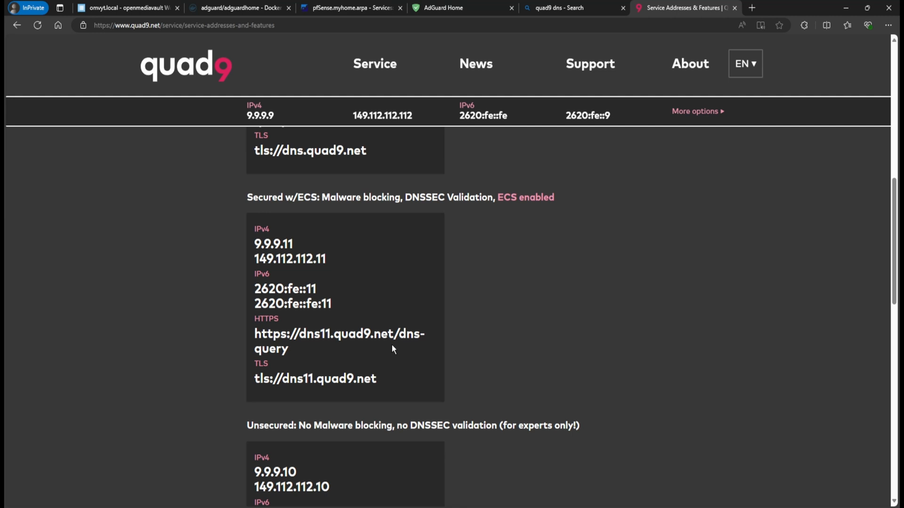
{"action": "scroll", "scroll_direction": "down", "scroll_amount": 3}
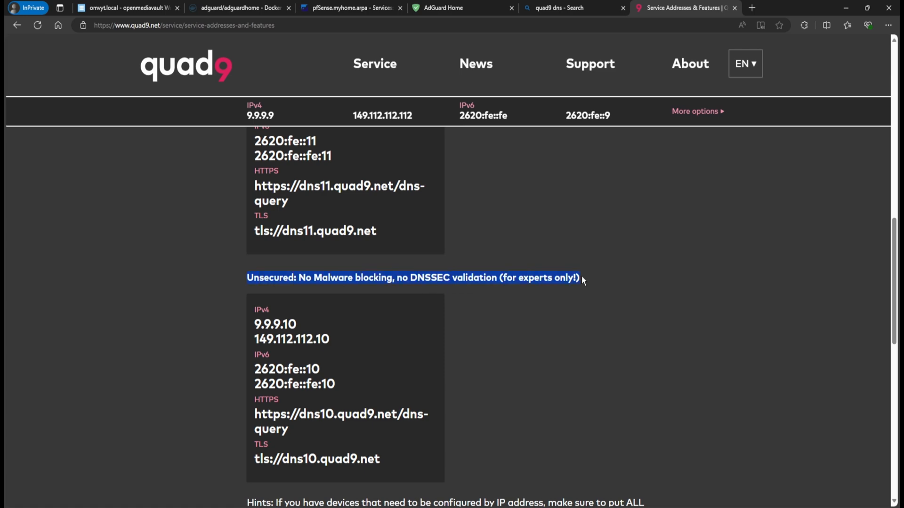
{"action": "scroll", "scroll_direction": "up", "scroll_amount": 3}
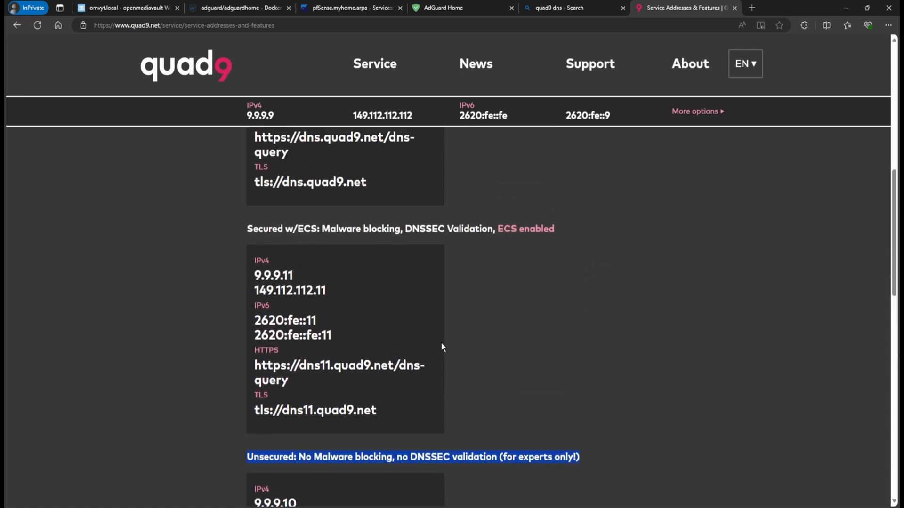
{"action": "scroll", "scroll_direction": "up", "scroll_amount": 3}
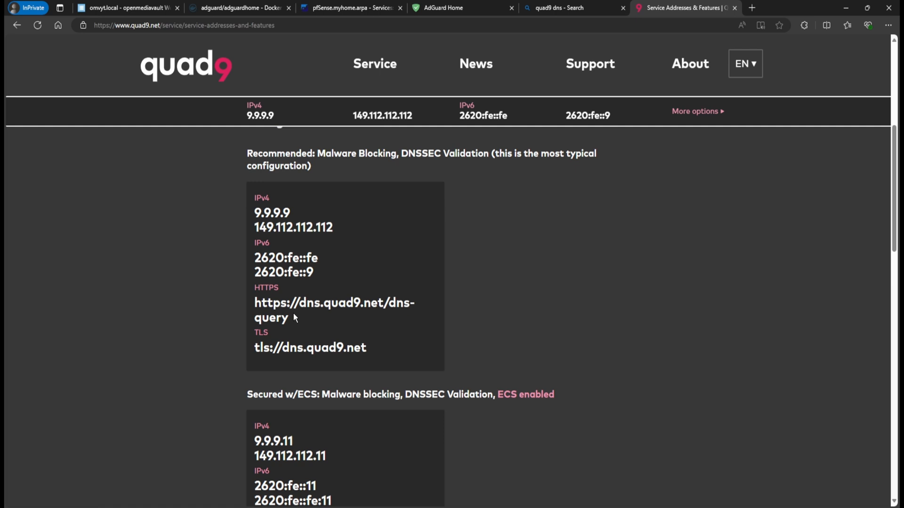
{"action": "double_click", "coordinate": [271, 212]}
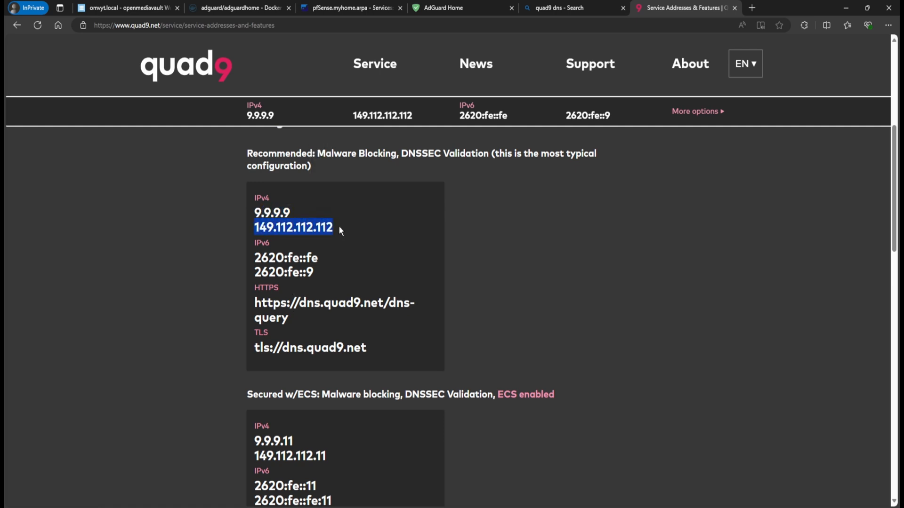
{"action": "mouse_move", "coordinate": [291, 331]}
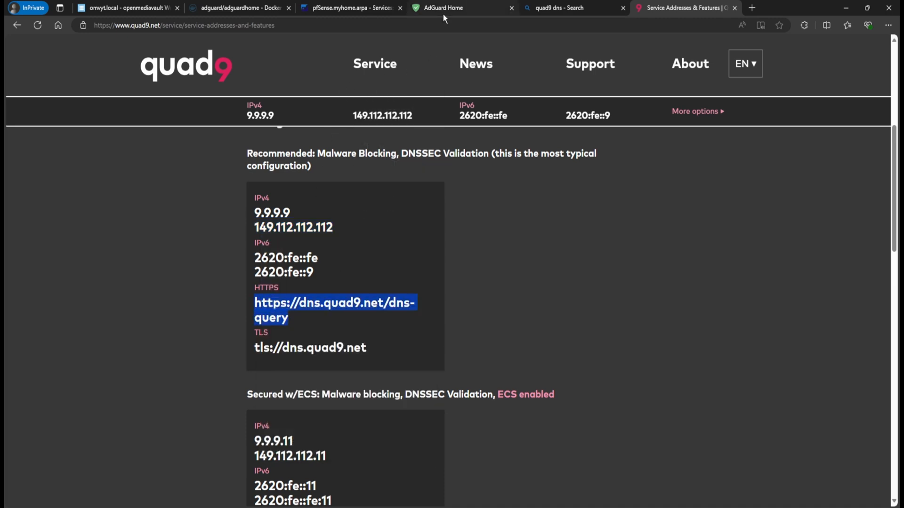
{"action": "left_click", "coordinate": [444, 7]}
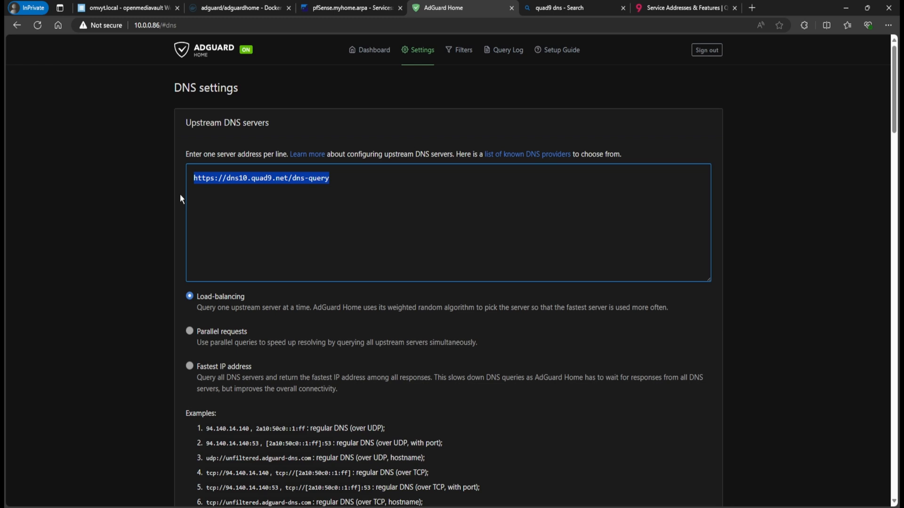
{"action": "type", "text": "https://dns.quad9.net/dns-query"}
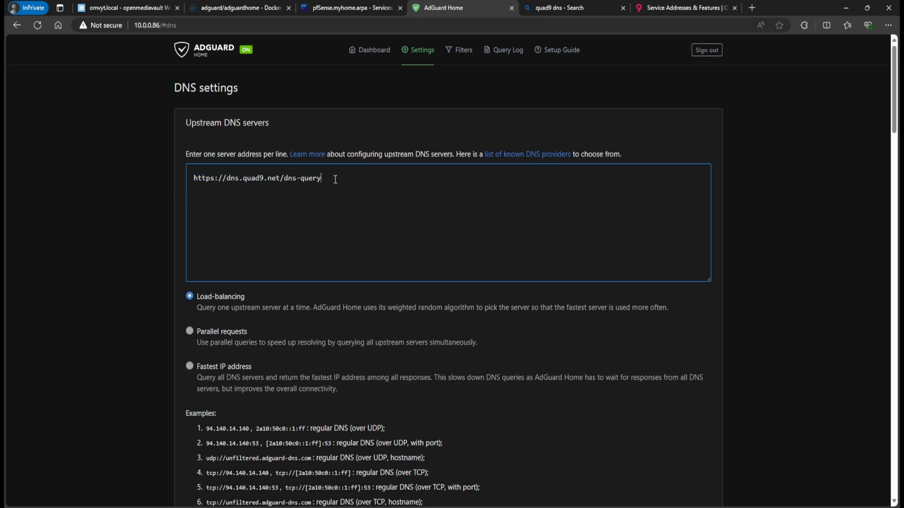
{"action": "mouse_move", "coordinate": [250, 175]}
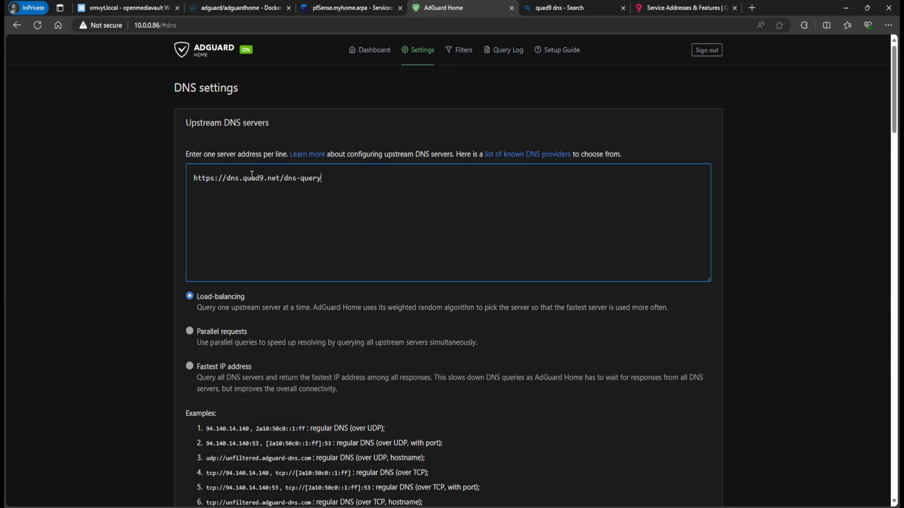
{"action": "left_click", "coordinate": [683, 7]}
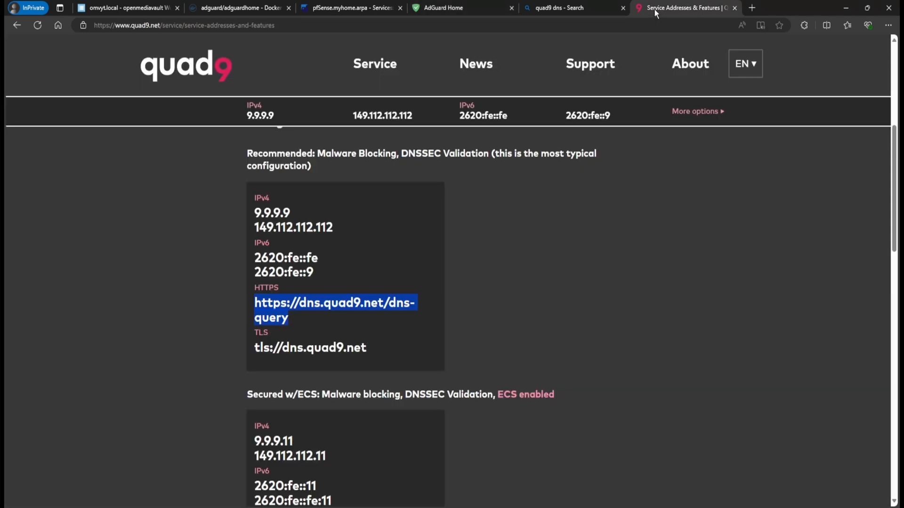
{"action": "scroll", "scroll_direction": "up", "scroll_amount": 3}
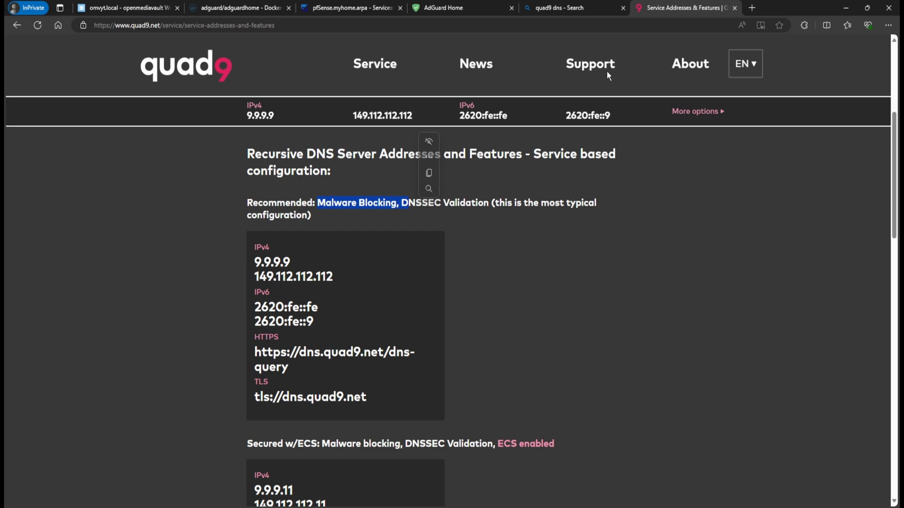
{"action": "left_click", "coordinate": [457, 8]}
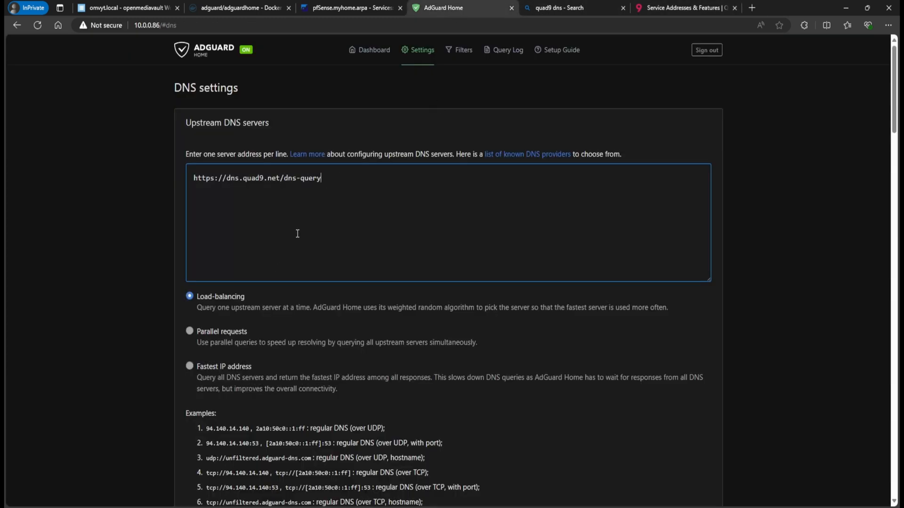
{"action": "scroll", "scroll_direction": "down", "scroll_amount": 3}
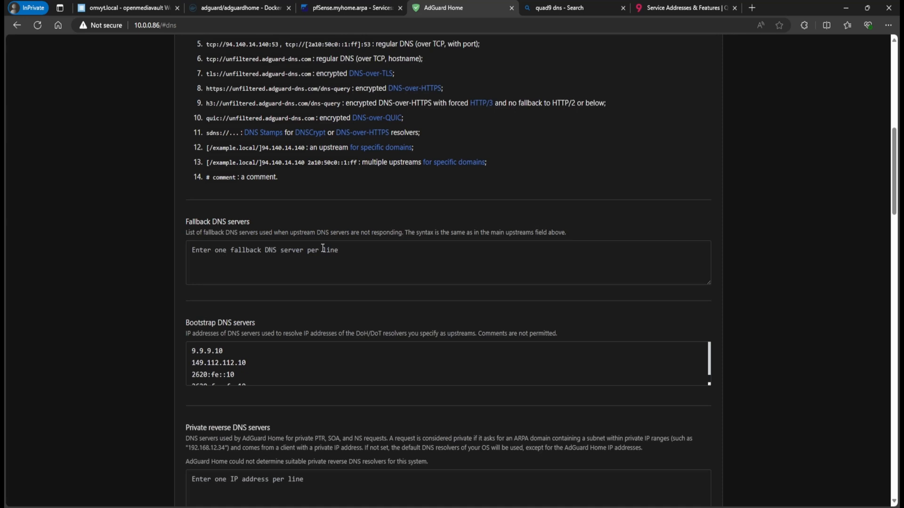
Edit the bootstrap DNS servers to 9.9.9.9 and 149.112.112.112 and apply the settings
{"action": "scroll", "scroll_direction": "down", "scroll_amount": 3}
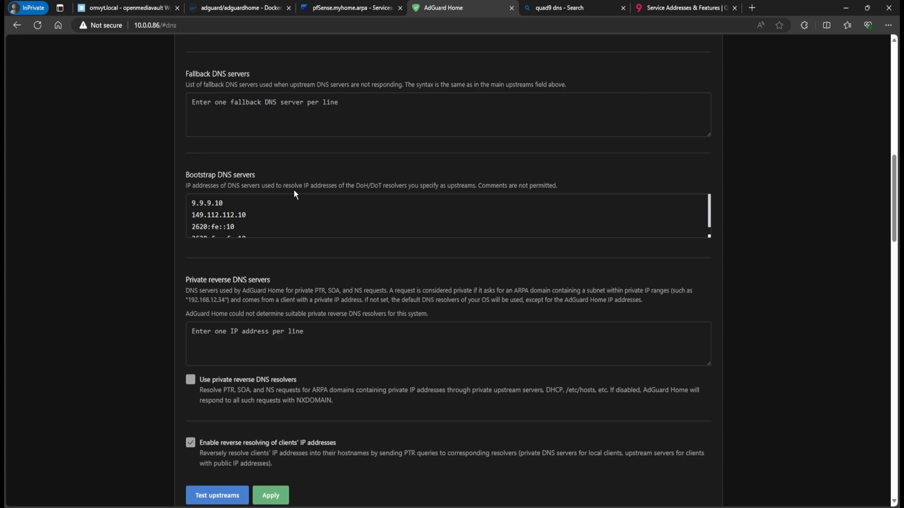
{"action": "mouse_move", "coordinate": [324, 194]}
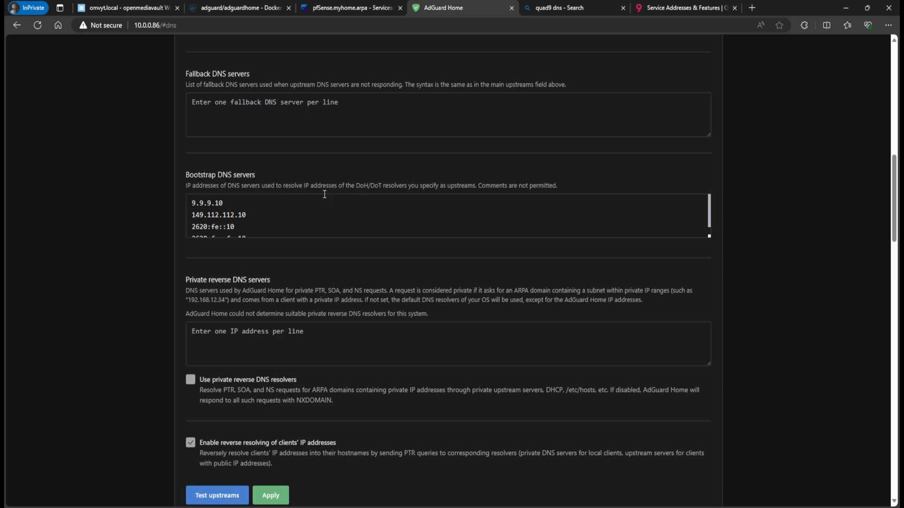
{"action": "scroll", "scroll_direction": "up", "scroll_amount": 3}
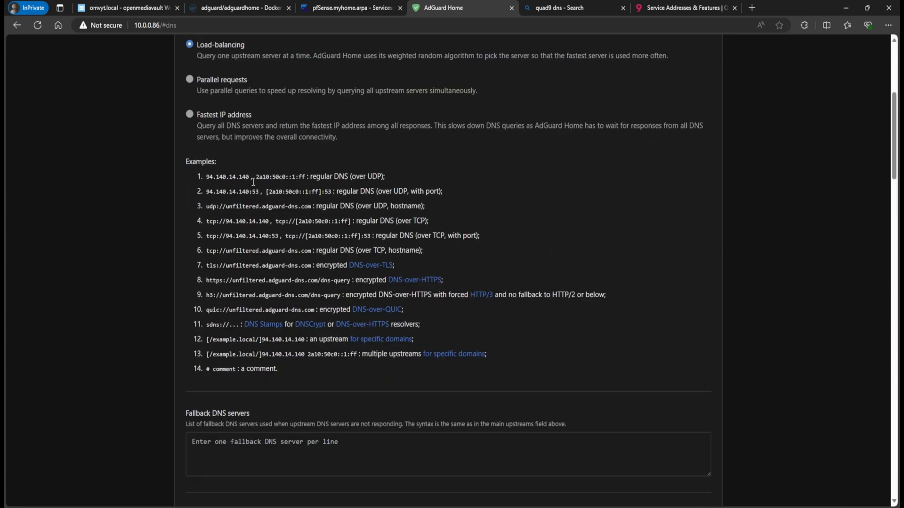
{"action": "scroll", "scroll_direction": "down", "scroll_amount": 3}
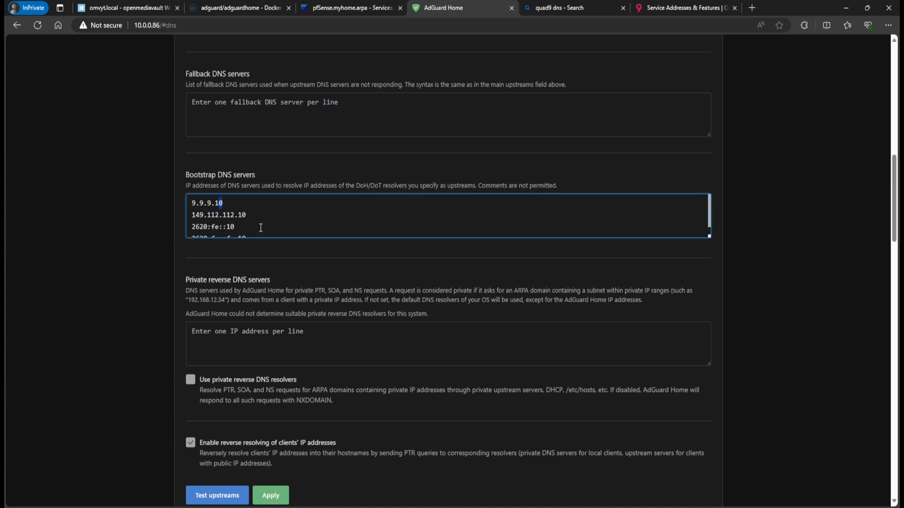
{"action": "key", "text": "Backspace"}
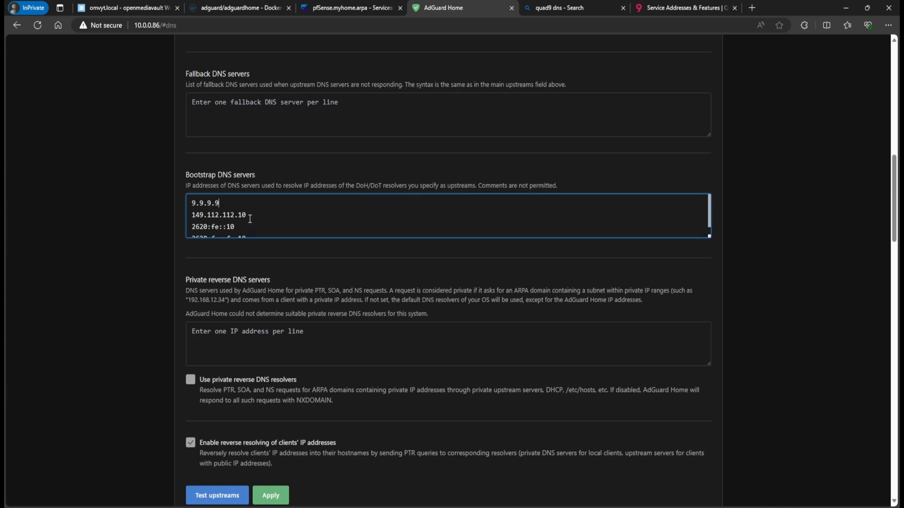
{"action": "key", "text": "Backspace"}
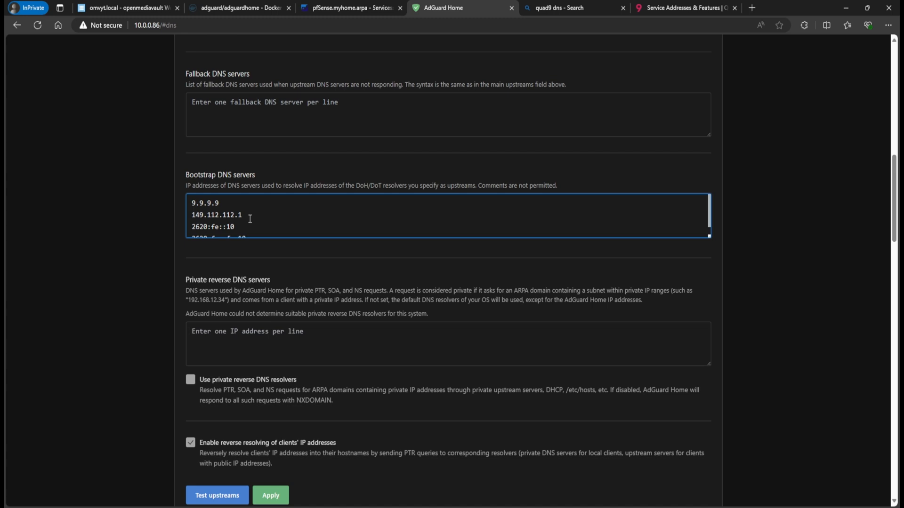
{"action": "key", "text": "Backspace"}
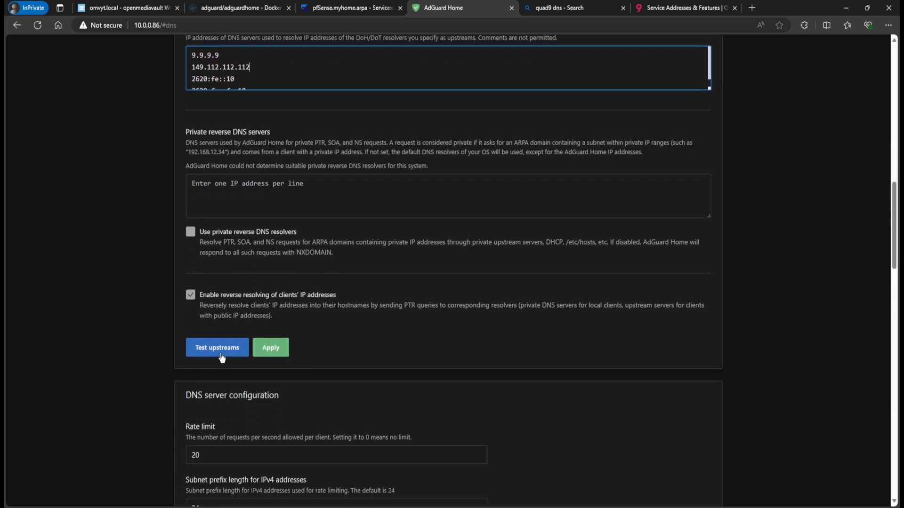
{"action": "left_click", "coordinate": [270, 347]}
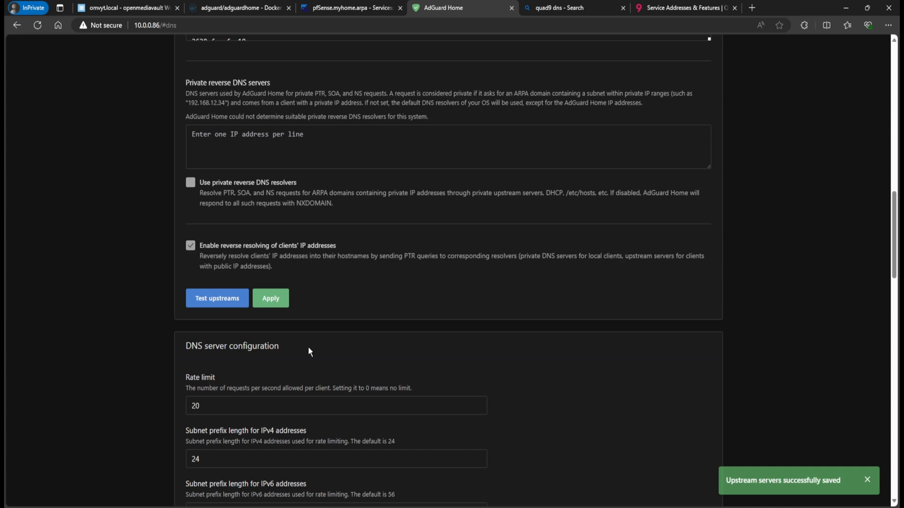
Test the Quad9 upstream servers and confirm the success notification
{"action": "left_click", "coordinate": [217, 298]}
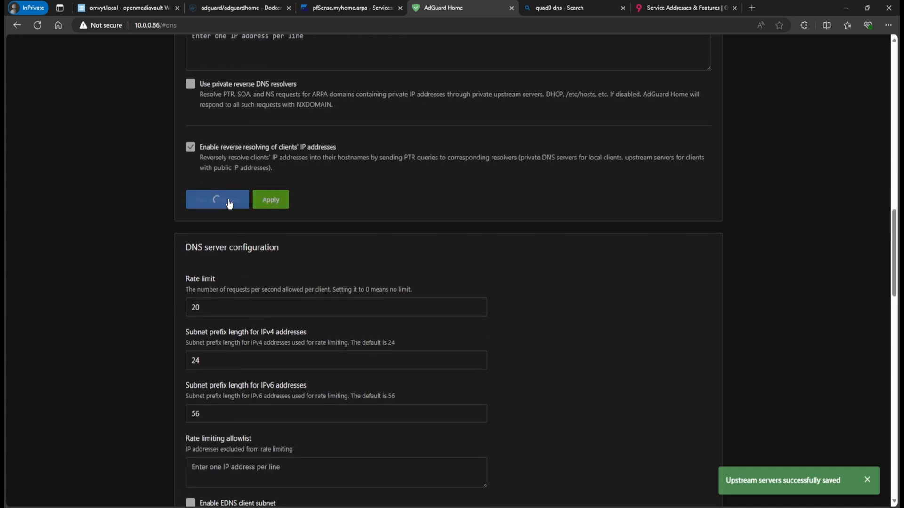
{"action": "left_click", "coordinate": [217, 199]}
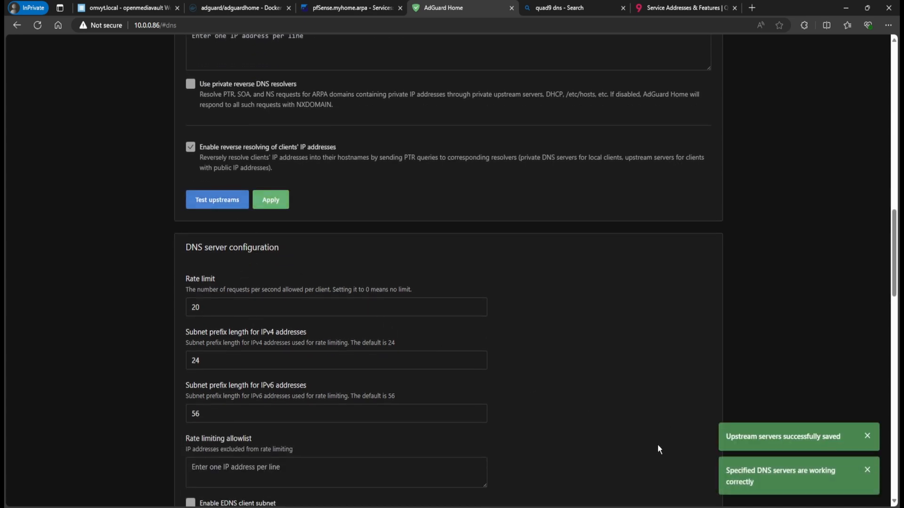
{"action": "scroll", "scroll_direction": "down", "scroll_amount": 3}
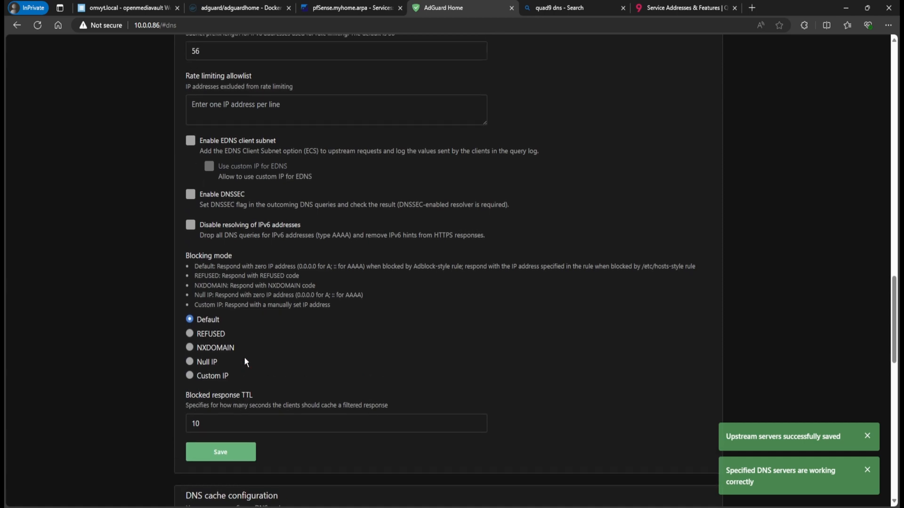
{"action": "scroll", "scroll_direction": "up", "scroll_amount": 3}
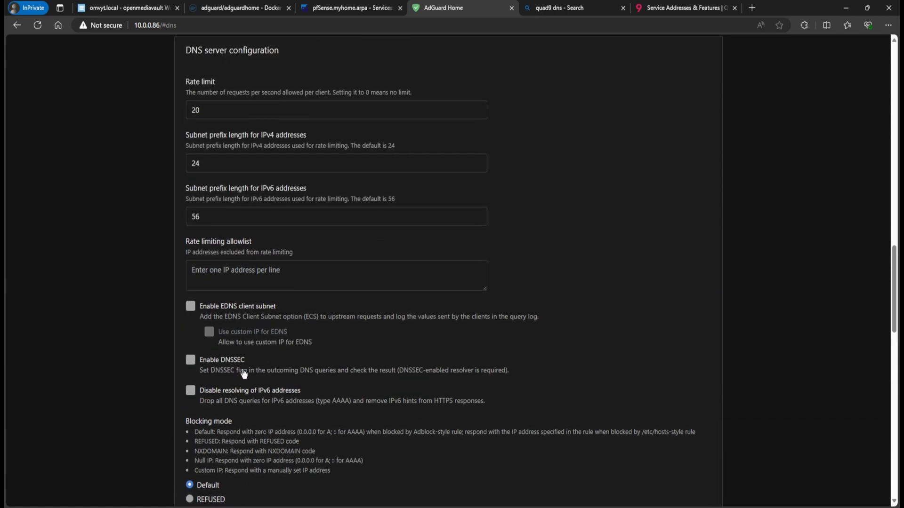
{"action": "mouse_move", "coordinate": [298, 380]}
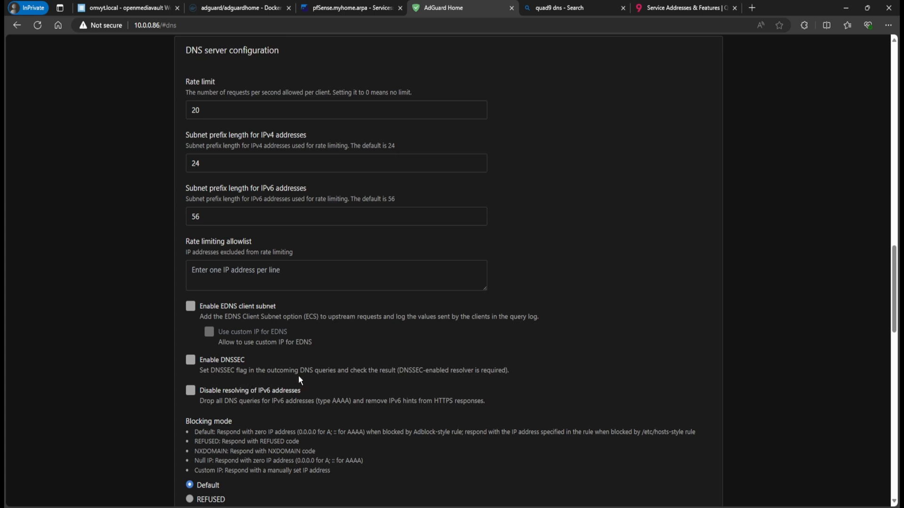
{"action": "mouse_move", "coordinate": [429, 373]}
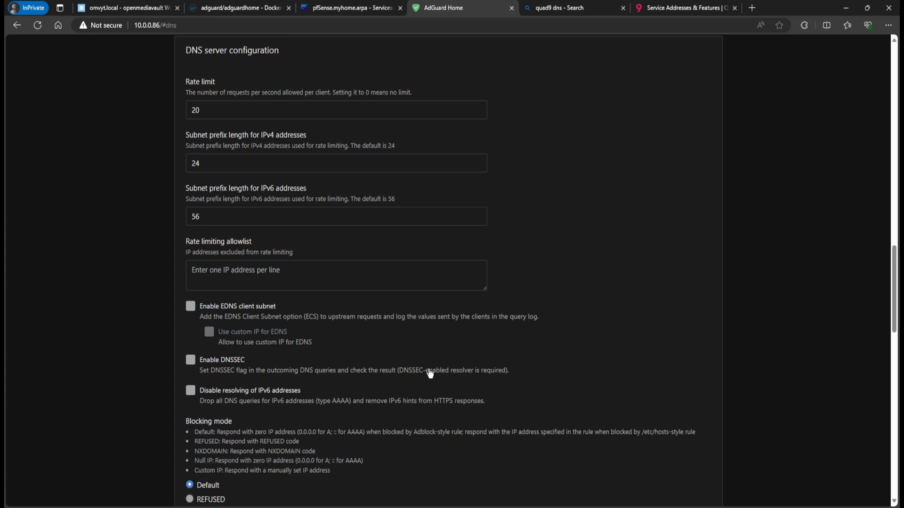
{"action": "mouse_move", "coordinate": [400, 380]}
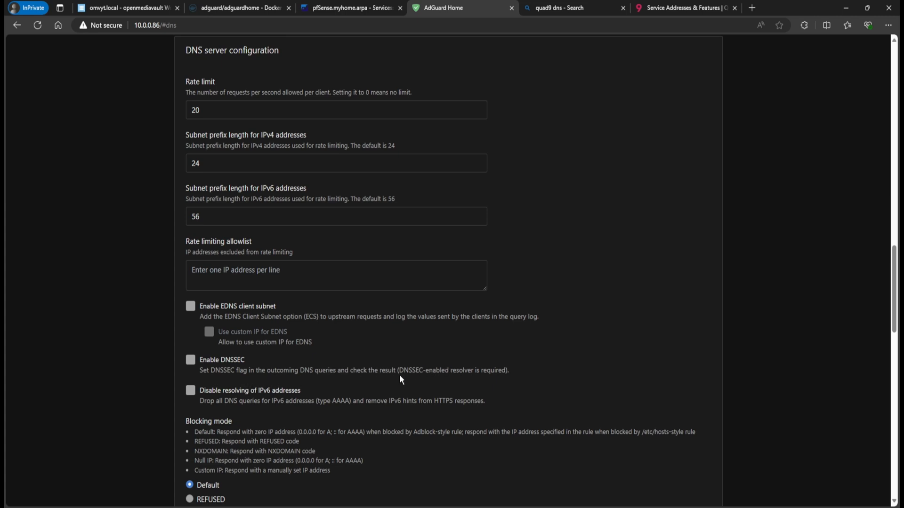
{"action": "mouse_move", "coordinate": [364, 370]}
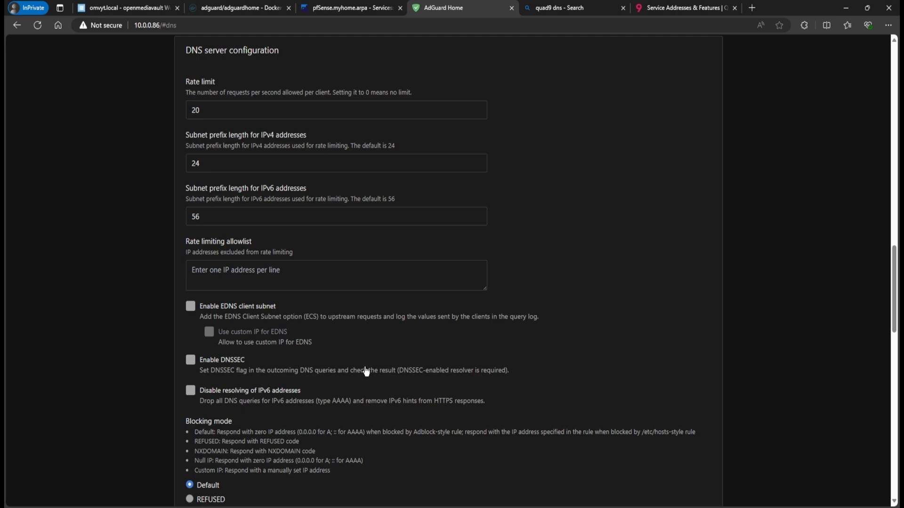
Review the remaining DNS server, cache and access settings unchanged
{"action": "scroll", "scroll_direction": "down", "scroll_amount": 3}
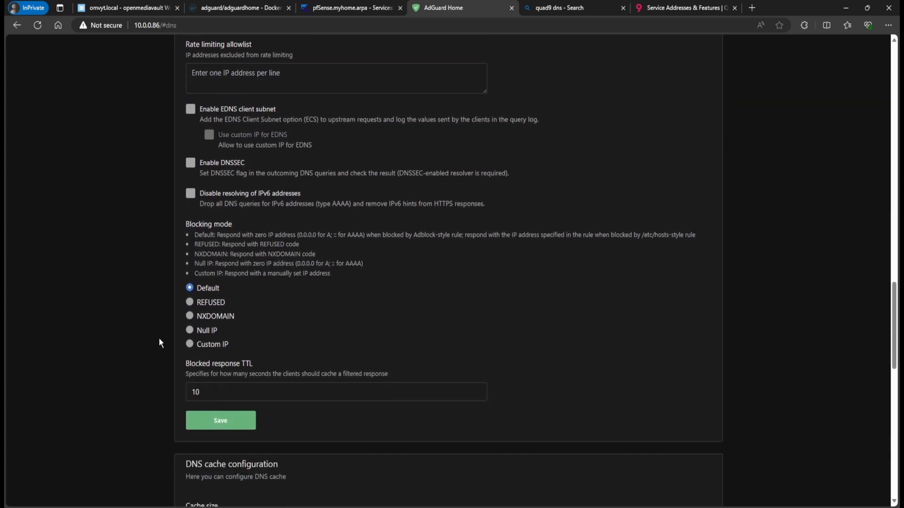
{"action": "scroll", "scroll_direction": "down", "scroll_amount": 3}
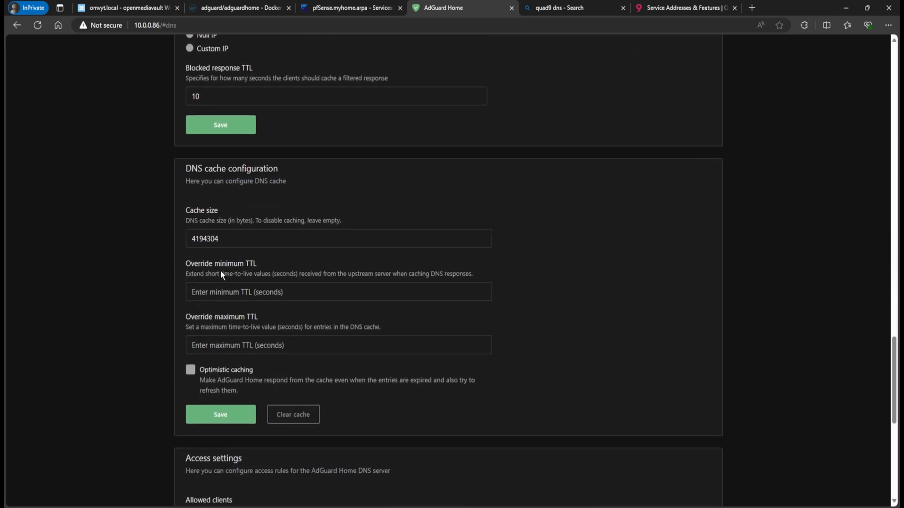
{"action": "scroll", "scroll_direction": "down", "scroll_amount": 3}
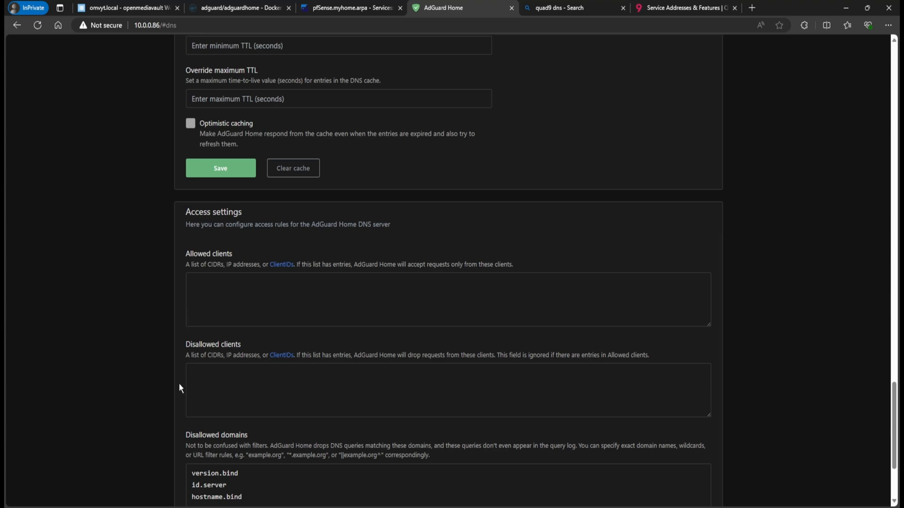
{"action": "scroll", "scroll_direction": "down", "scroll_amount": 3}
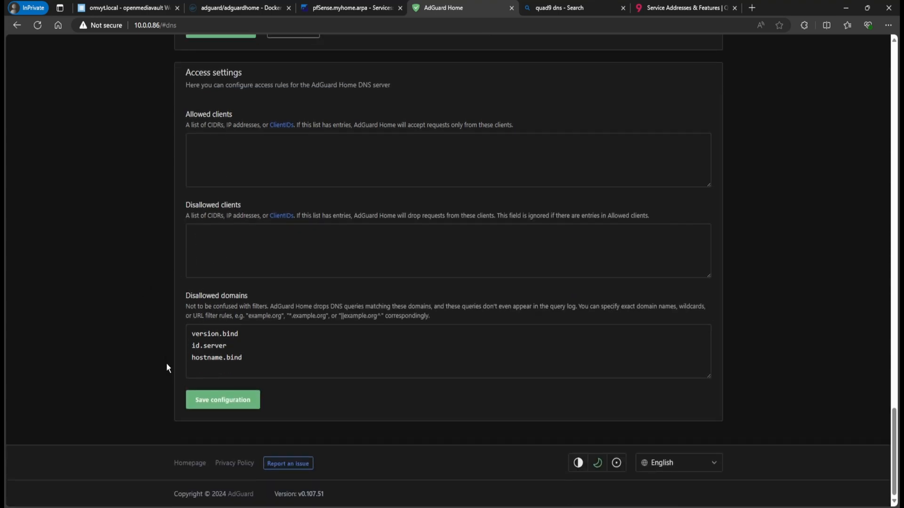
{"action": "scroll", "scroll_direction": "up", "scroll_amount": 3}
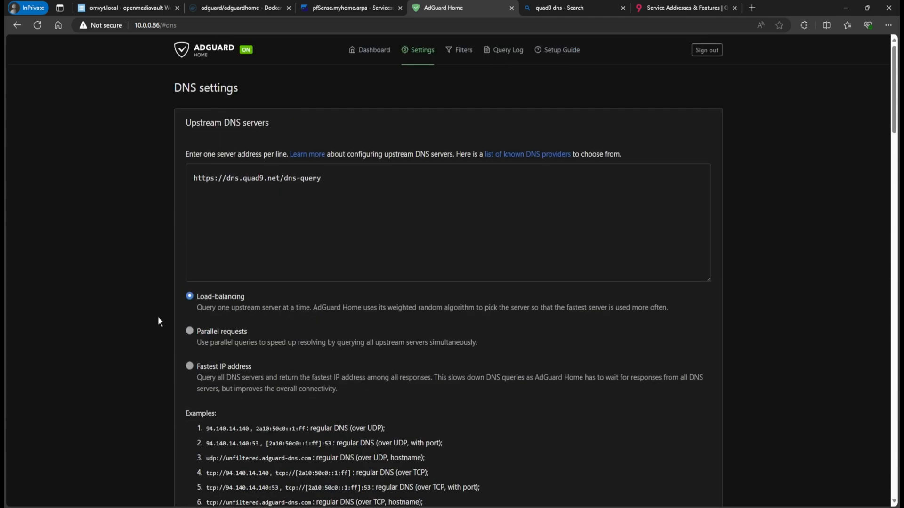
{"action": "left_click", "coordinate": [422, 49]}
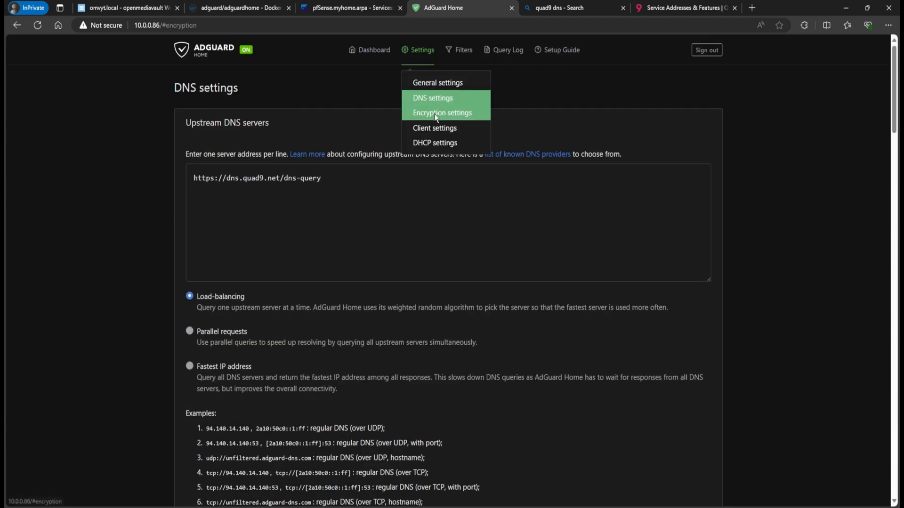
{"action": "left_click", "coordinate": [441, 113]}
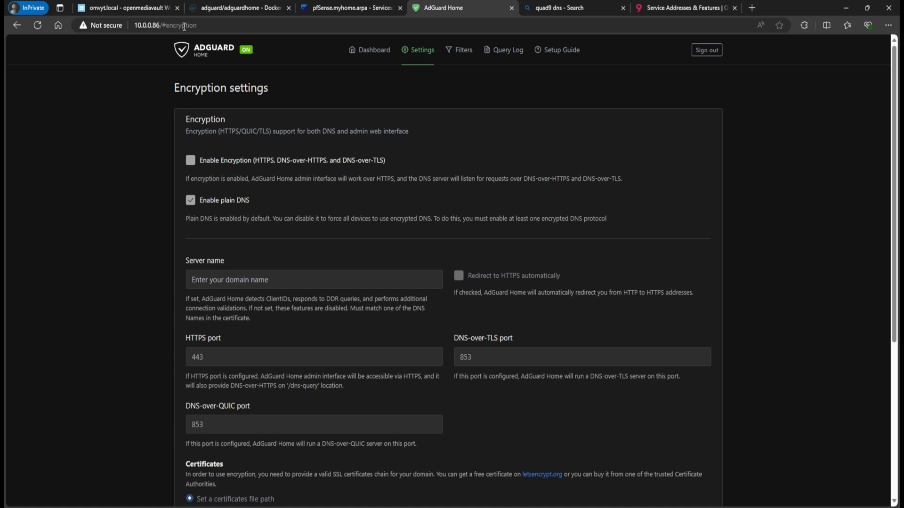
{"action": "mouse_move", "coordinate": [314, 167]}
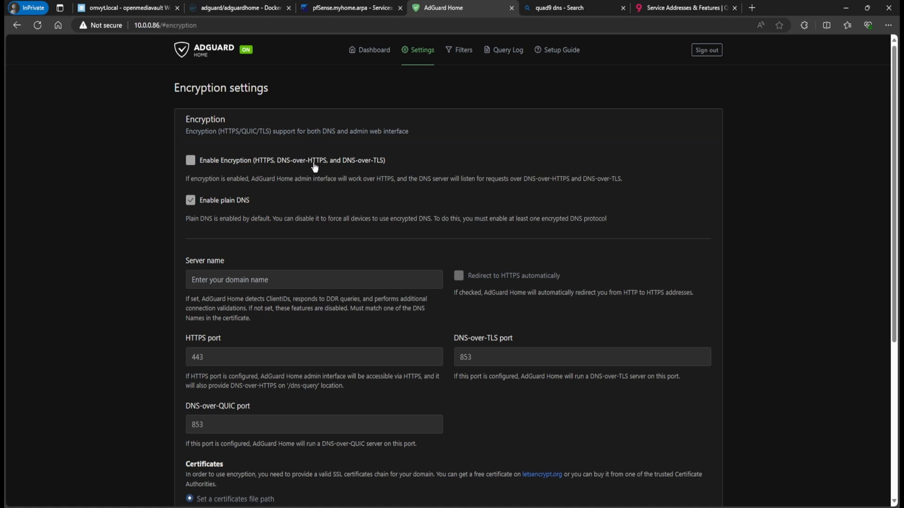
{"action": "mouse_move", "coordinate": [272, 153]}
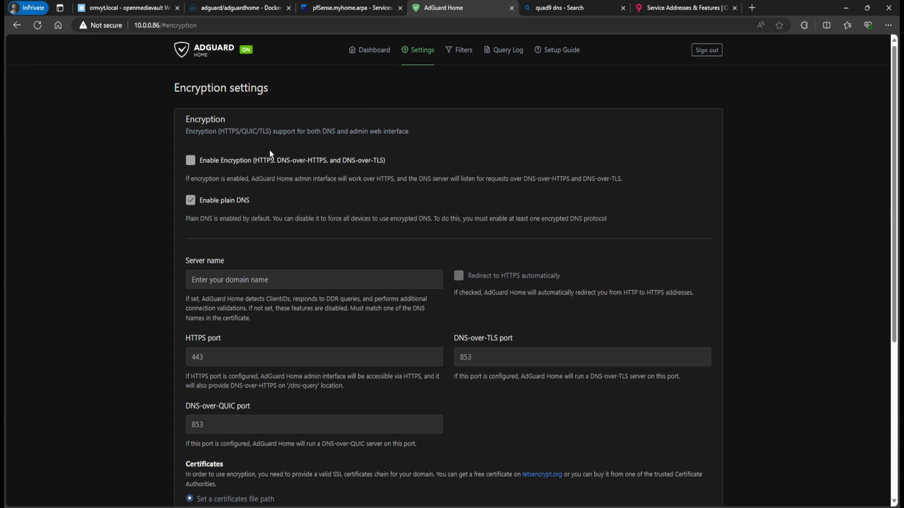
{"action": "scroll", "scroll_direction": "down", "scroll_amount": 3}
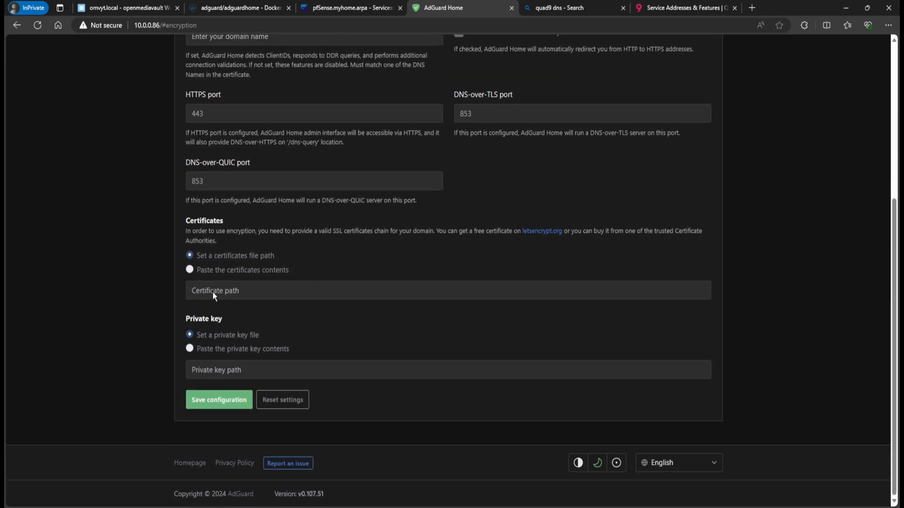
{"action": "mouse_move", "coordinate": [246, 348]}
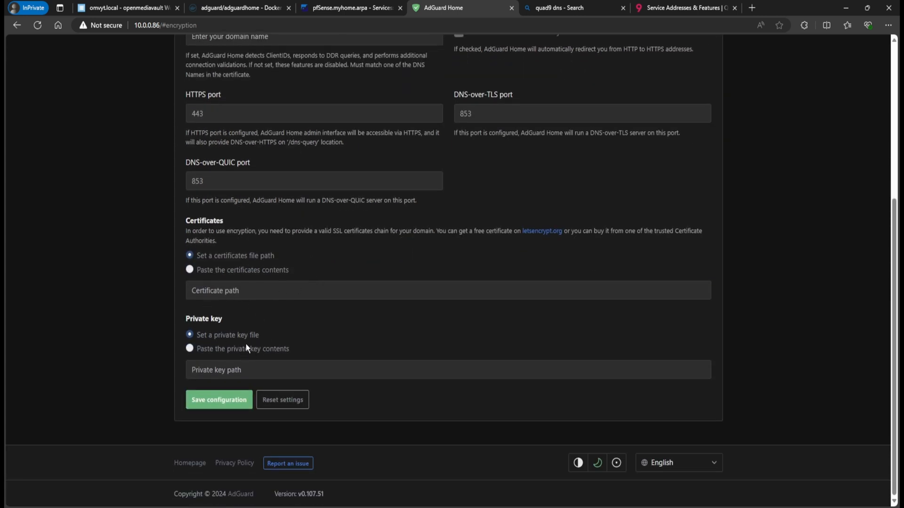
{"action": "mouse_move", "coordinate": [240, 368]}
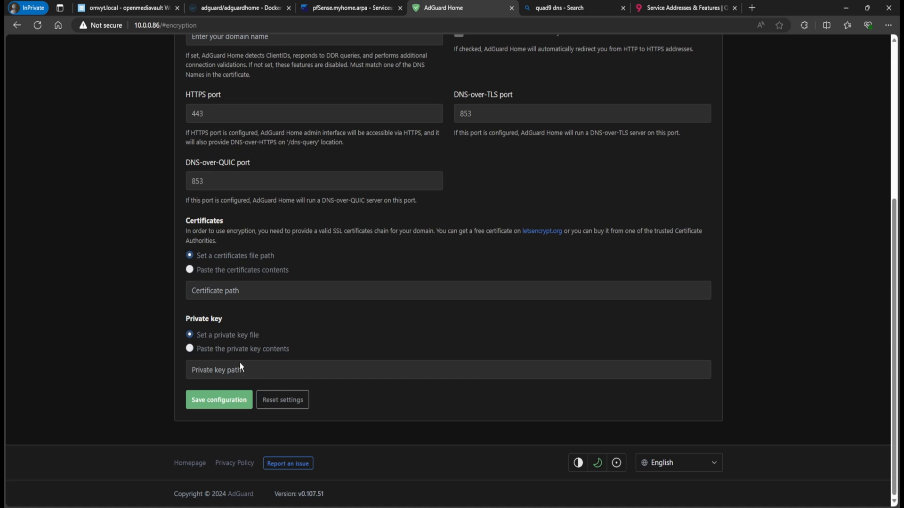
{"action": "mouse_move", "coordinate": [528, 236]}
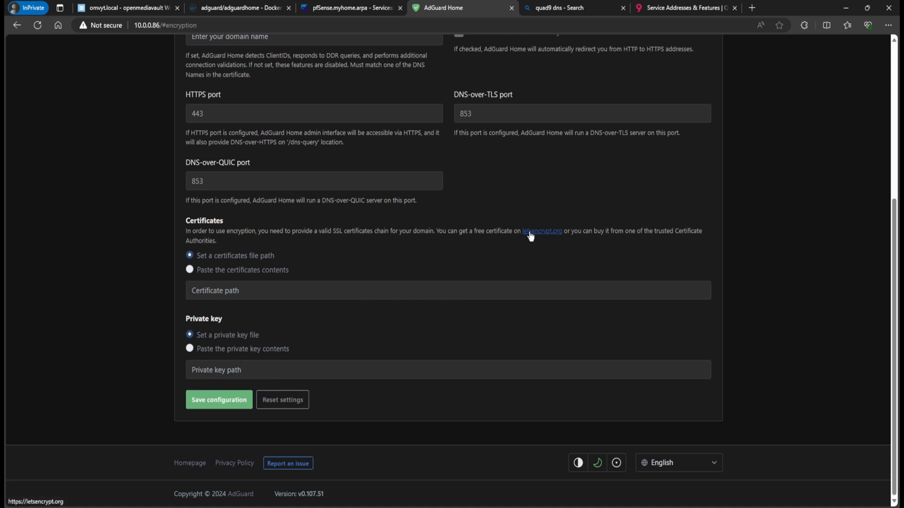
{"action": "mouse_move", "coordinate": [202, 257]}
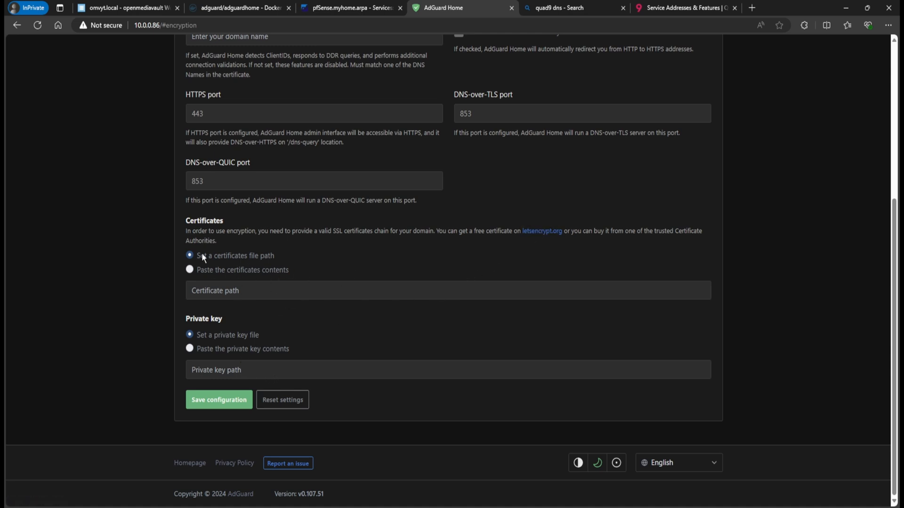
{"action": "mouse_move", "coordinate": [228, 353]}
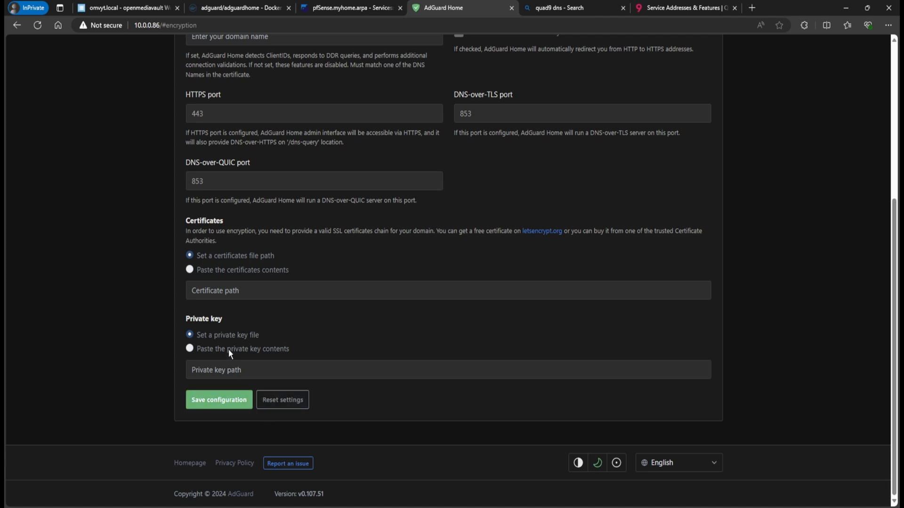
{"action": "mouse_move", "coordinate": [225, 391]}
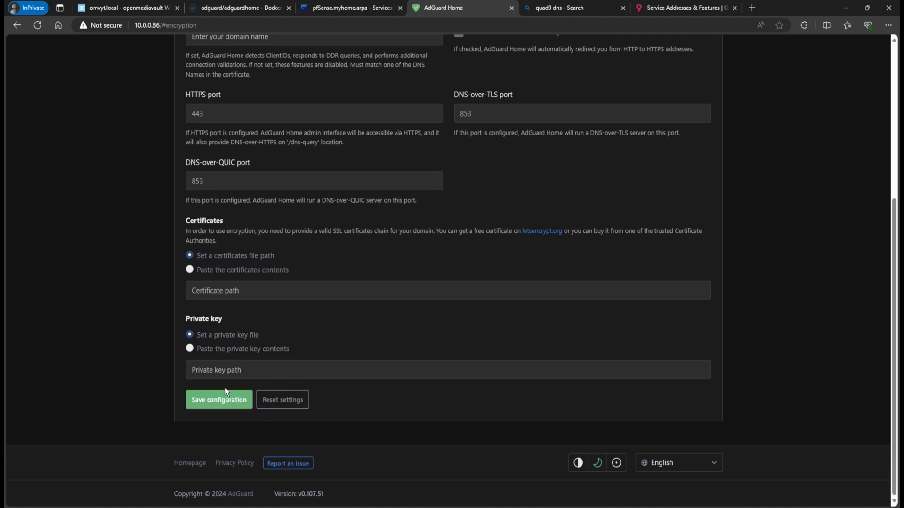
{"action": "mouse_move", "coordinate": [190, 236]}
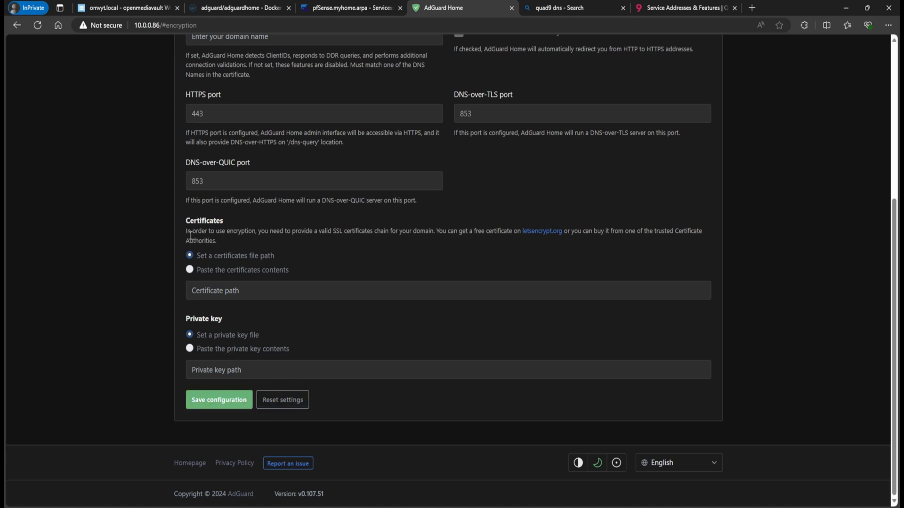
{"action": "mouse_move", "coordinate": [297, 356]}
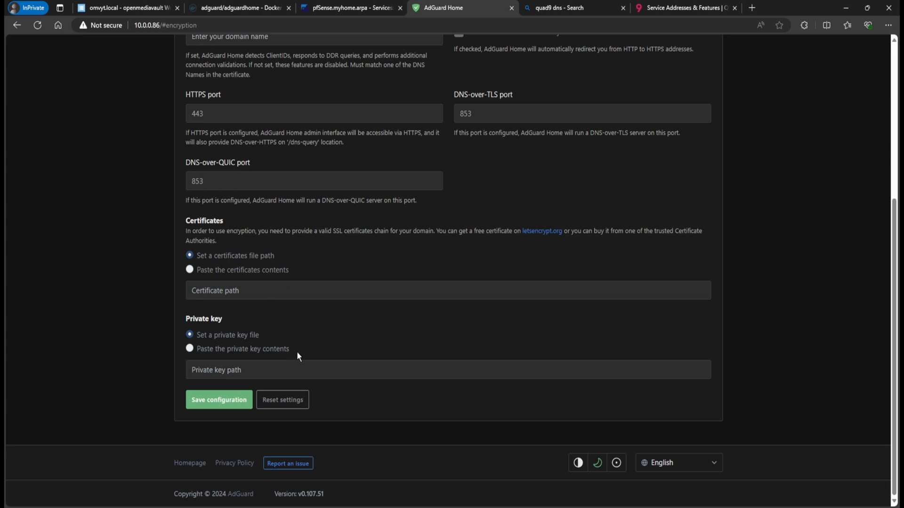
{"action": "scroll", "scroll_direction": "up", "scroll_amount": 3}
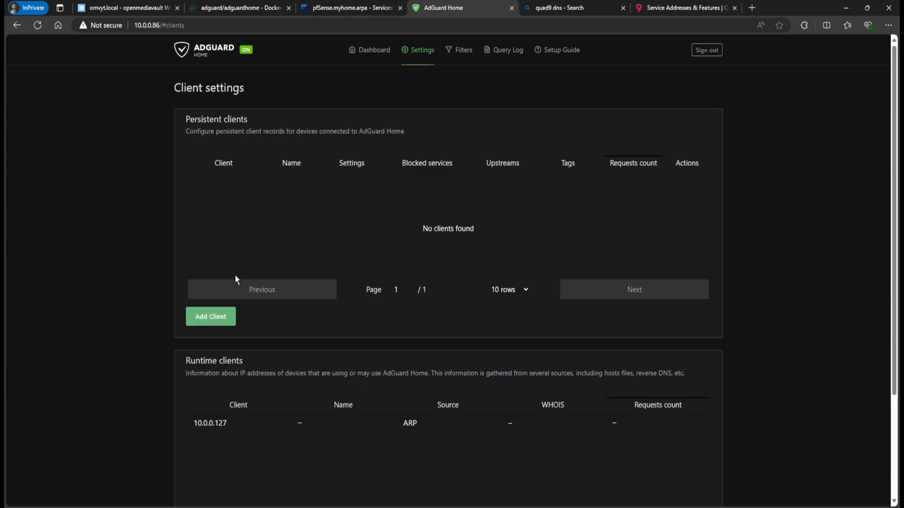
{"action": "mouse_move", "coordinate": [298, 214]}
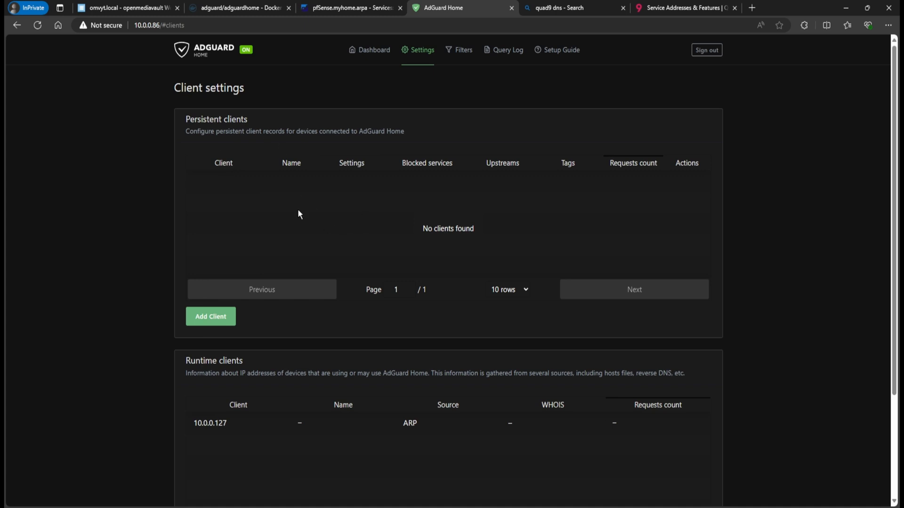
{"action": "mouse_move", "coordinate": [326, 234]}
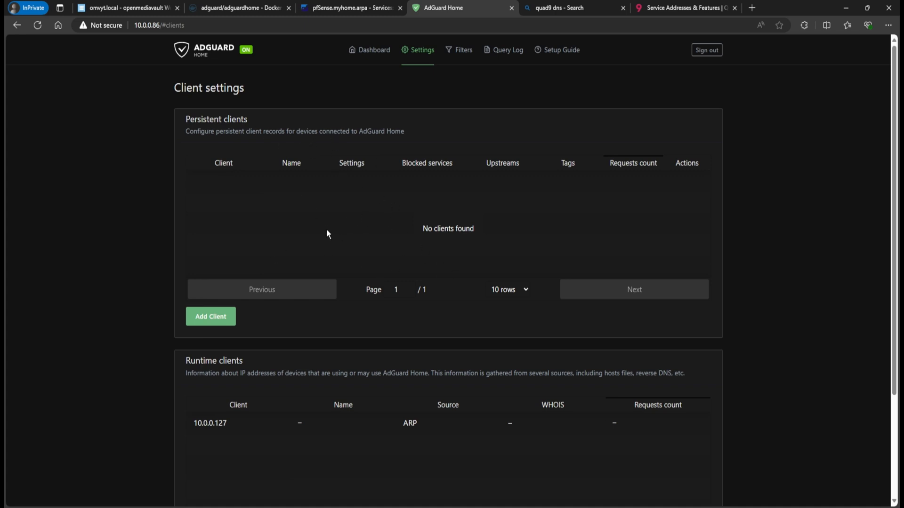
Review the empty persistent clients and the 10.0.0.127 runtime client tables
{"action": "scroll", "scroll_direction": "down", "scroll_amount": 3}
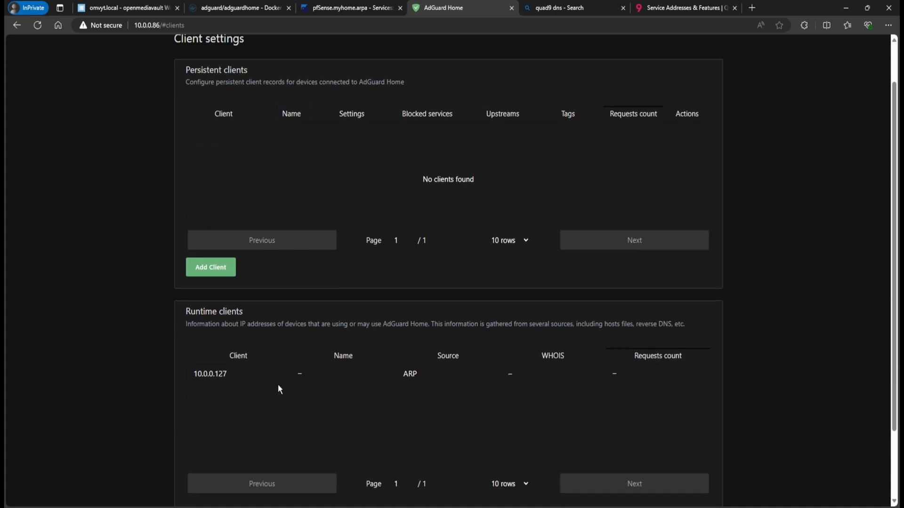
{"action": "mouse_move", "coordinate": [224, 383]}
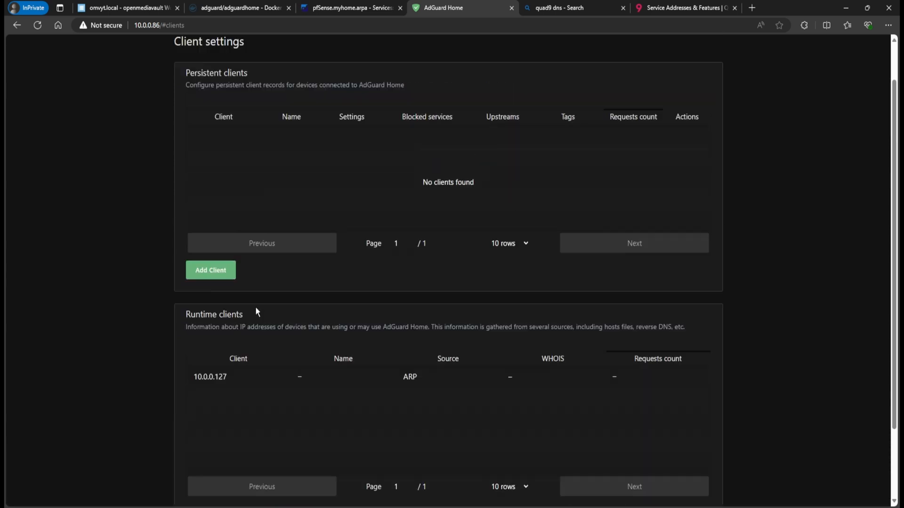
{"action": "left_click", "coordinate": [421, 49]}
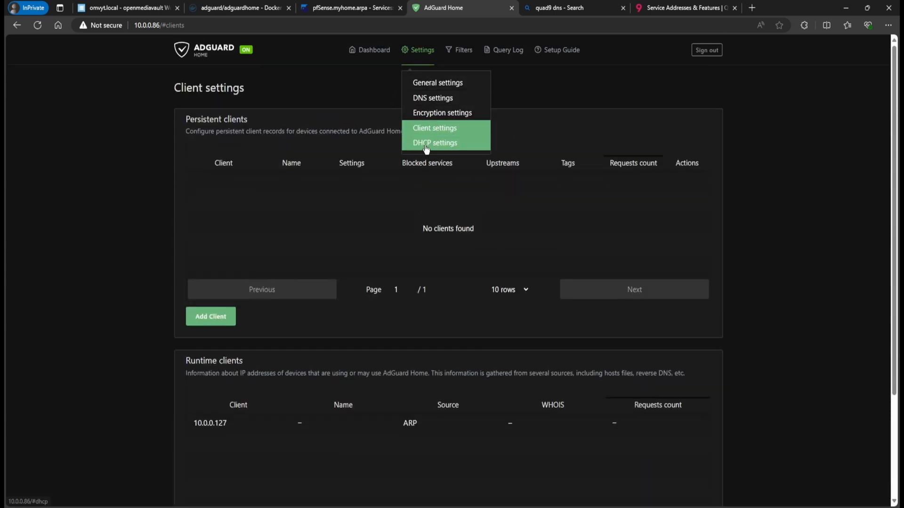
Look over the unconfigured DHCP settings with empty IPv4 and IPv6 fields
{"action": "left_click", "coordinate": [434, 142]}
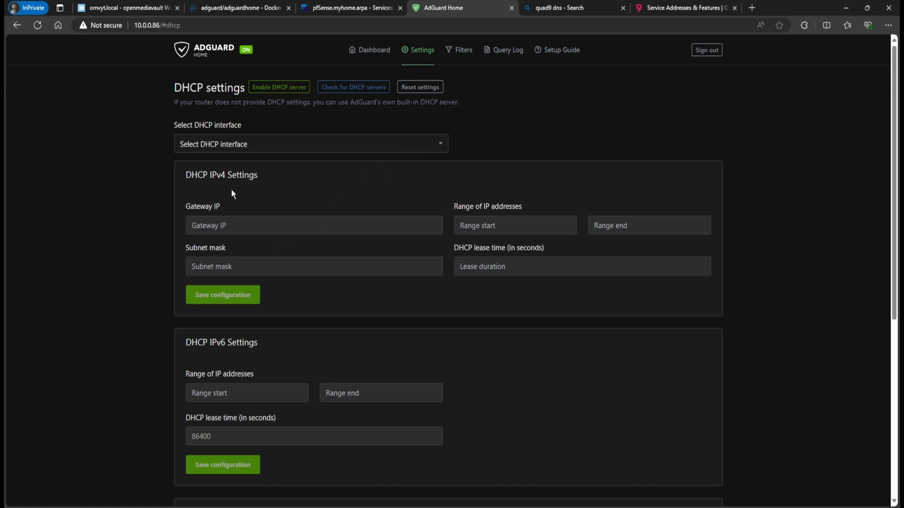
{"action": "mouse_move", "coordinate": [256, 112]}
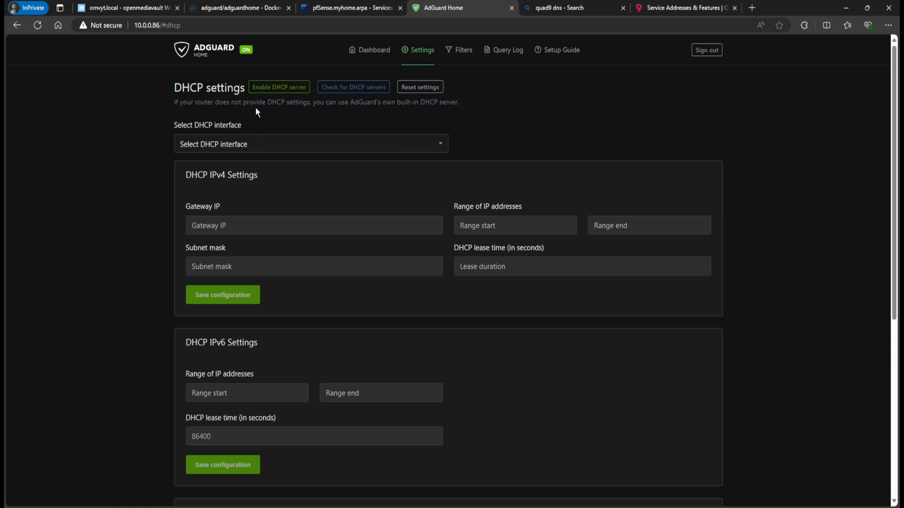
{"action": "mouse_move", "coordinate": [243, 107]}
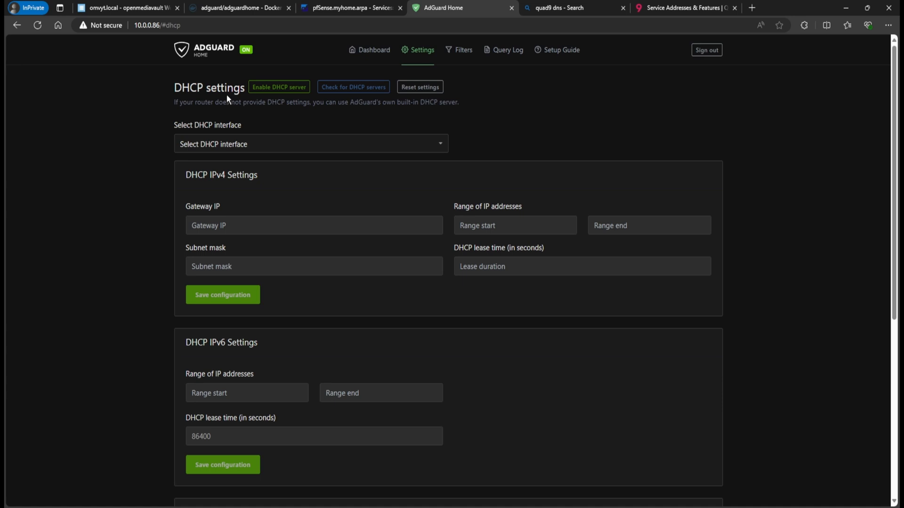
{"action": "mouse_move", "coordinate": [281, 99]}
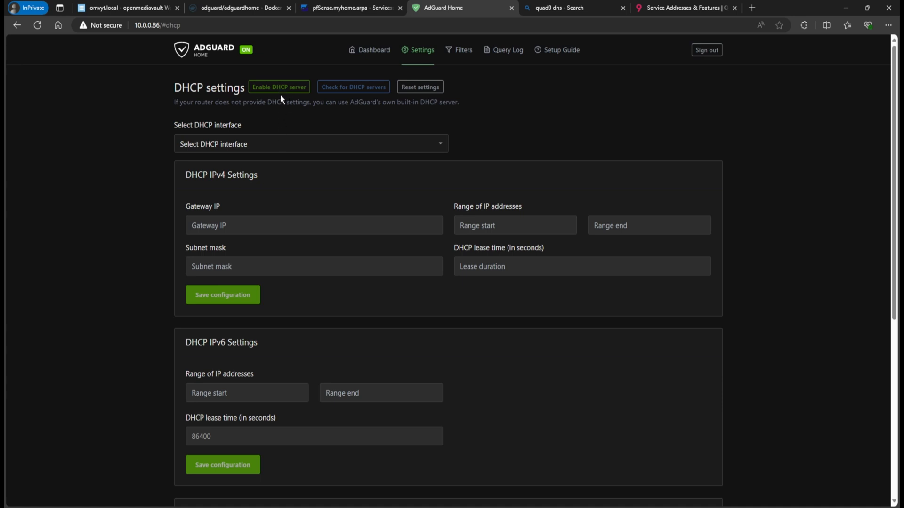
{"action": "mouse_move", "coordinate": [418, 50]}
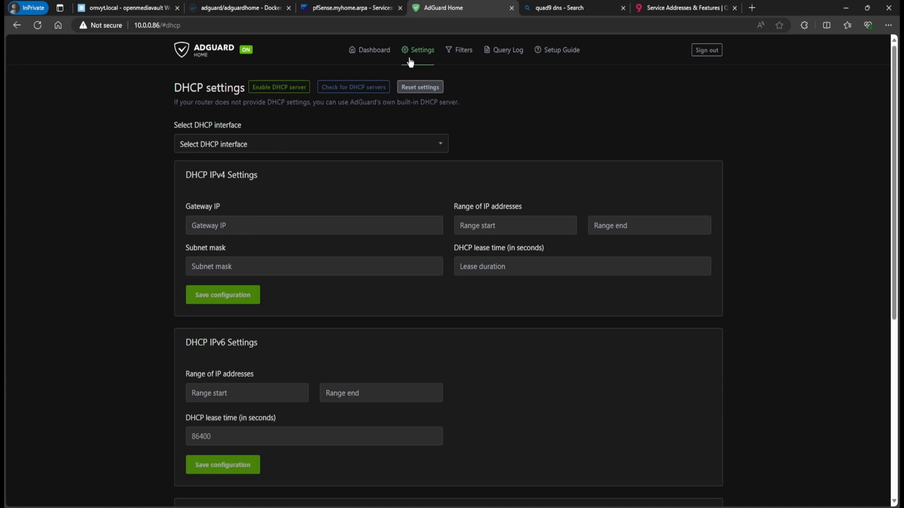
{"action": "left_click", "coordinate": [462, 49]}
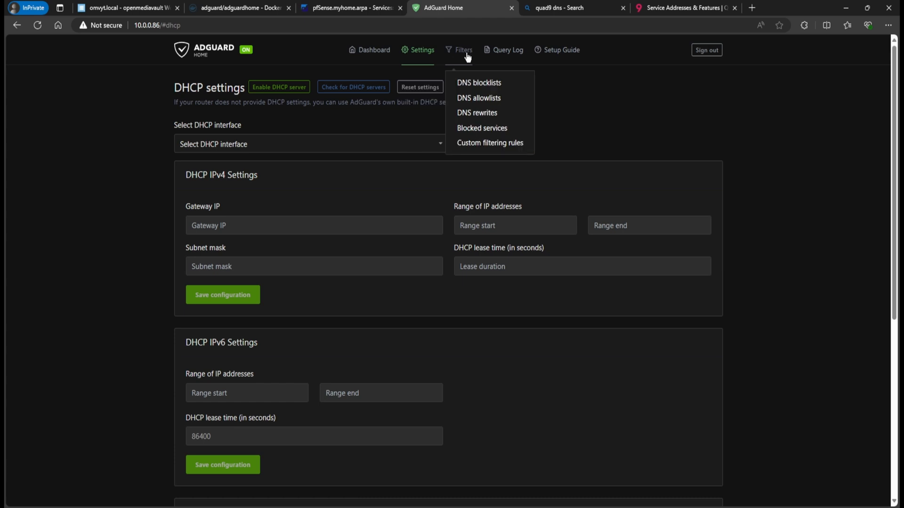
View the DNS blocklists and open the AdAway Default Blocklist's source file in a new tab
{"action": "left_click", "coordinate": [478, 82]}
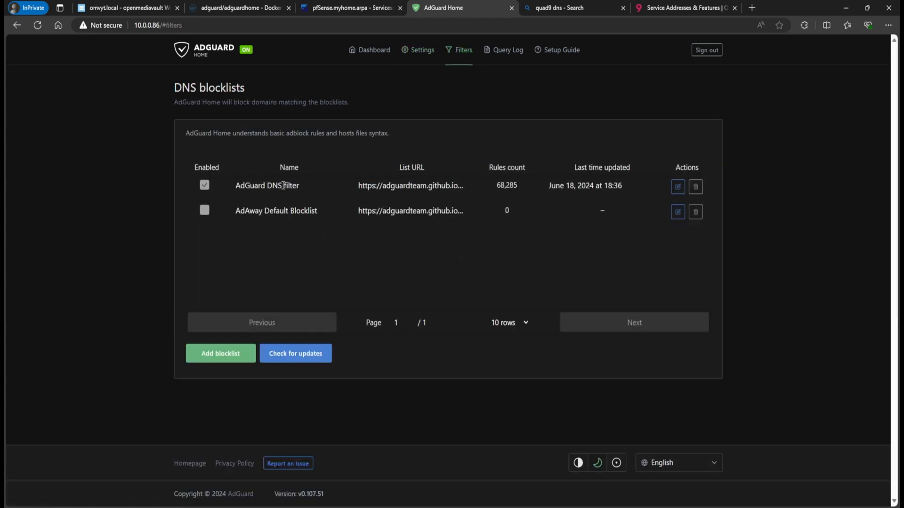
{"action": "mouse_move", "coordinate": [259, 201]}
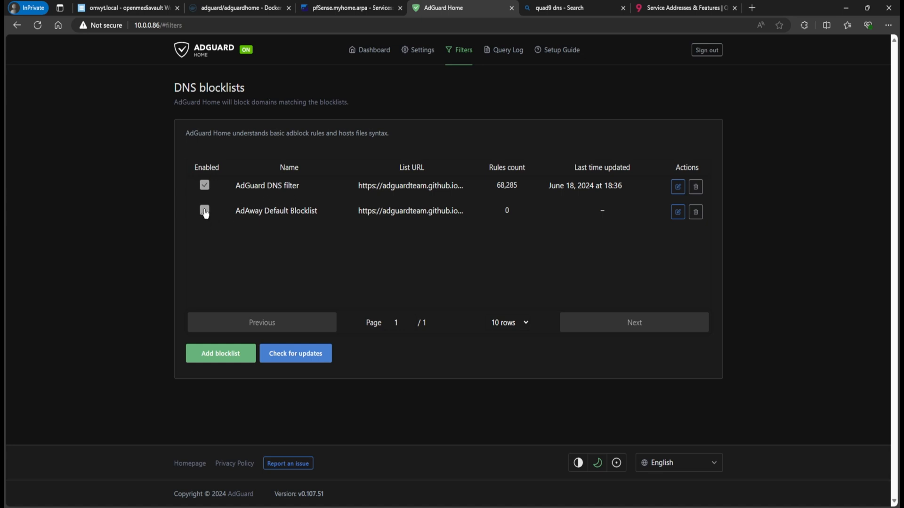
{"action": "mouse_move", "coordinate": [411, 210]}
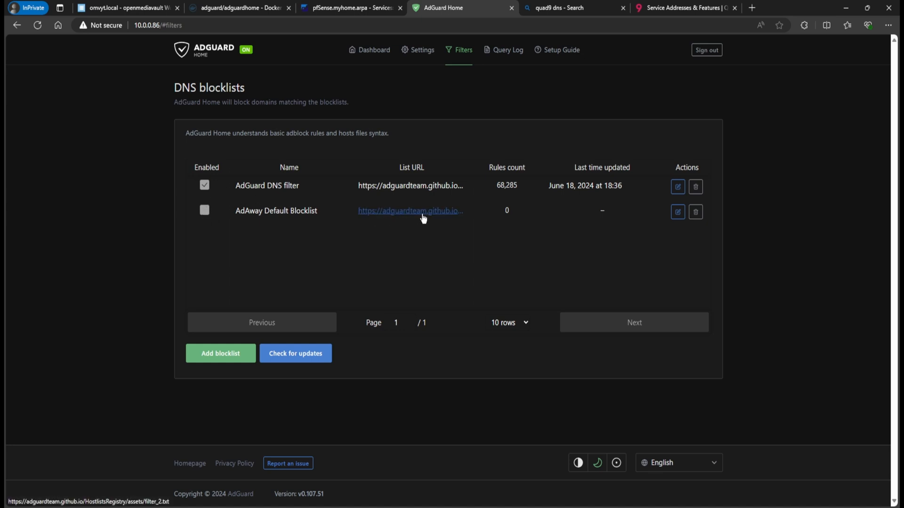
{"action": "mouse_move", "coordinate": [416, 216]}
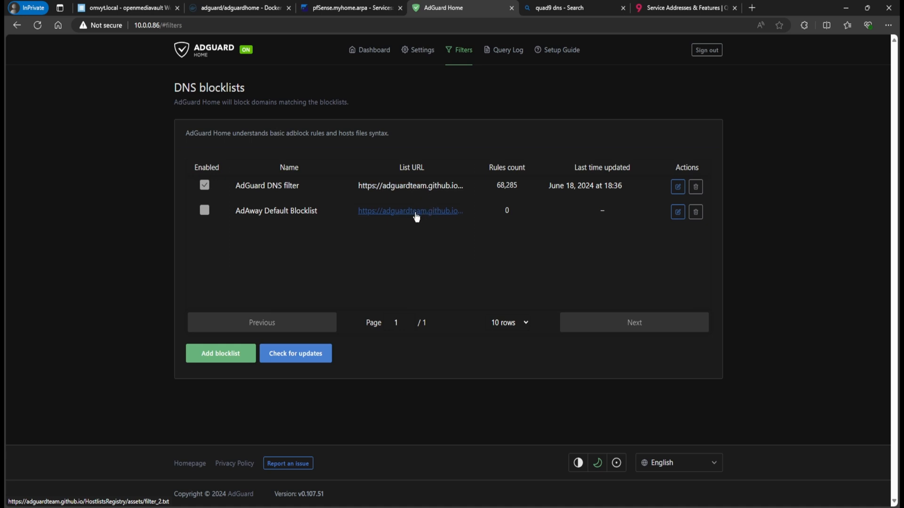
{"action": "left_click", "coordinate": [410, 211]}
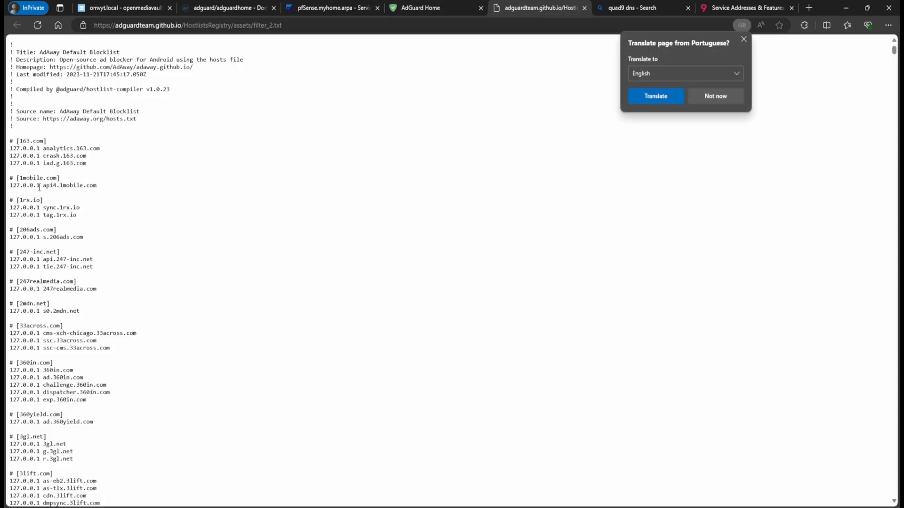
{"action": "left_click", "coordinate": [418, 8]}
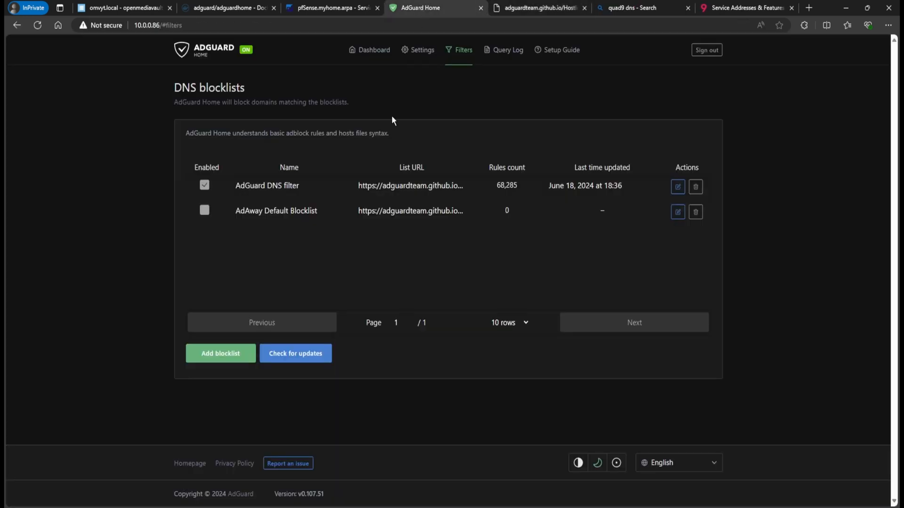
Look at the Add blocklist dialog without adding anything, then return to the Filters menu
{"action": "left_click", "coordinate": [221, 354]}
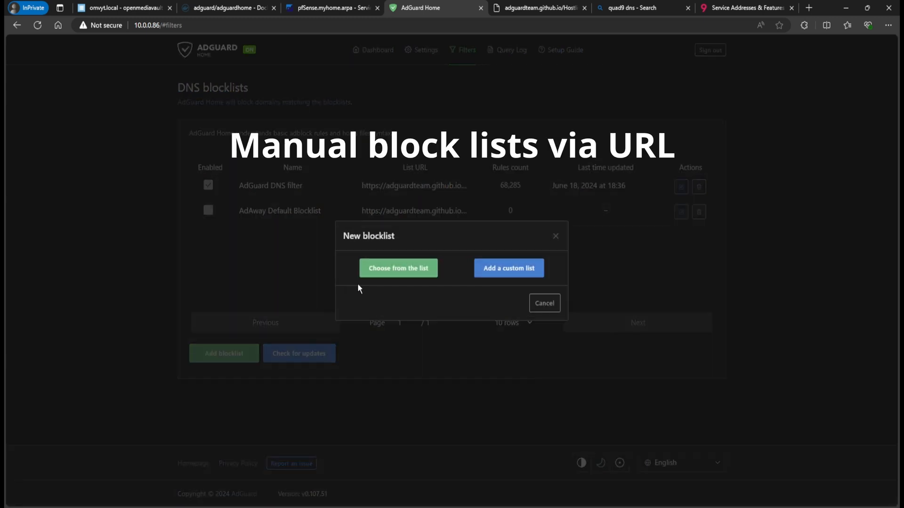
{"action": "mouse_move", "coordinate": [508, 268]}
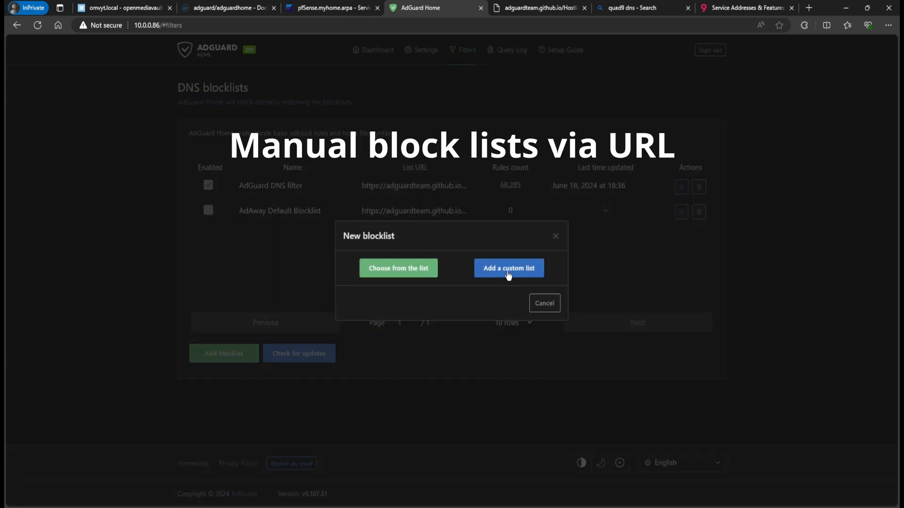
{"action": "left_click", "coordinate": [543, 303]}
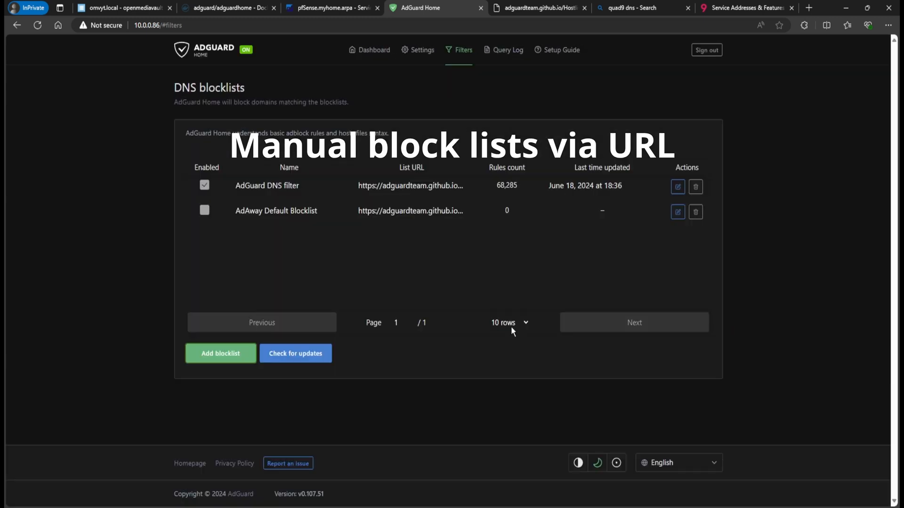
{"action": "left_click", "coordinate": [463, 49]}
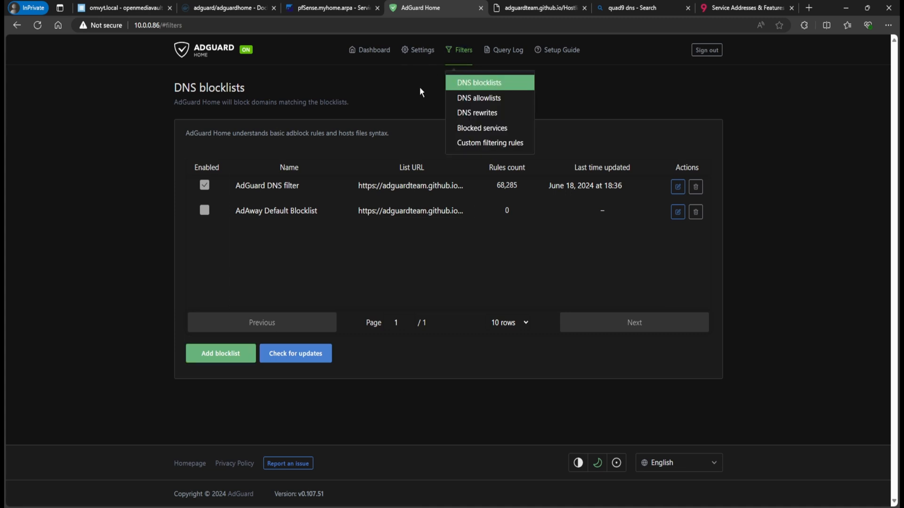
{"action": "mouse_move", "coordinate": [476, 113]}
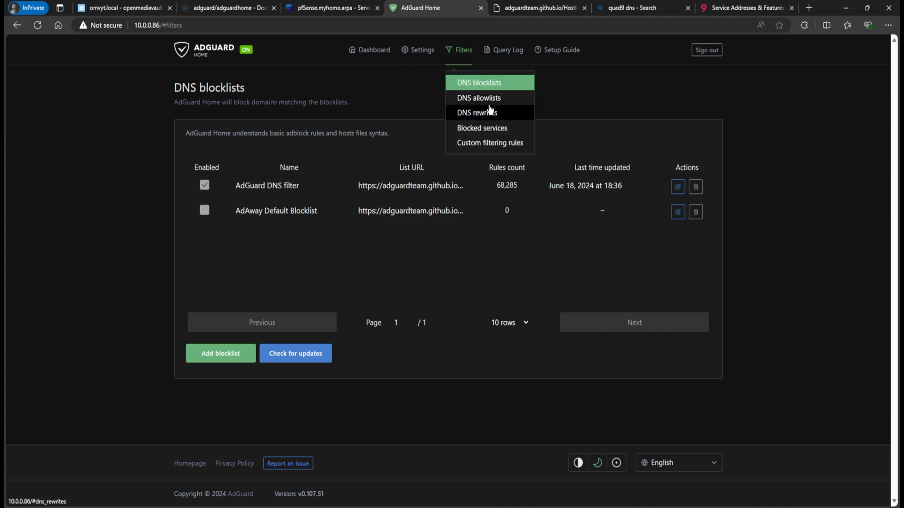
View the empty DNS allowlists page, then the DNS rewrites page showing no rewrites
{"action": "left_click", "coordinate": [478, 98]}
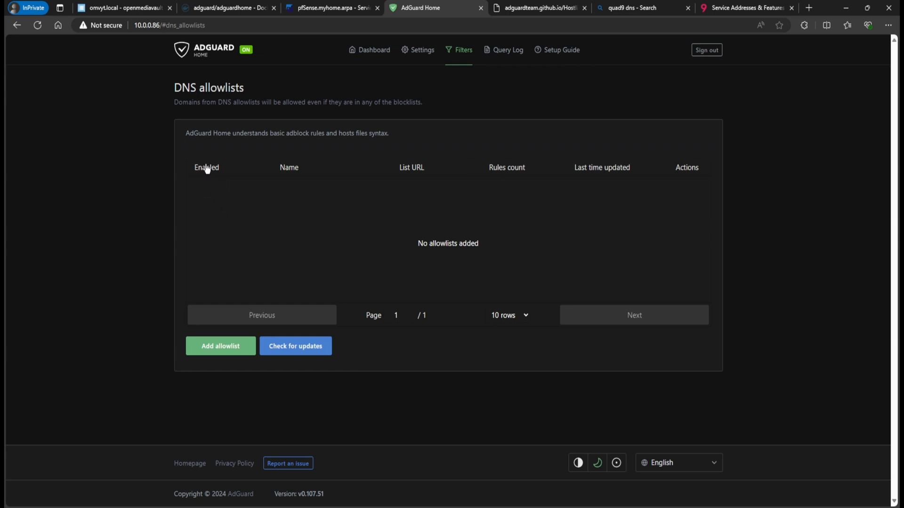
{"action": "mouse_move", "coordinate": [354, 198]}
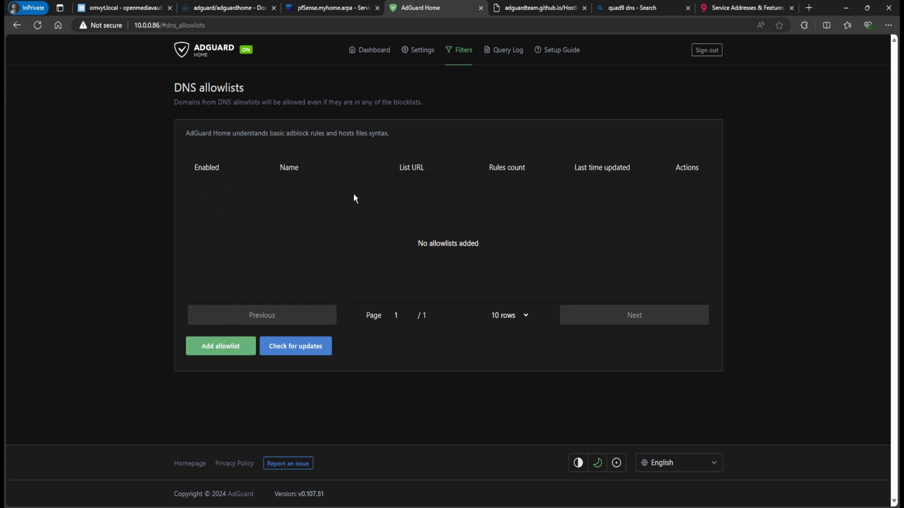
{"action": "left_click", "coordinate": [463, 49]}
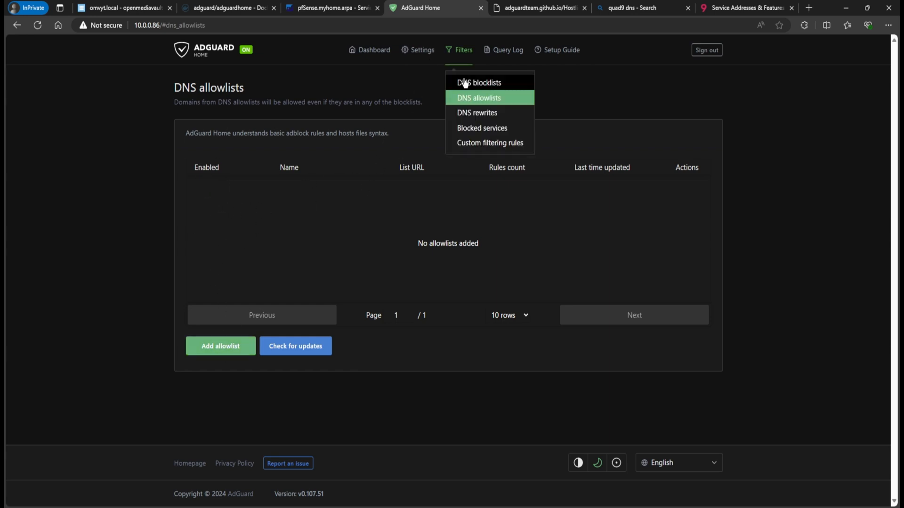
{"action": "left_click", "coordinate": [476, 113]}
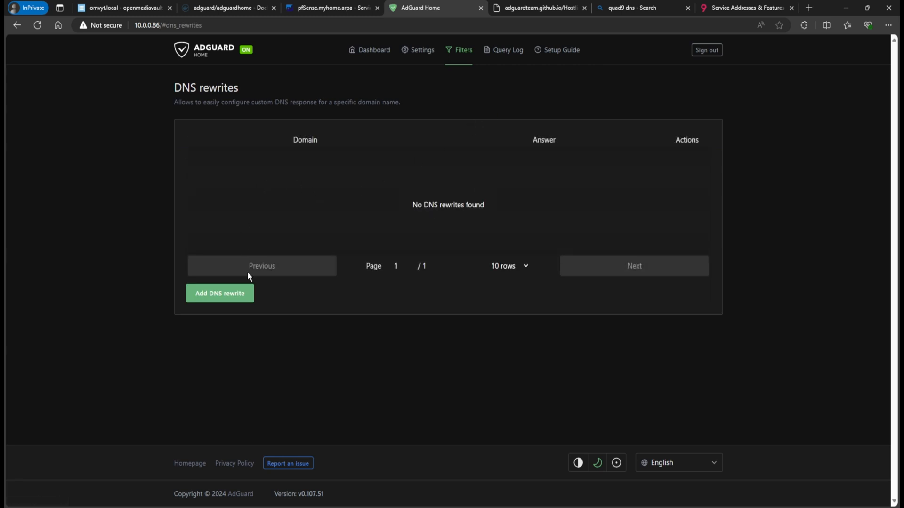
{"action": "mouse_move", "coordinate": [219, 149]}
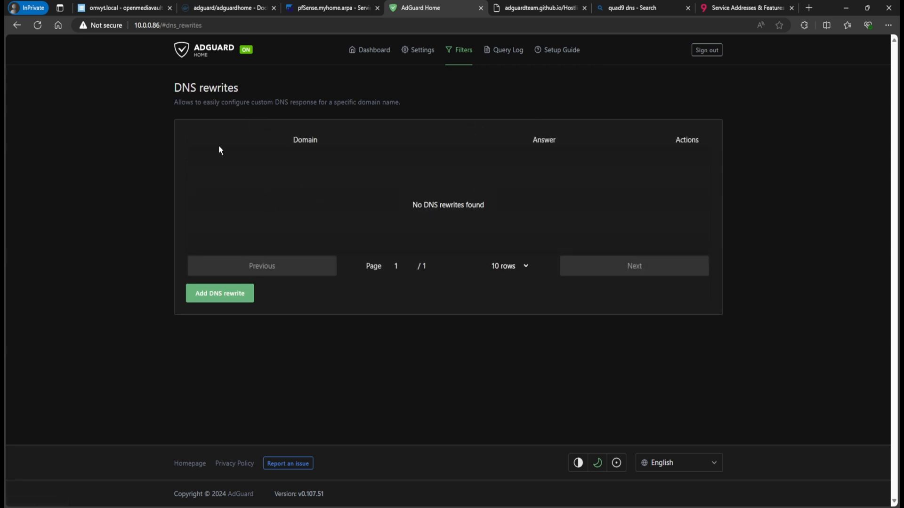
{"action": "mouse_move", "coordinate": [235, 167]}
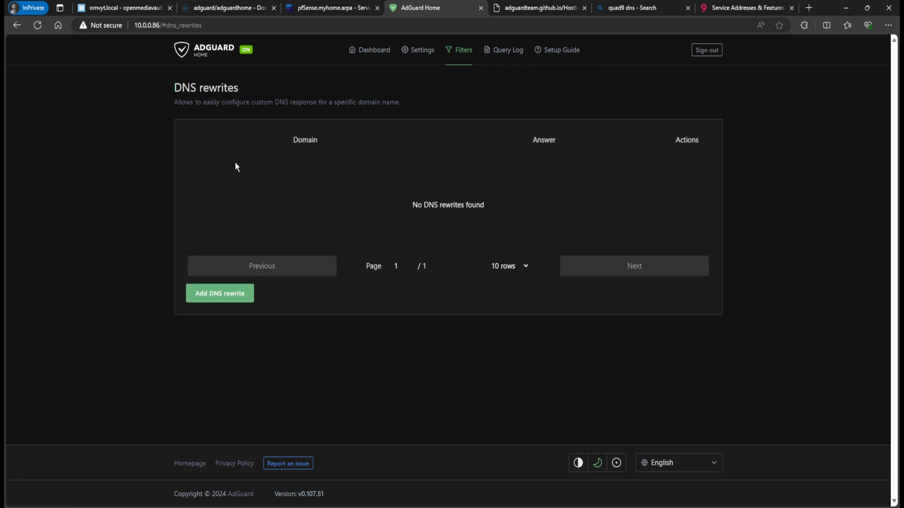
{"action": "mouse_move", "coordinate": [287, 159]}
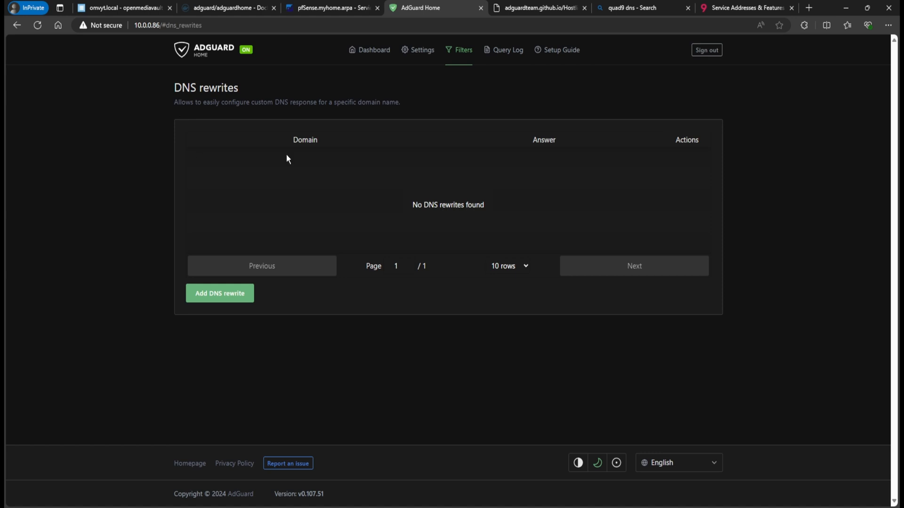
{"action": "mouse_move", "coordinate": [164, 218]}
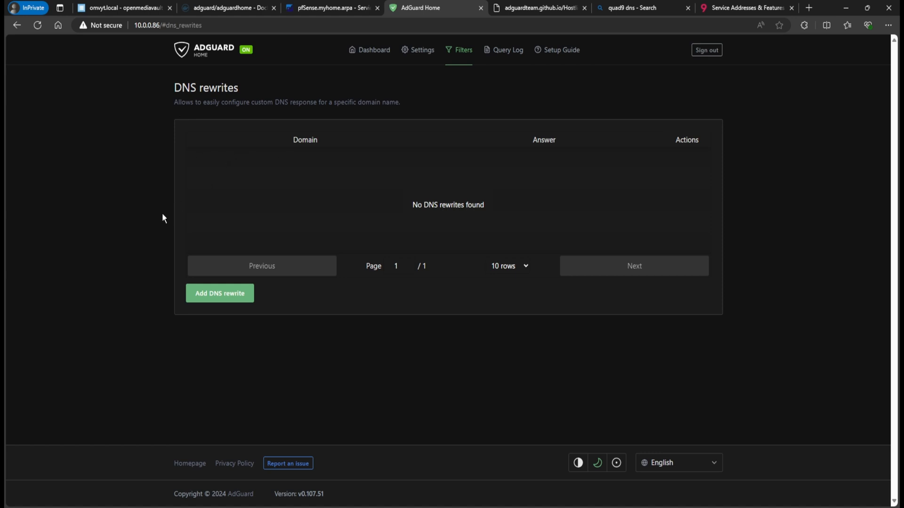
{"action": "mouse_move", "coordinate": [193, 269]}
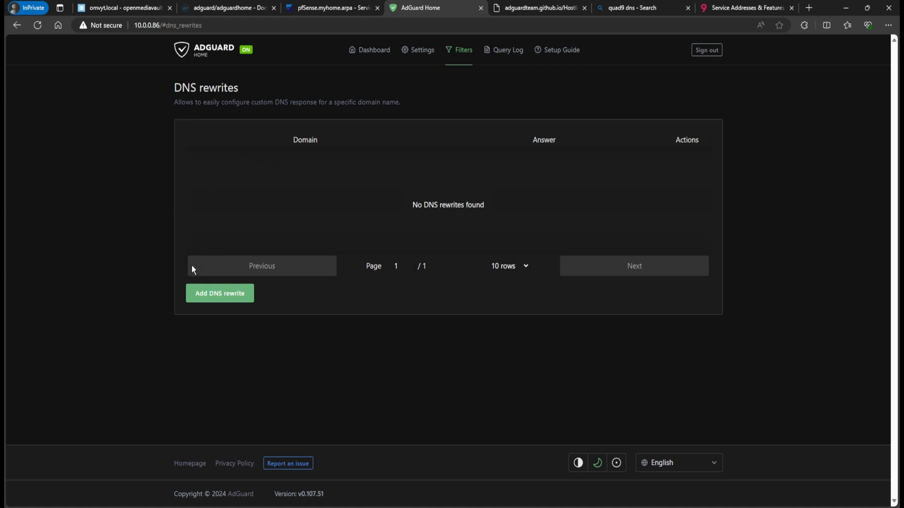
{"action": "mouse_move", "coordinate": [159, 100]}
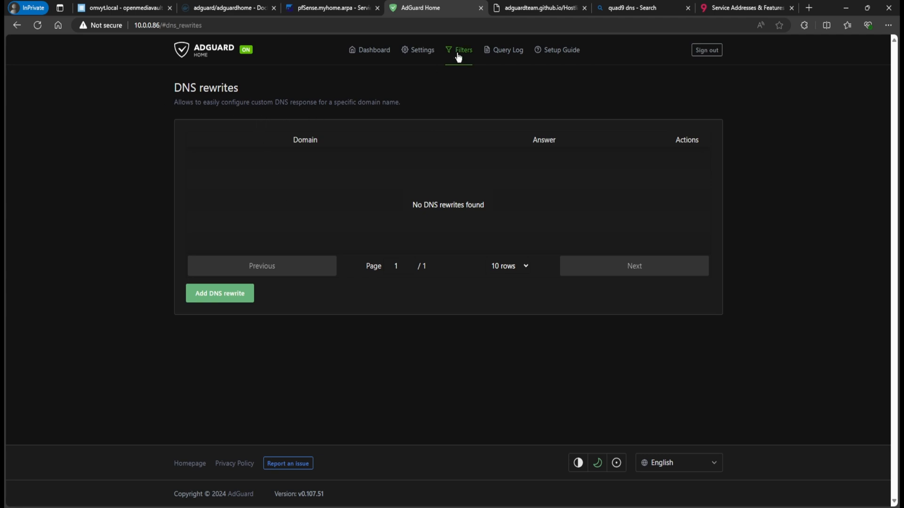
Scroll through the Blocked services list with every service toggle left off
{"action": "left_click", "coordinate": [463, 50]}
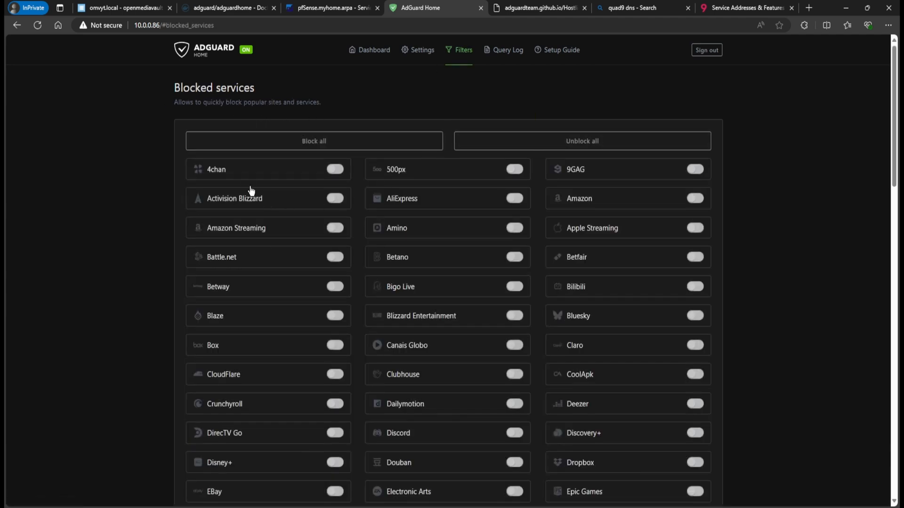
{"action": "scroll", "scroll_direction": "down", "scroll_amount": 3}
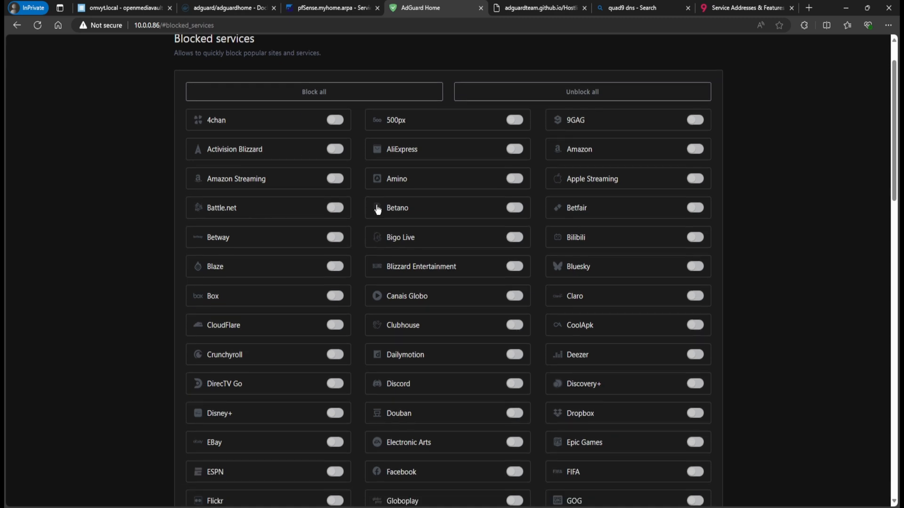
{"action": "mouse_move", "coordinate": [533, 263]}
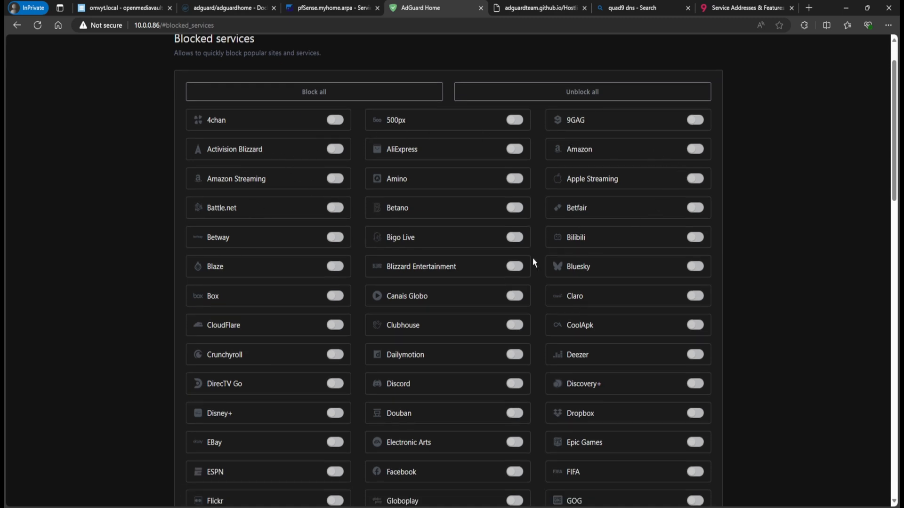
{"action": "scroll", "scroll_direction": "down", "scroll_amount": 3}
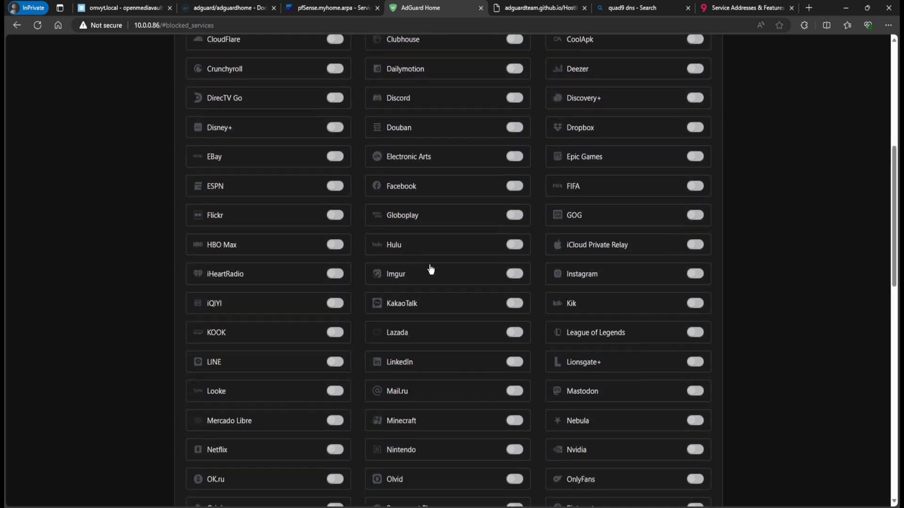
{"action": "scroll", "scroll_direction": "down", "scroll_amount": 3}
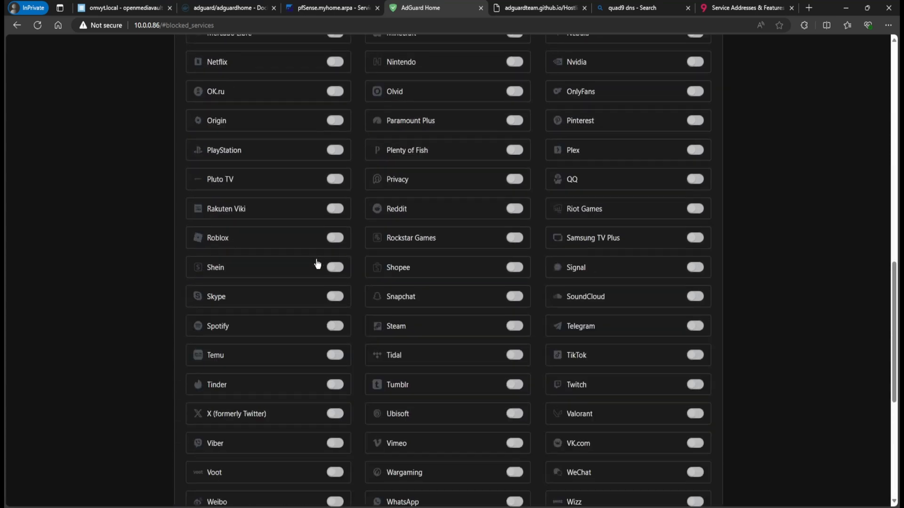
{"action": "left_click", "coordinate": [462, 49]}
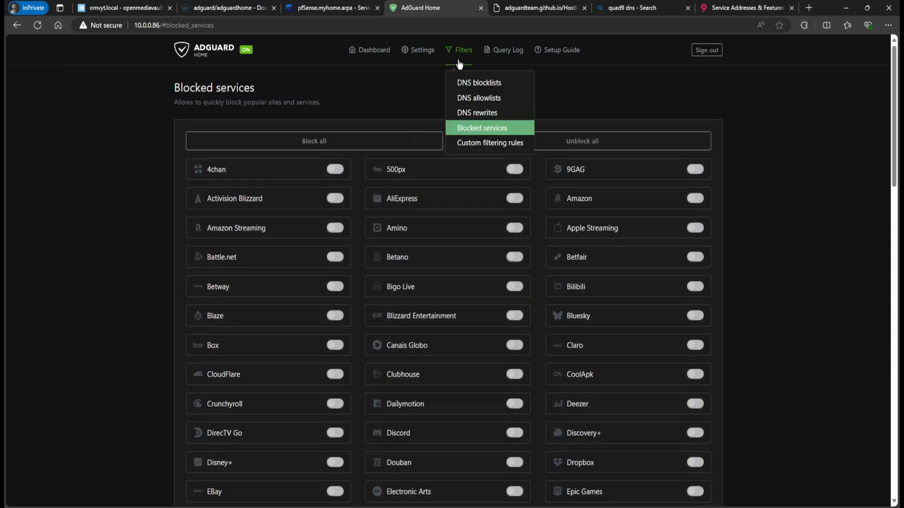
View the empty custom filtering rules and empty Query Log, then switch to pfSense's LAN DHCP page
{"action": "left_click", "coordinate": [490, 143]}
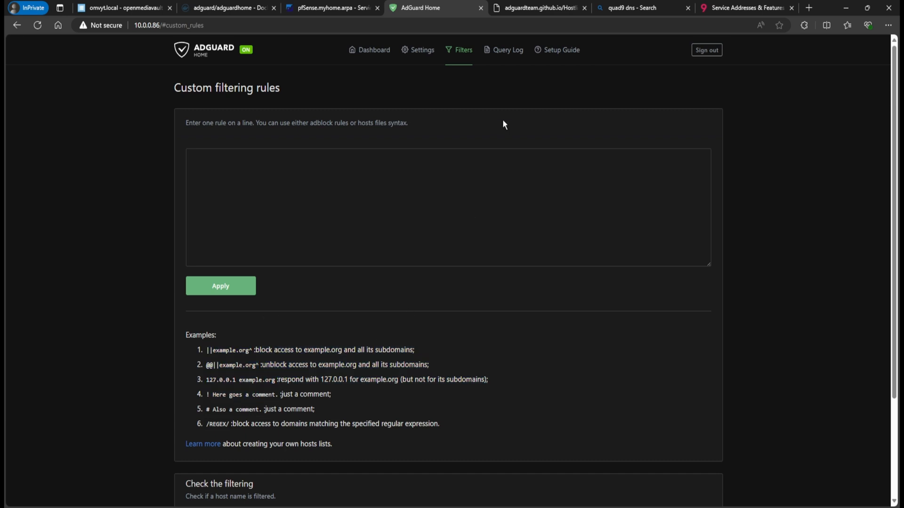
{"action": "left_click", "coordinate": [507, 50]}
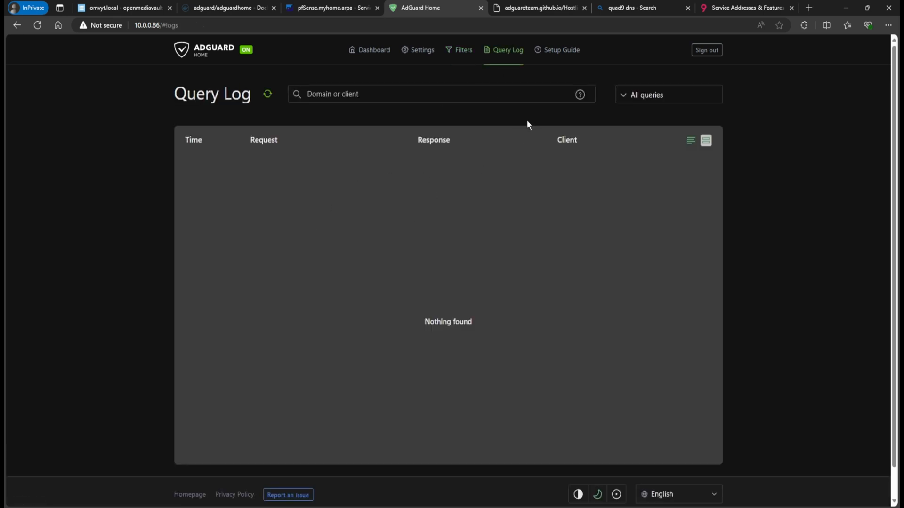
{"action": "mouse_move", "coordinate": [287, 291]}
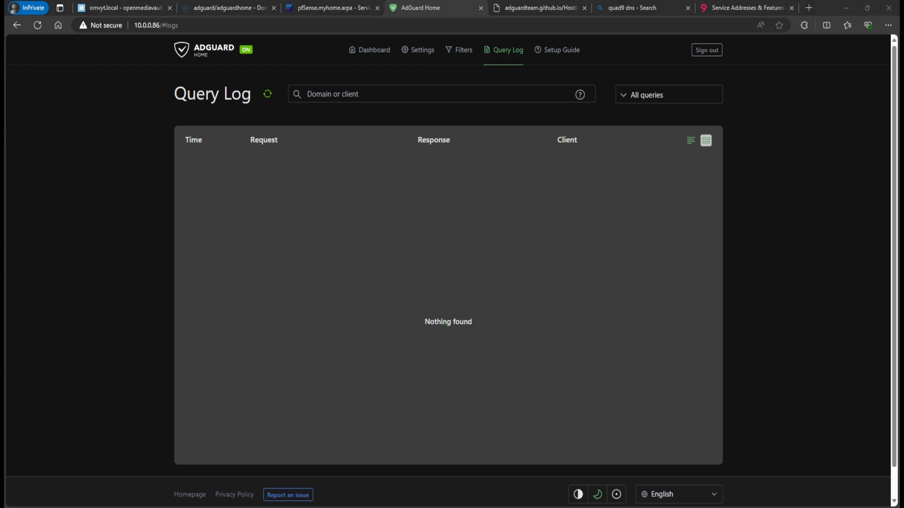
{"action": "mouse_move", "coordinate": [271, 411]}
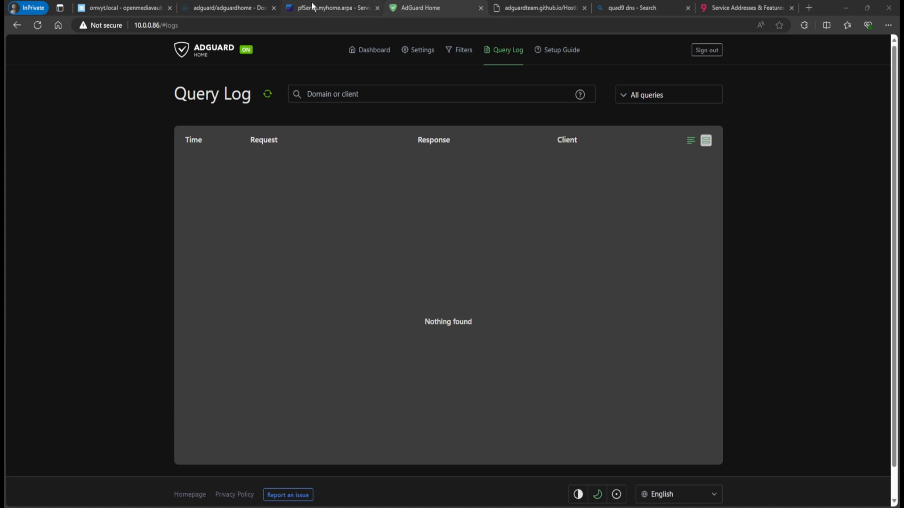
{"action": "left_click", "coordinate": [330, 7]}
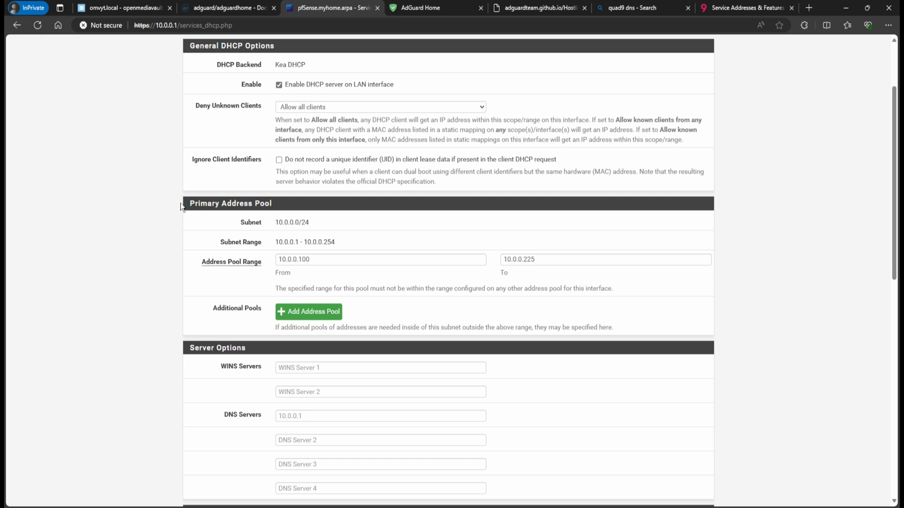
{"action": "left_click", "coordinate": [232, 114]}
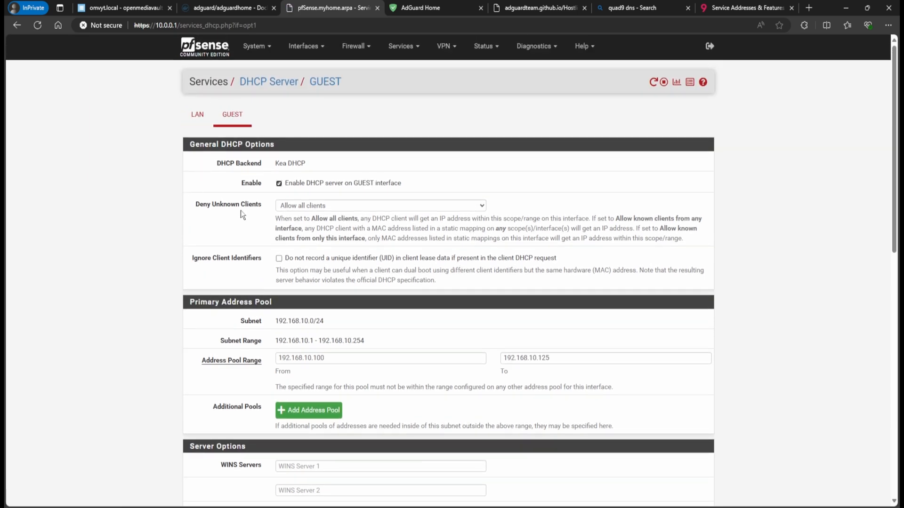
{"action": "scroll", "scroll_direction": "down", "scroll_amount": 3}
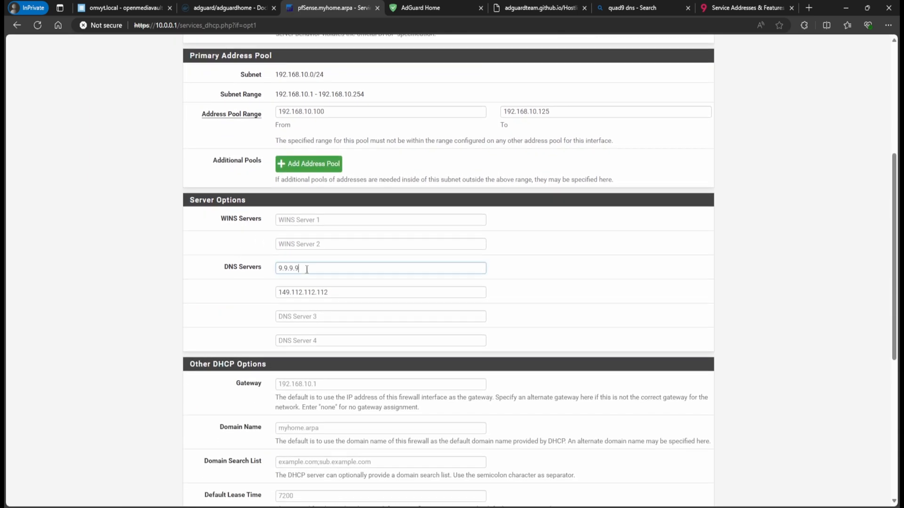
{"action": "triple_click", "coordinate": [380, 292]}
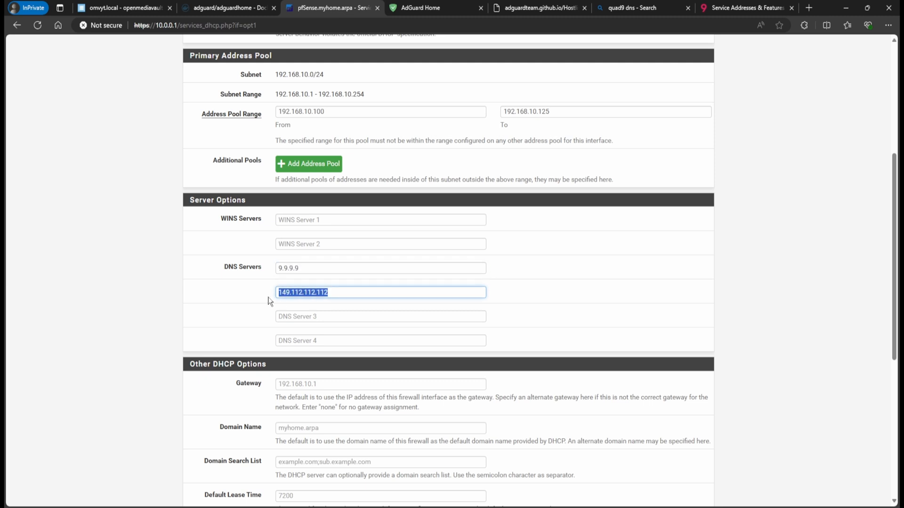
{"action": "mouse_move", "coordinate": [423, 8]}
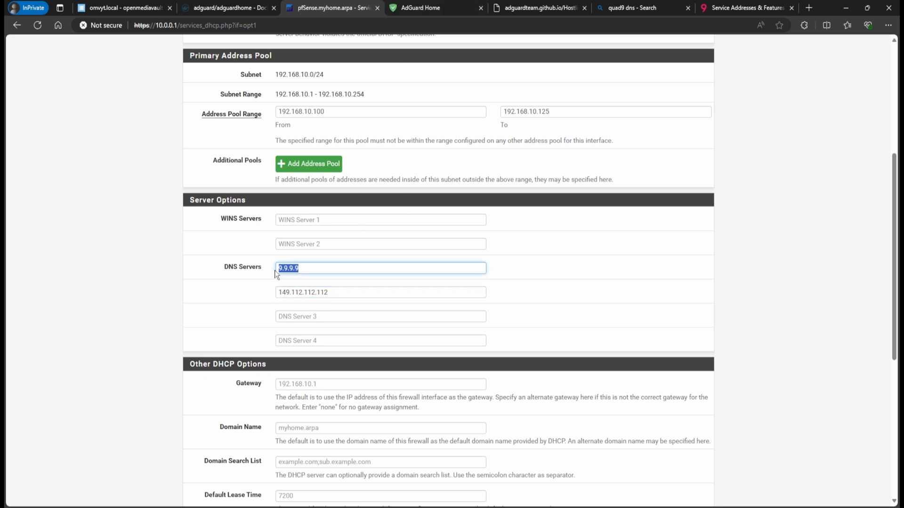
{"action": "mouse_move", "coordinate": [315, 280]}
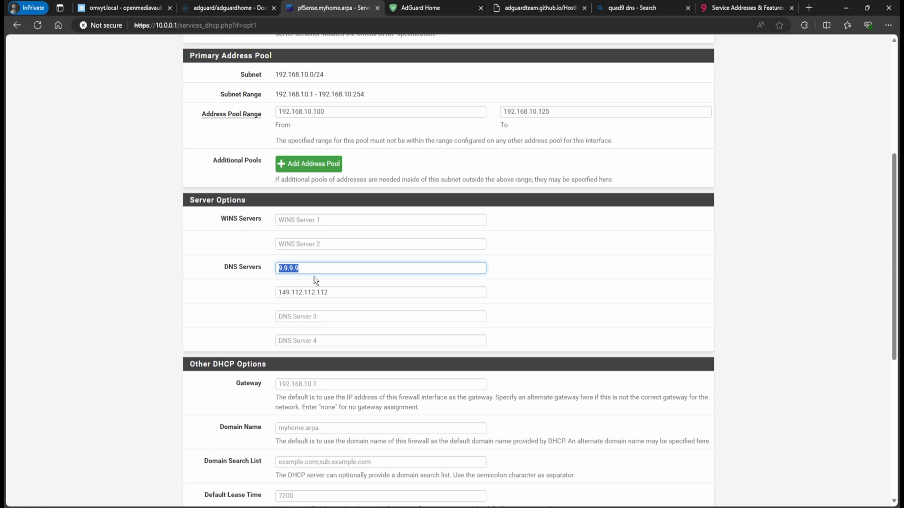
{"action": "mouse_move", "coordinate": [316, 267]}
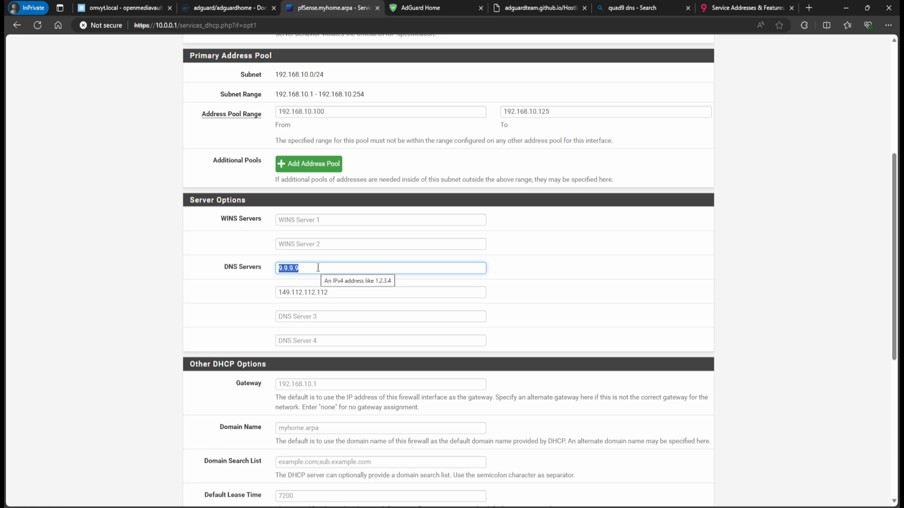
{"action": "left_click", "coordinate": [197, 113]}
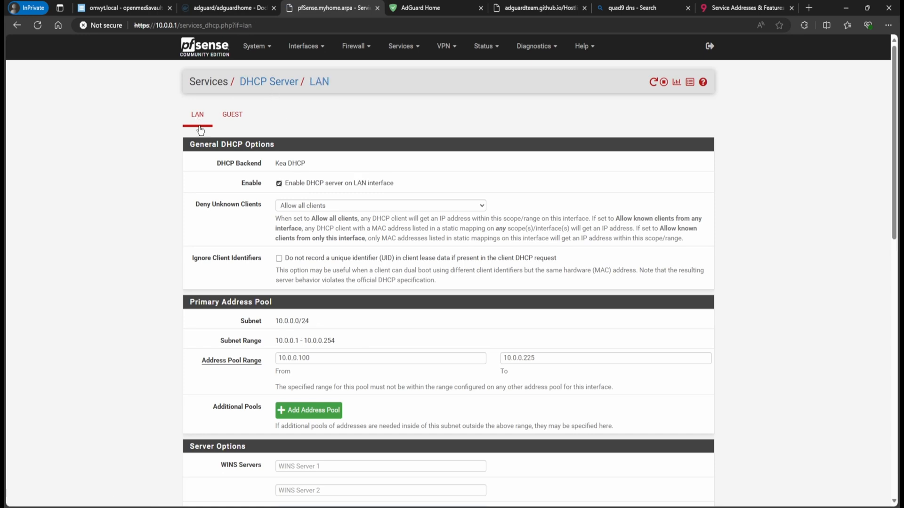
{"action": "scroll", "scroll_direction": "down", "scroll_amount": 3}
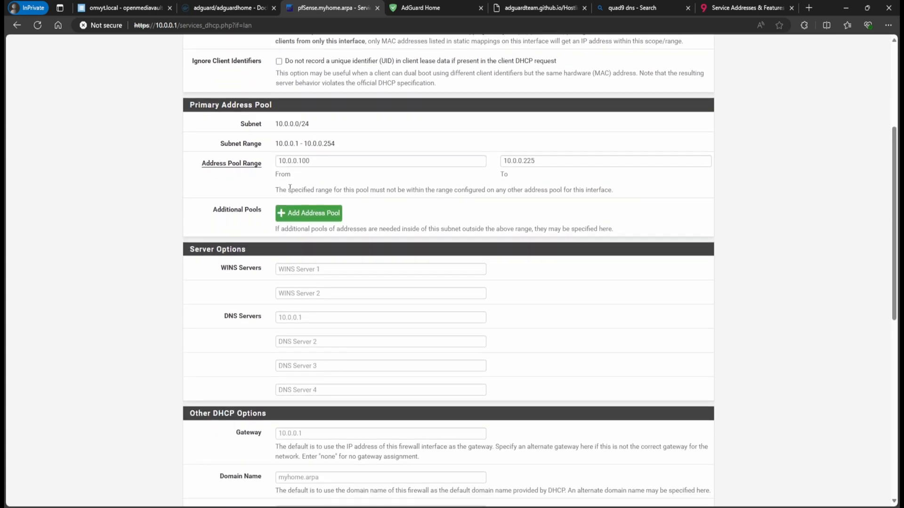
{"action": "scroll", "scroll_direction": "down", "scroll_amount": 3}
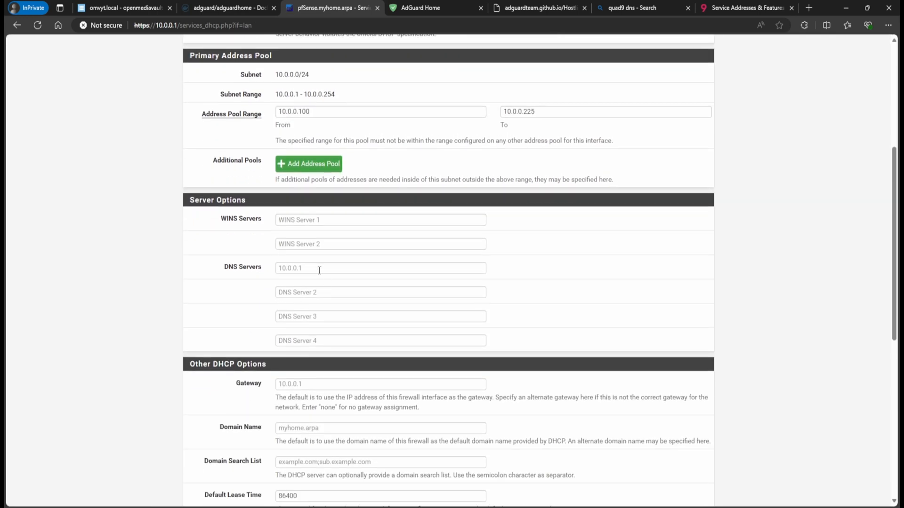
{"action": "scroll", "scroll_direction": "up", "scroll_amount": 3}
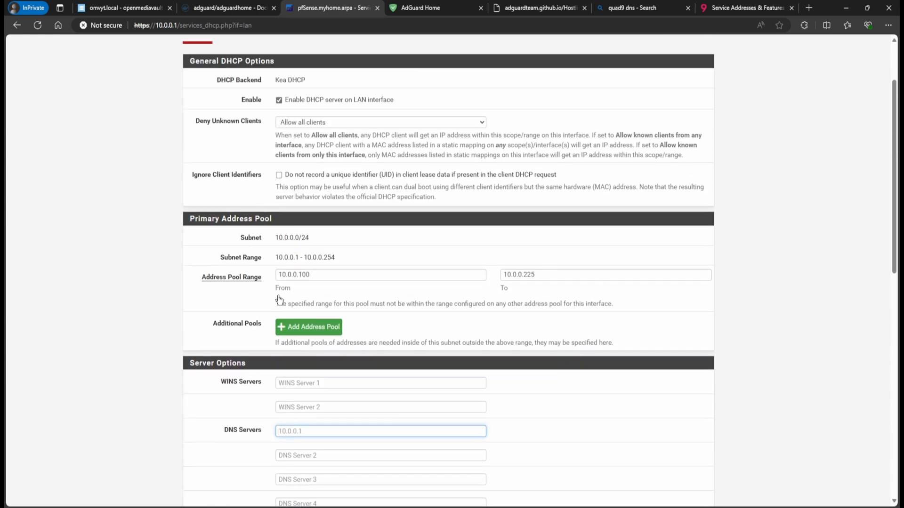
{"action": "scroll", "scroll_direction": "up", "scroll_amount": 3}
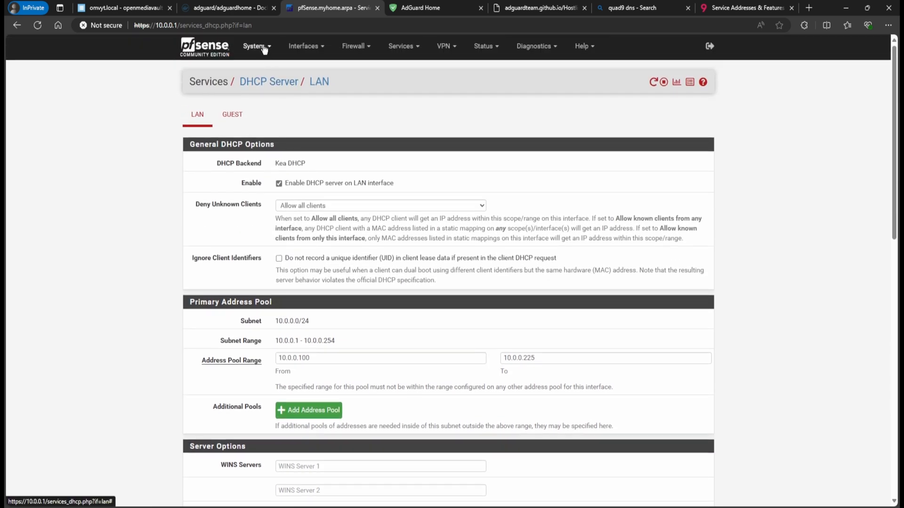
{"action": "left_click", "coordinate": [254, 46]}
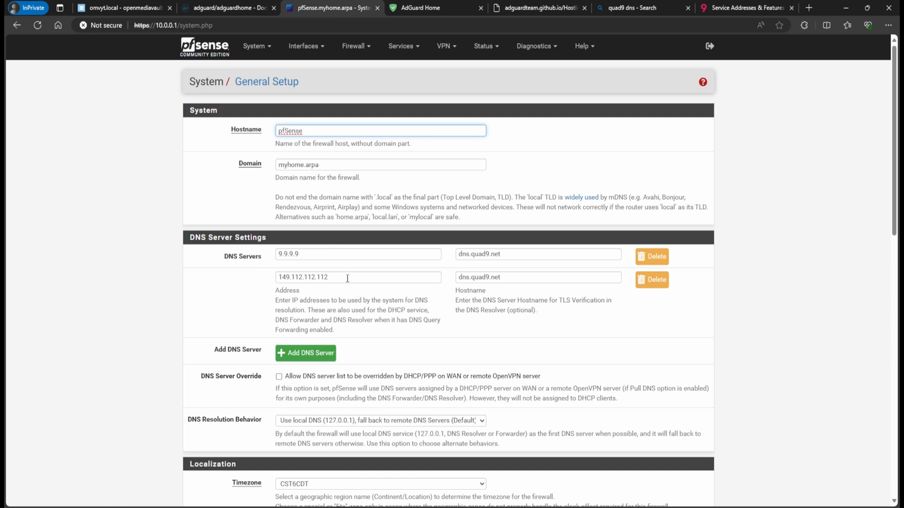
{"action": "triple_click", "coordinate": [357, 253]}
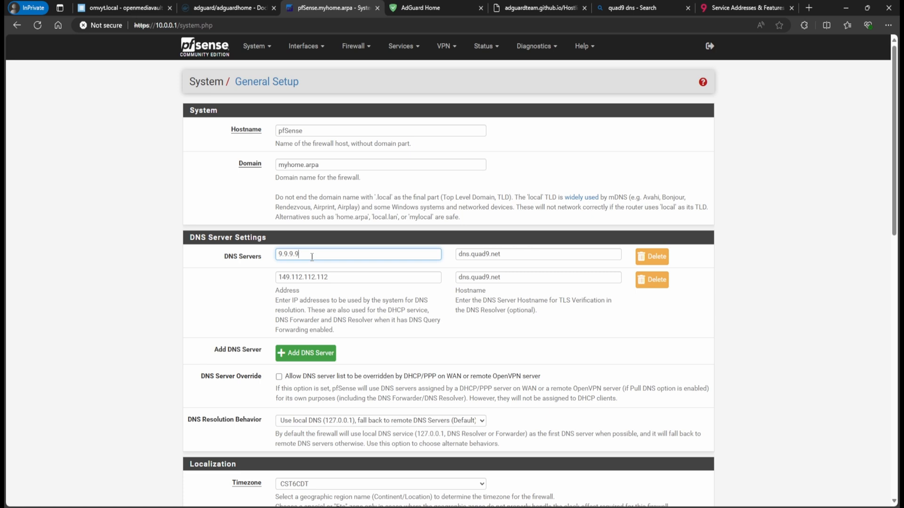
{"action": "triple_click", "coordinate": [536, 254]}
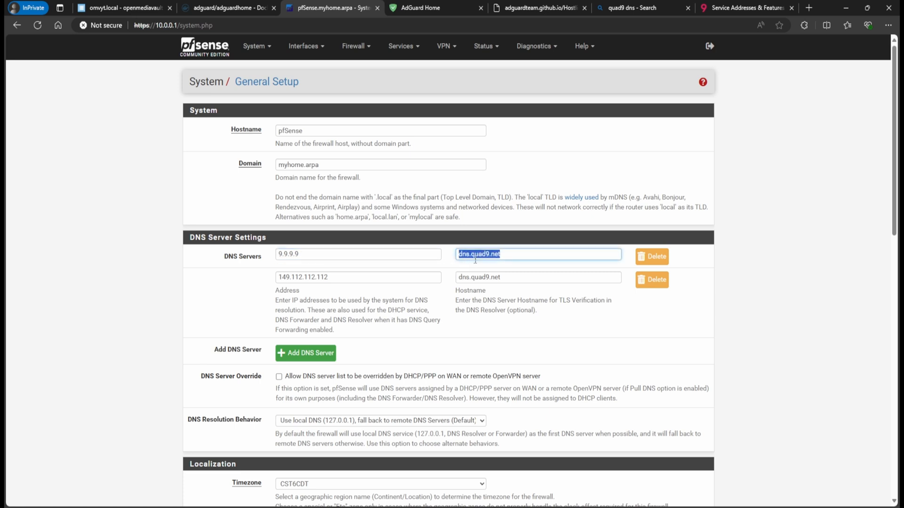
{"action": "mouse_move", "coordinate": [323, 289]}
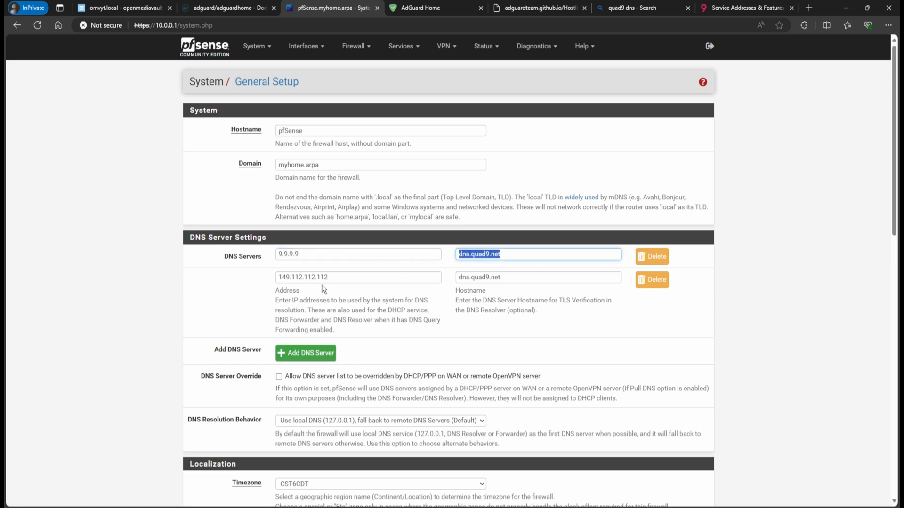
{"action": "left_click", "coordinate": [536, 278]}
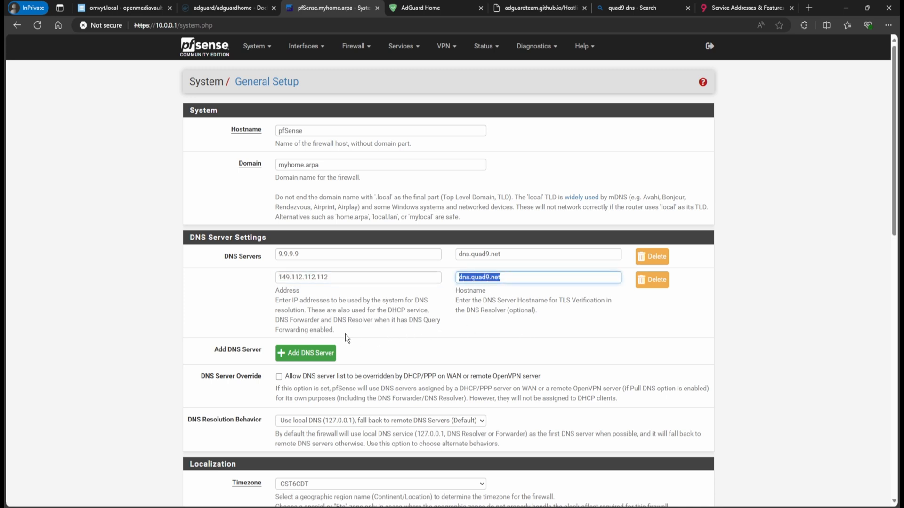
{"action": "mouse_move", "coordinate": [84, 77]}
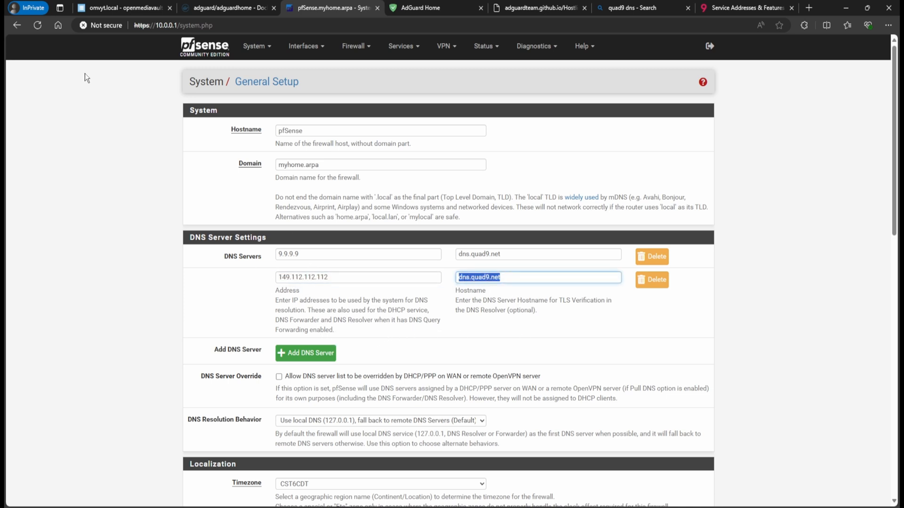
{"action": "mouse_move", "coordinate": [266, 259]}
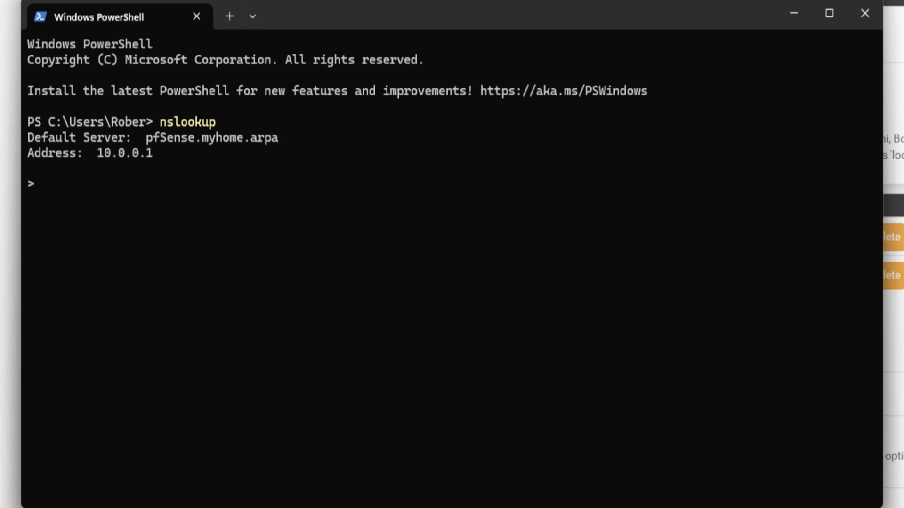
In nslookup, set server 10.0.0.86 and query google.com and yahoo.com
{"action": "type", "text": "s"}
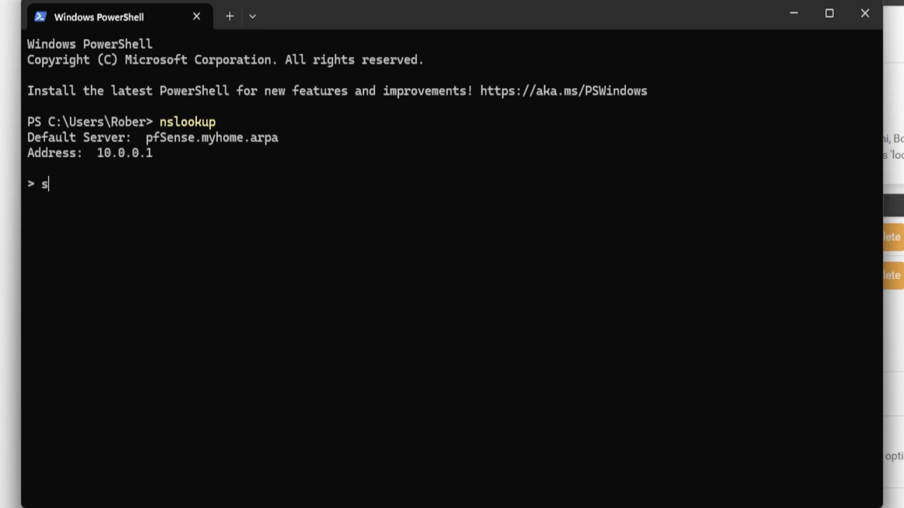
{"action": "type", "text": "erver 10."}
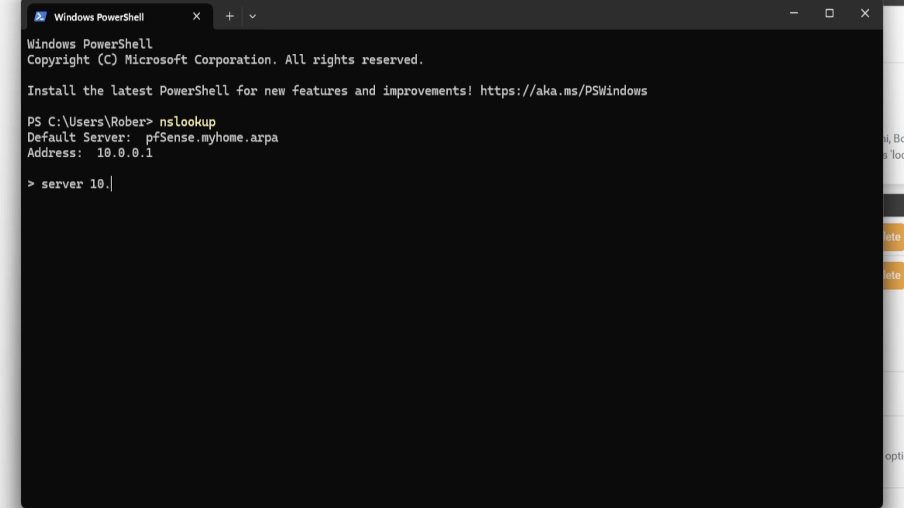
{"action": "type", "text": "0.0.86"}
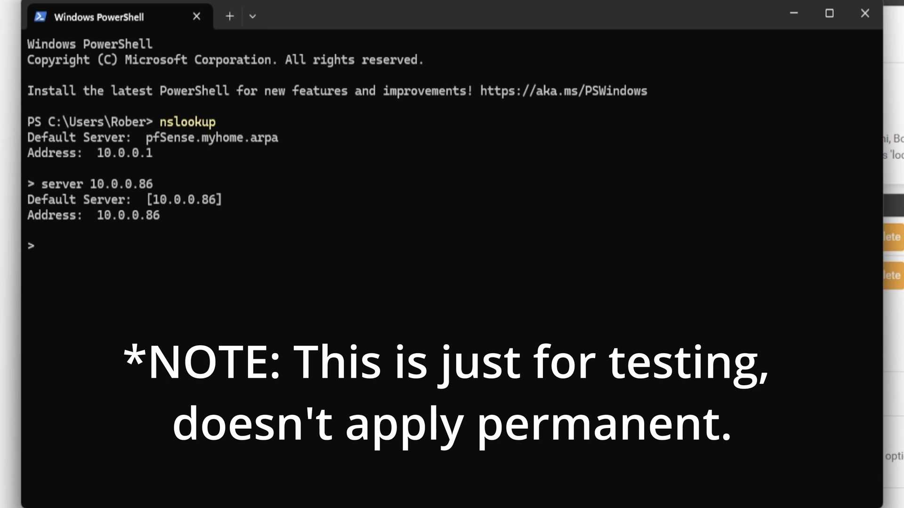
{"action": "type", "text": "google.com"}
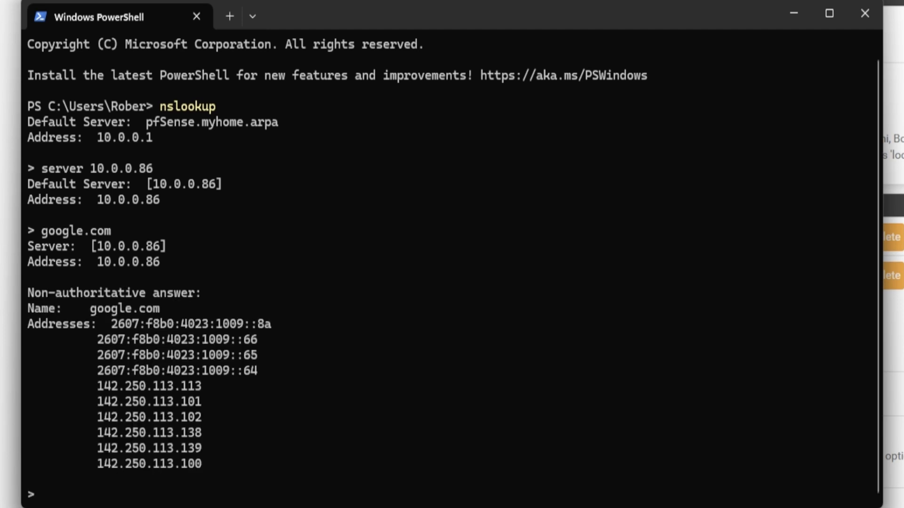
{"action": "type", "text": "yahoo.com"}
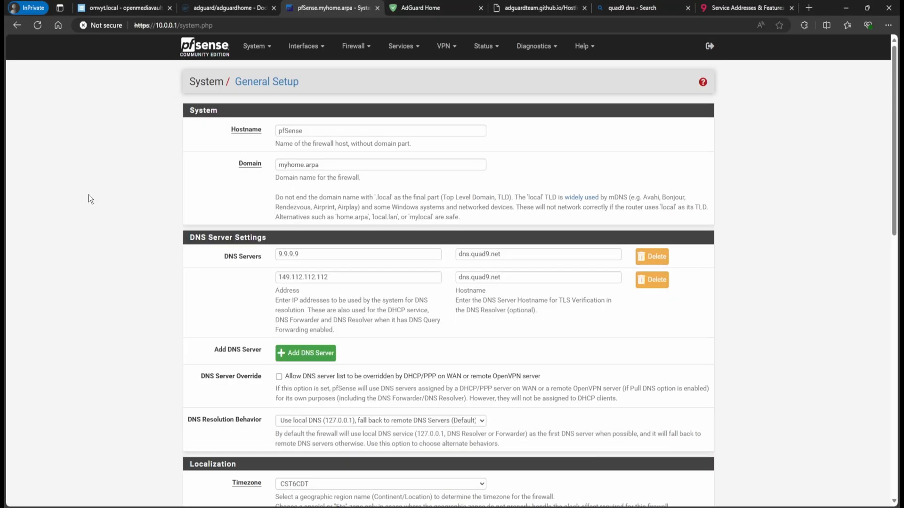
Refresh the Query Log to show the google.com and yahoo.com lookups, then view the dashboard's 8 DNS queries
{"action": "left_click", "coordinate": [421, 8]}
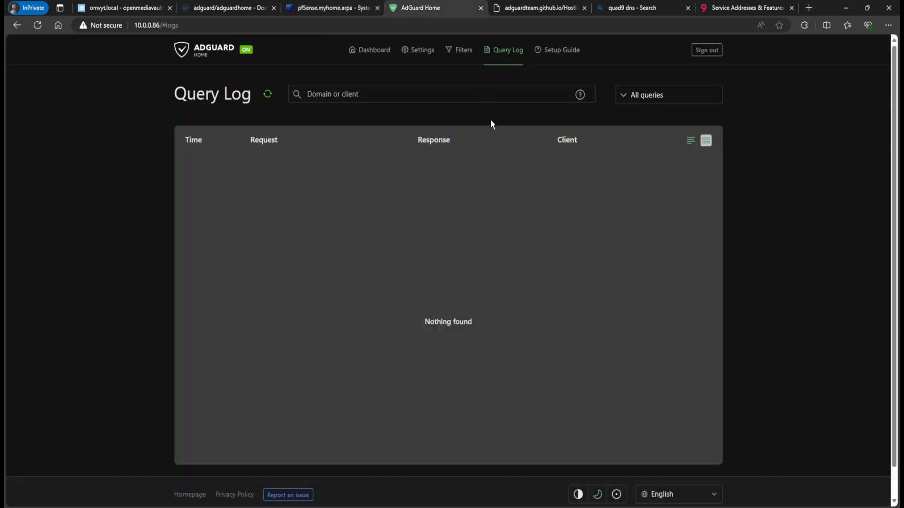
{"action": "left_click", "coordinate": [267, 94]}
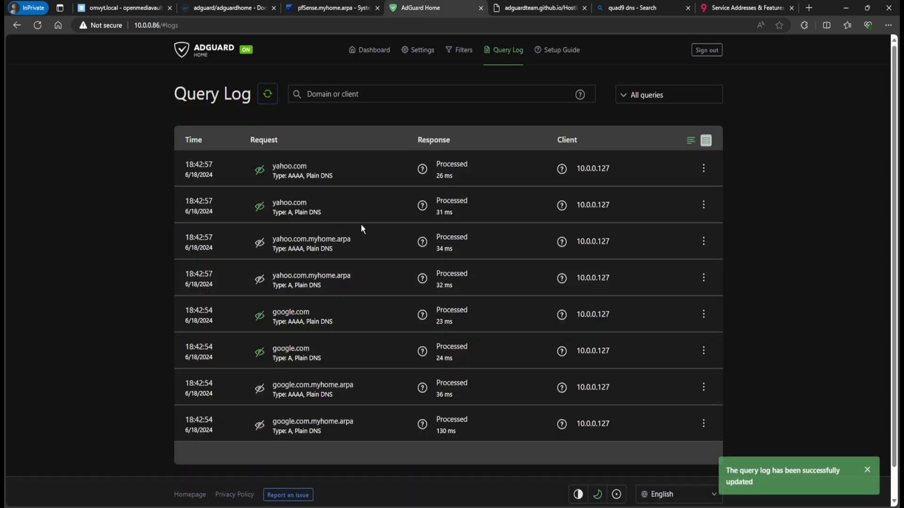
{"action": "mouse_move", "coordinate": [332, 98]}
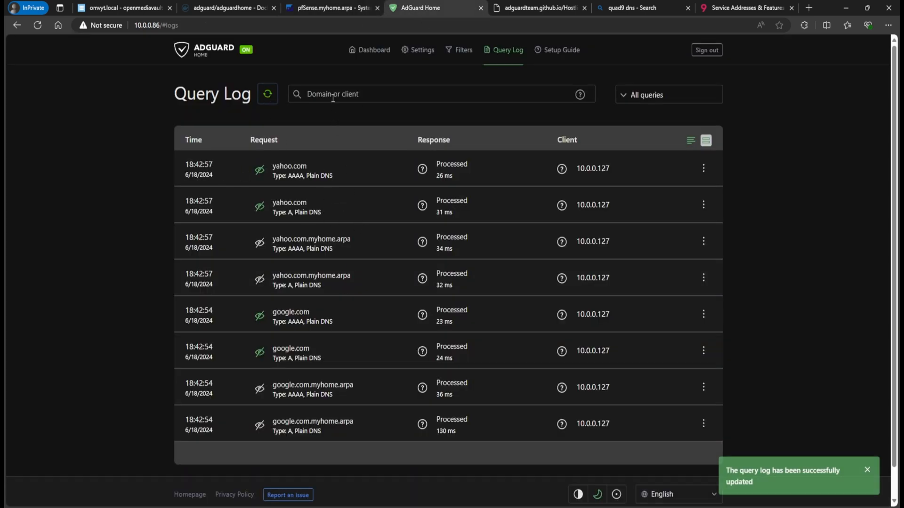
{"action": "left_click", "coordinate": [373, 49]}
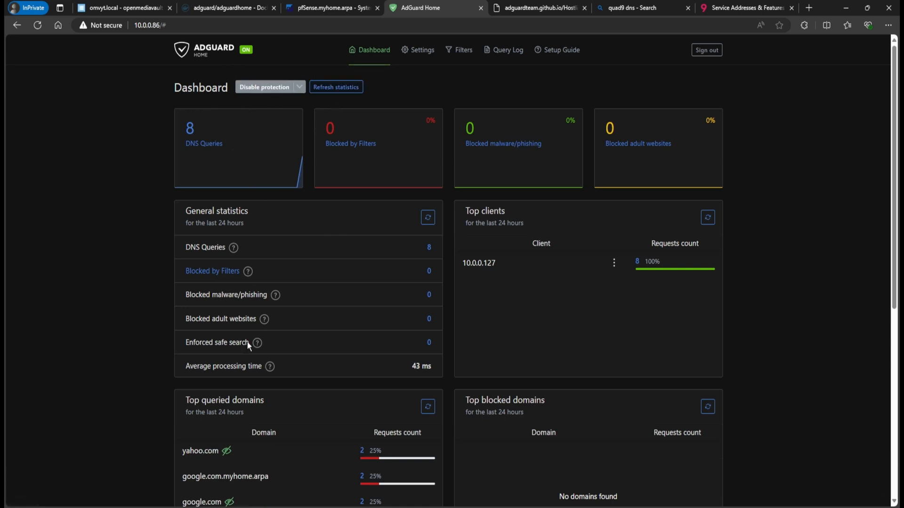
{"action": "scroll", "scroll_direction": "down", "scroll_amount": 3}
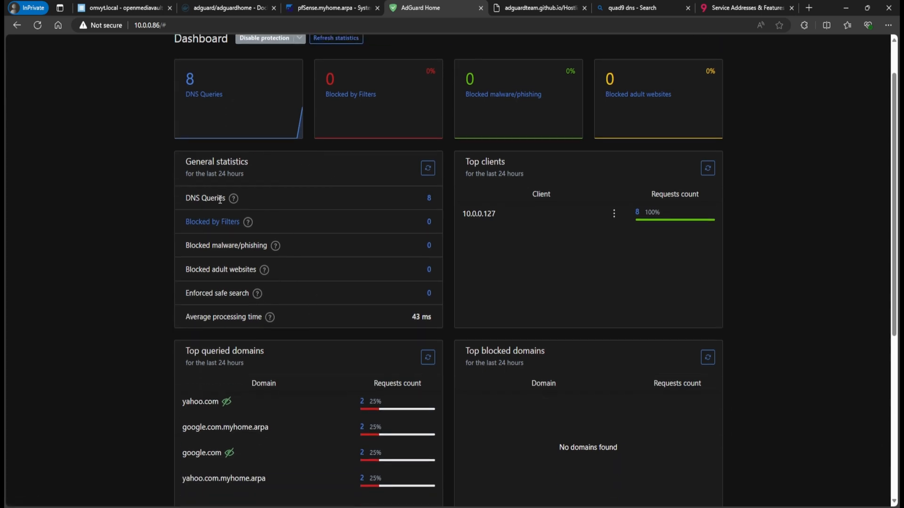
{"action": "mouse_move", "coordinate": [378, 272]}
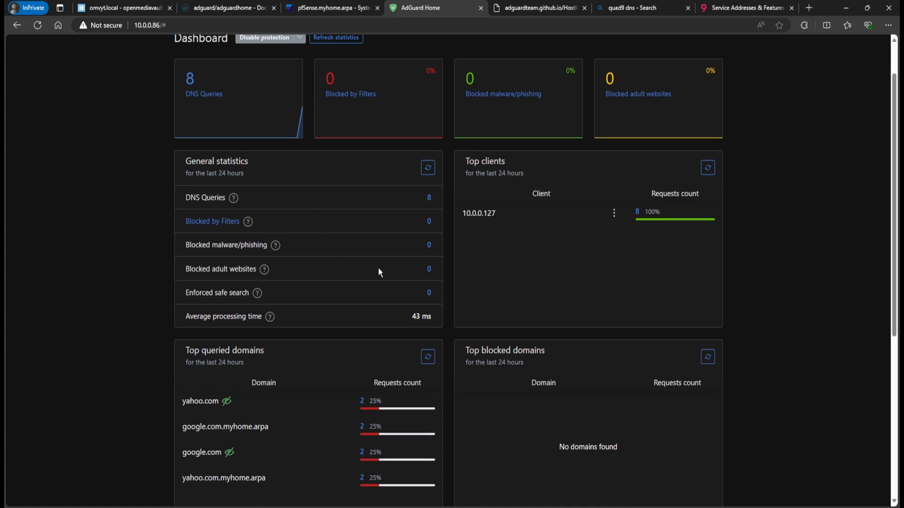
{"action": "scroll", "scroll_direction": "down", "scroll_amount": 3}
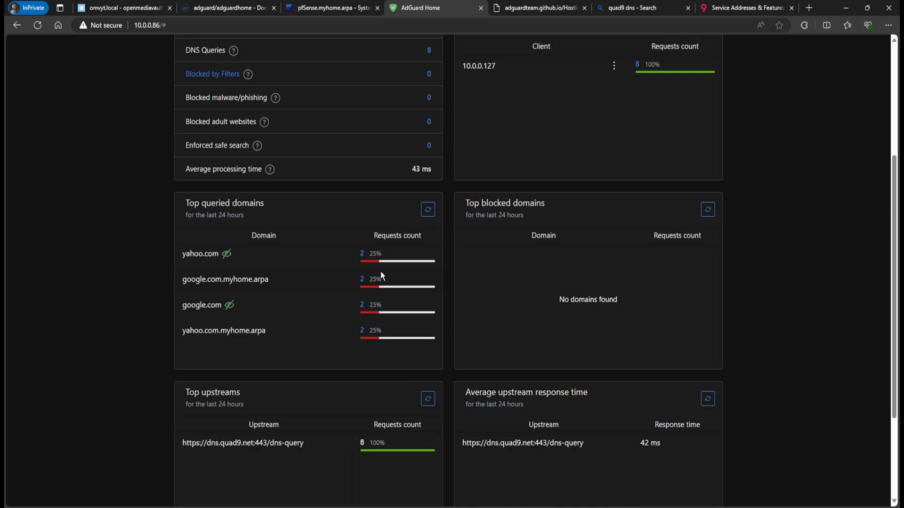
{"action": "mouse_move", "coordinate": [287, 177]}
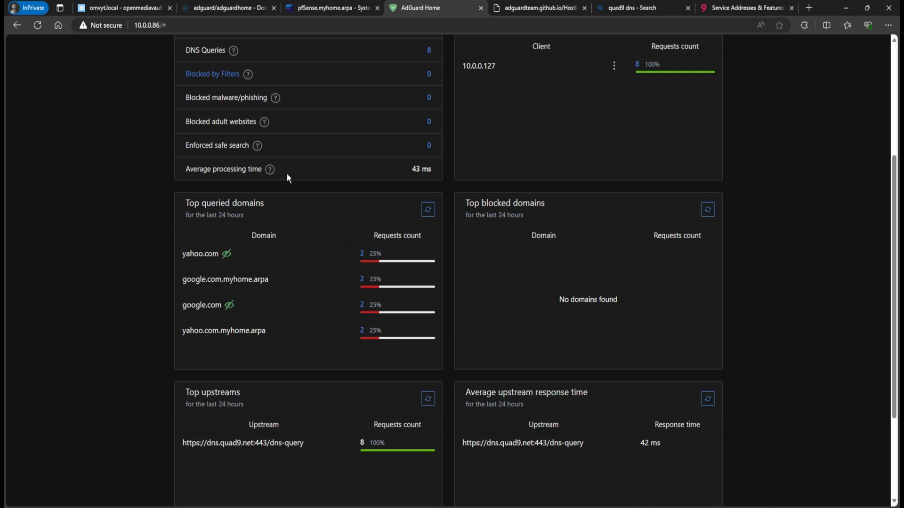
{"action": "scroll", "scroll_direction": "up", "scroll_amount": 3}
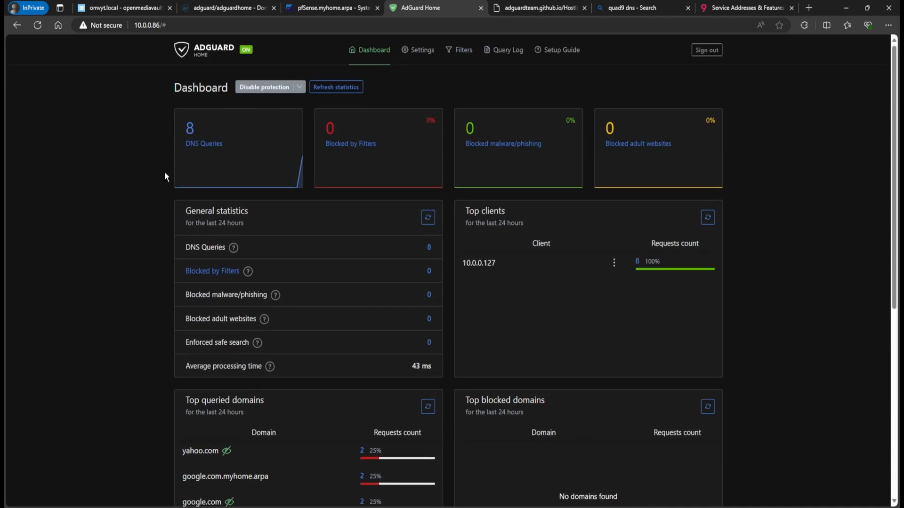
{"action": "mouse_move", "coordinate": [146, 74]}
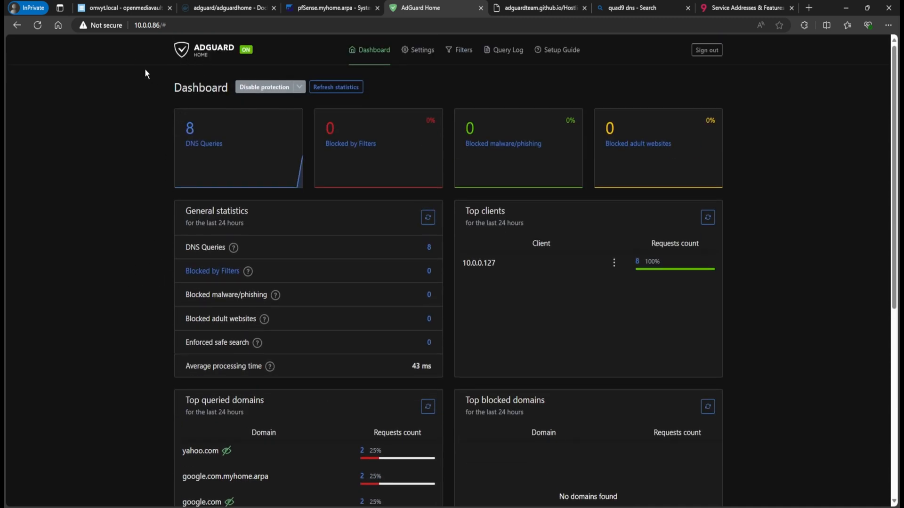
Scroll through the adguard compose file showing the 10.0.0.86 address, port mappings and local-network
{"action": "left_click", "coordinate": [121, 7]}
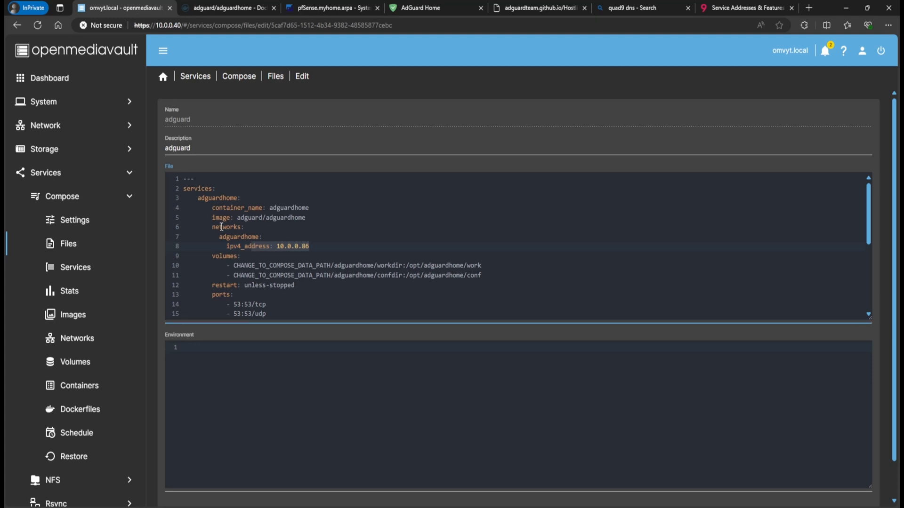
{"action": "scroll", "scroll_direction": "down", "scroll_amount": 3}
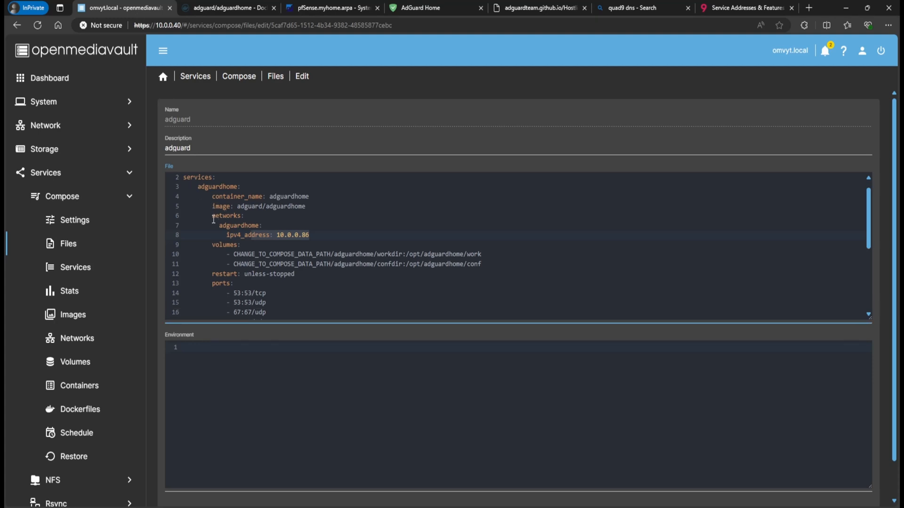
{"action": "scroll", "scroll_direction": "down", "scroll_amount": 3}
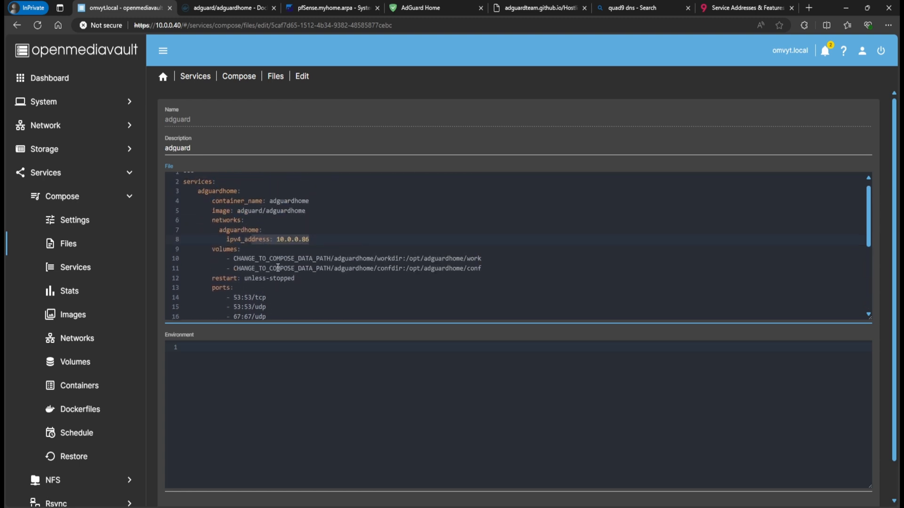
{"action": "scroll", "scroll_direction": "up", "scroll_amount": 3}
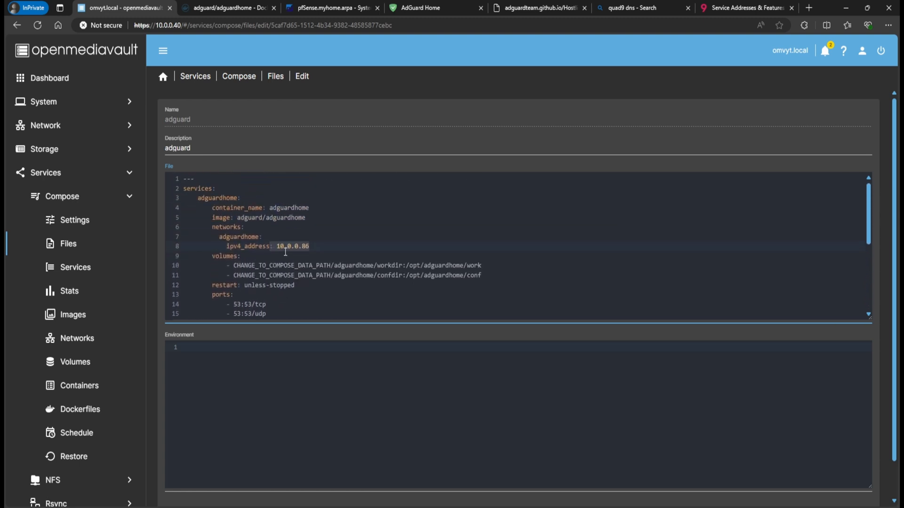
{"action": "scroll", "scroll_direction": "down", "scroll_amount": 3}
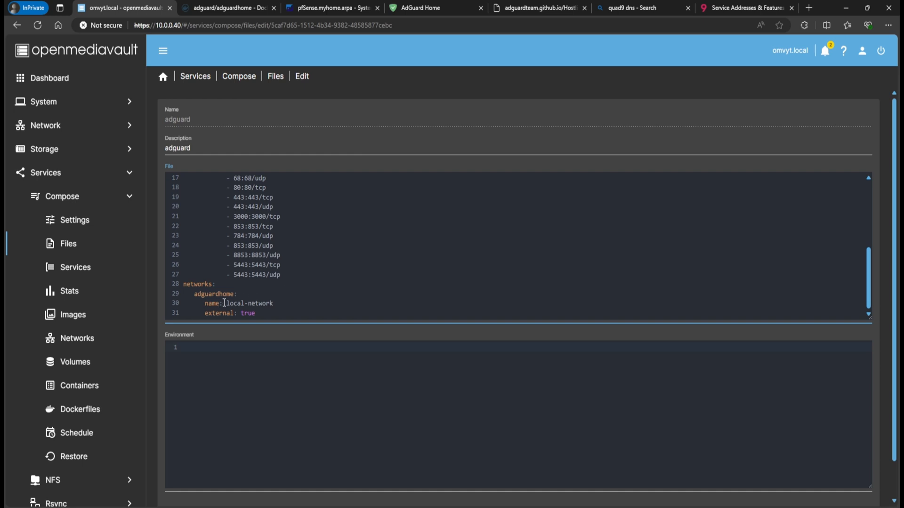